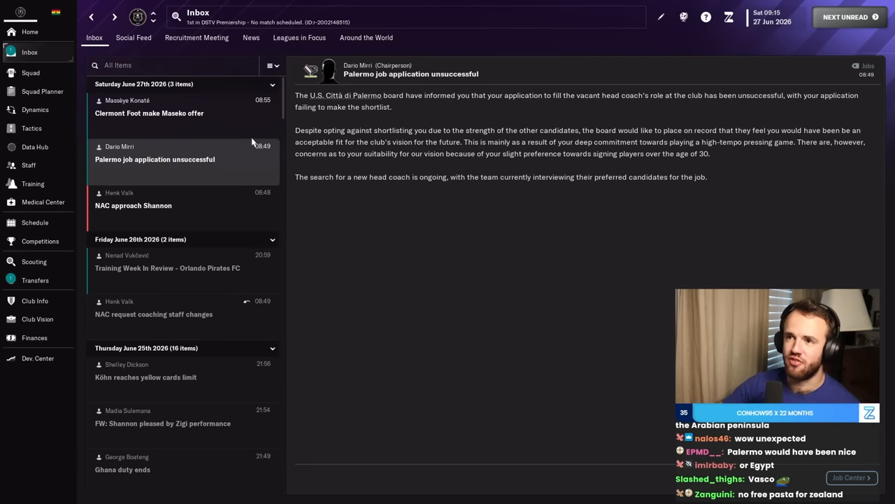
Read the inbox message that the Eintracht Frankfurt head coach application was unsuccessful.
click(149, 112)
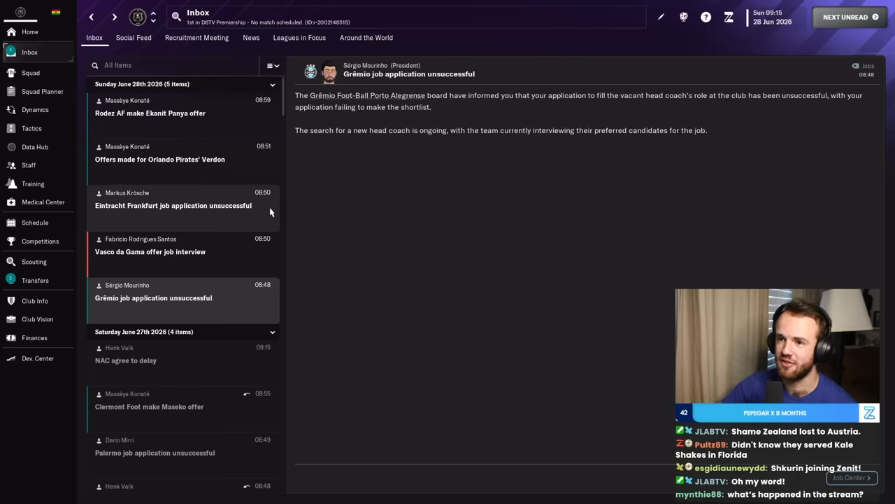
click(173, 199)
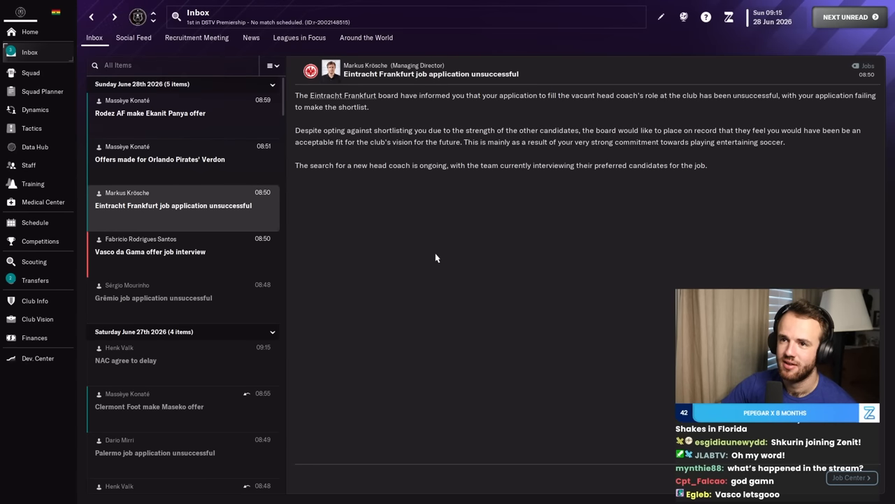
mouse_move(431, 269)
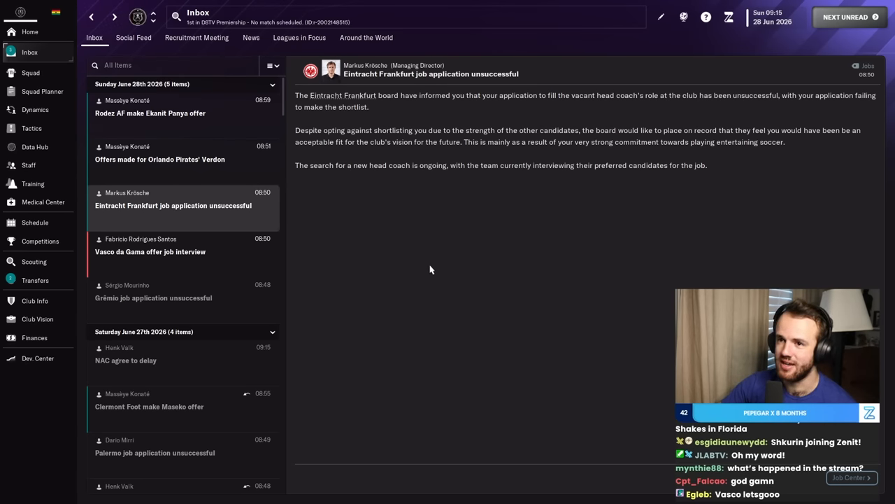
Apply for the Athletico Paranaense coaching job from the Job Center vacancies list.
click(28, 165)
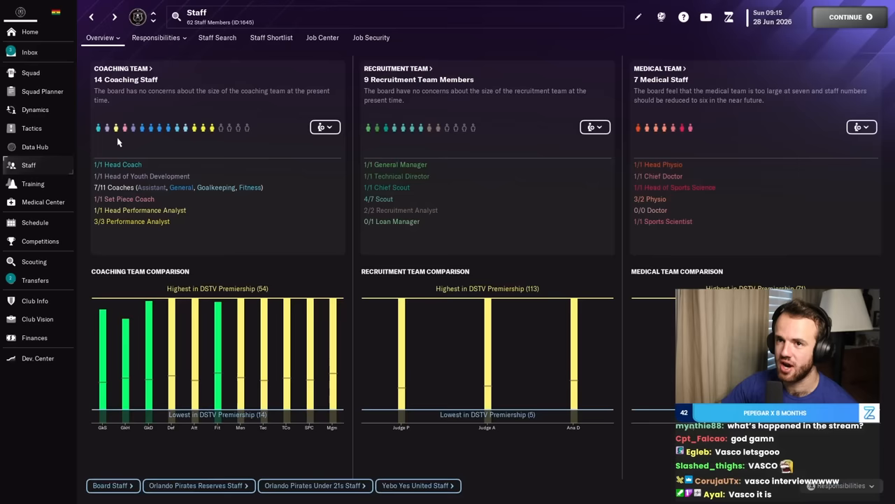
click(322, 36)
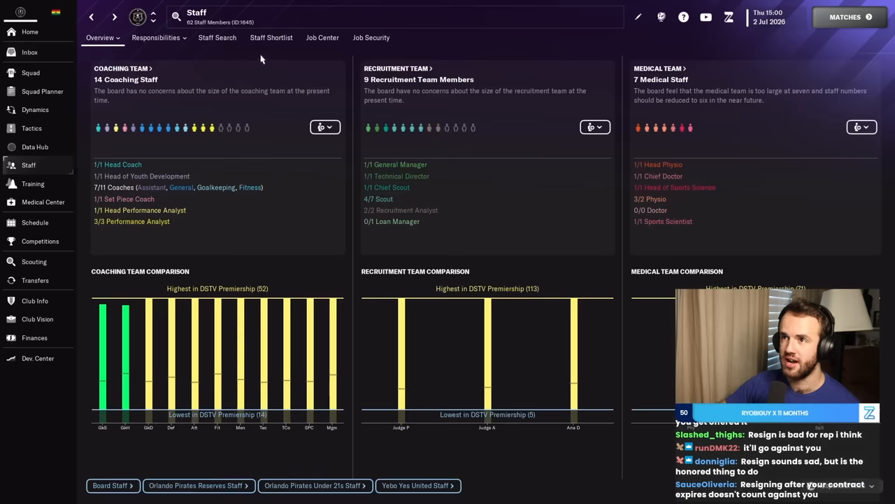
click(322, 37)
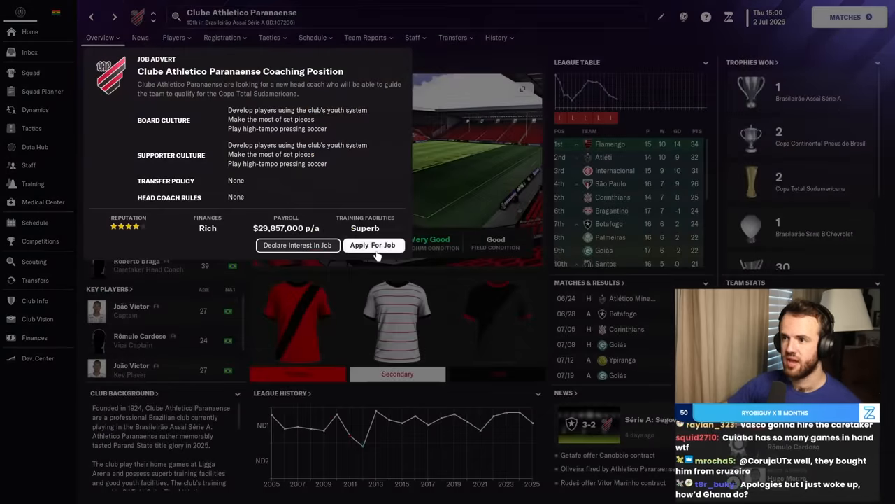
click(372, 245)
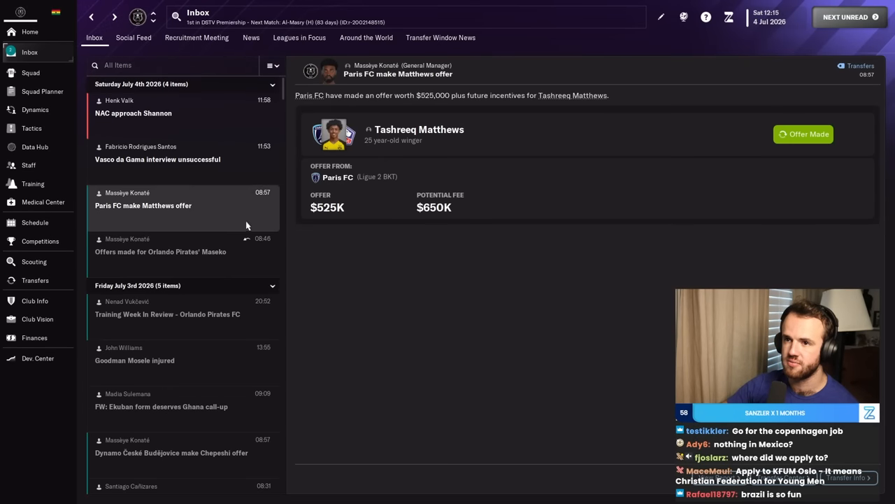
Read the Vasco da Gama result and NAC Breda's two-year offer, then NAC's agreement to delay.
click(158, 160)
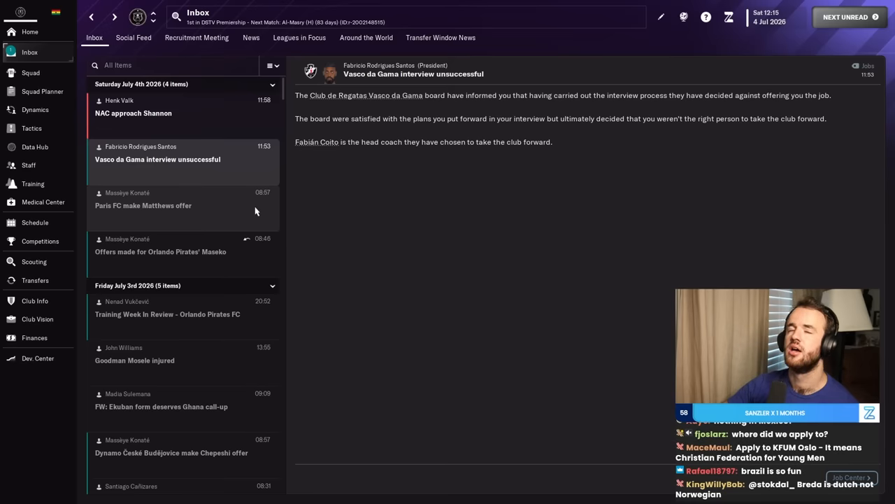
click(316, 142)
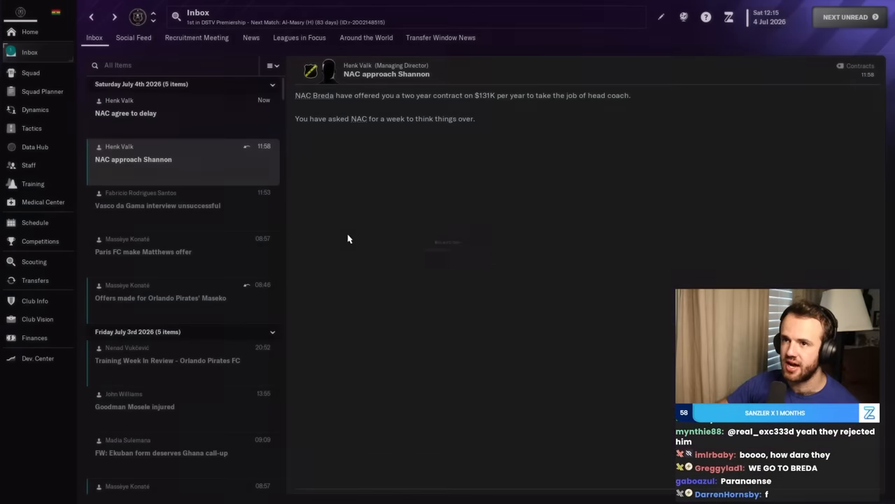
click(126, 112)
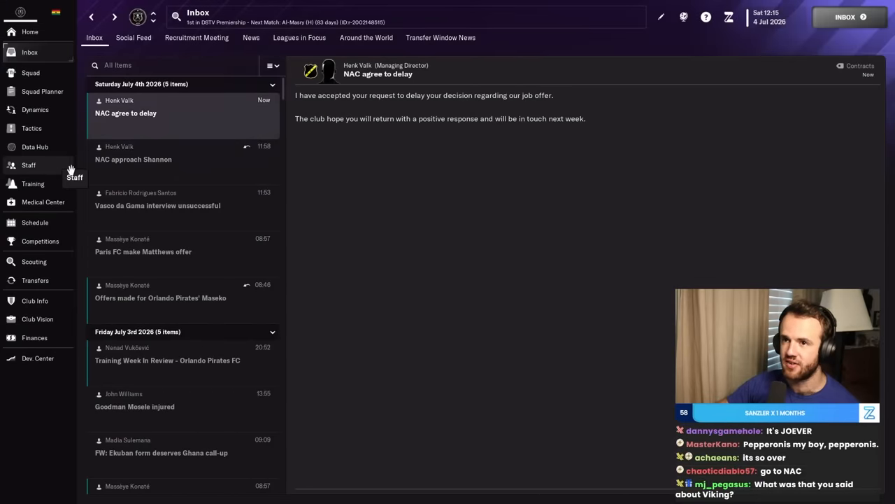
Open the Tigre vacancy in the Job Center and confirm the head coach application.
click(28, 165)
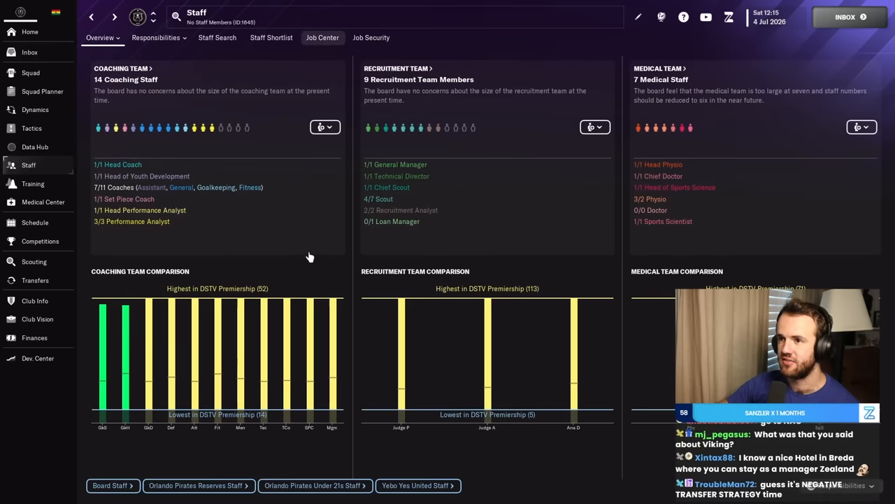
click(321, 36)
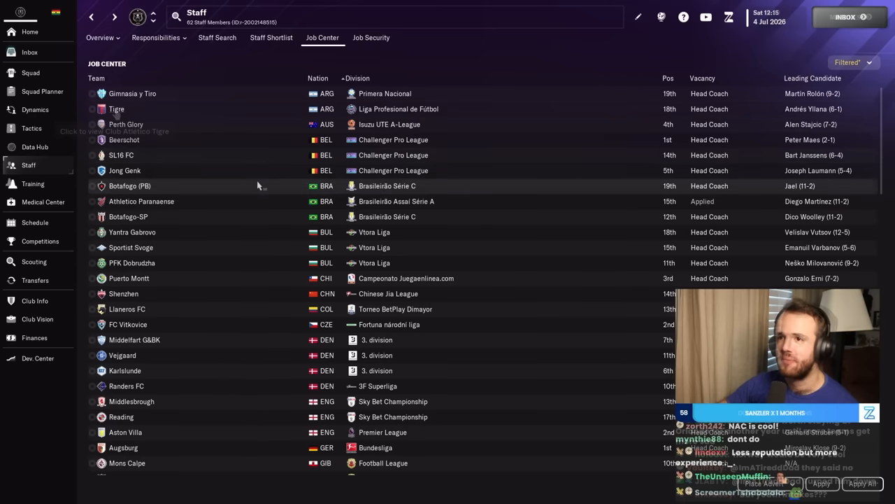
click(116, 109)
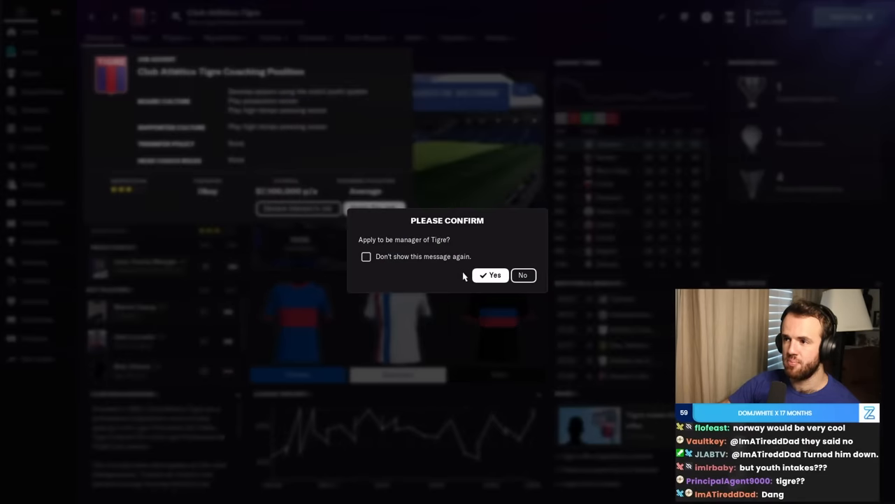
click(489, 274)
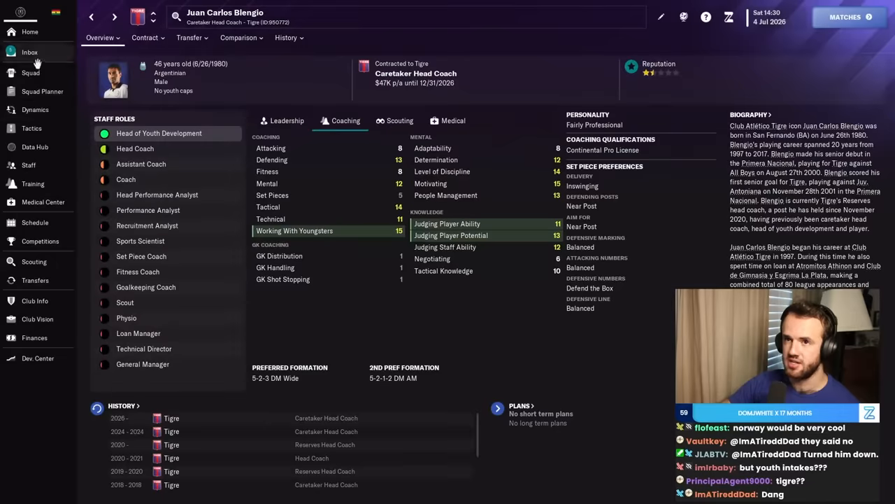
Read the Tigre acknowledgement, Randers rejection and shortlist removal note, then search for Bellingham.
click(30, 51)
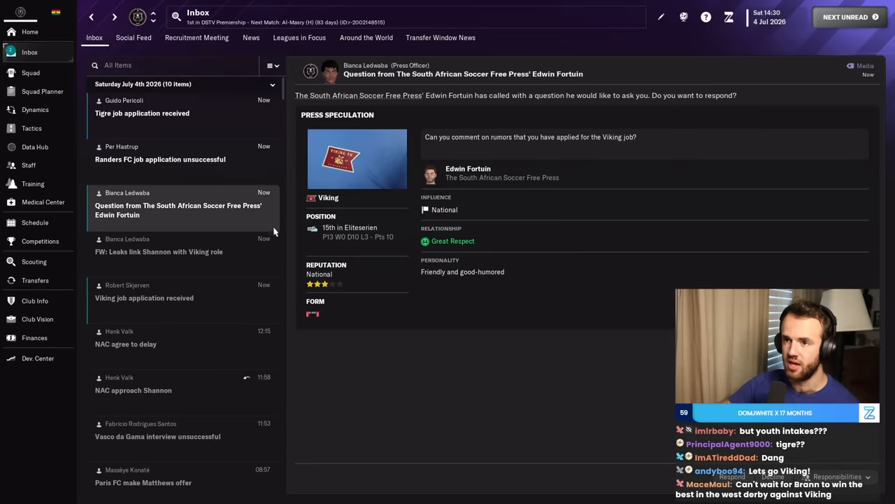
click(142, 112)
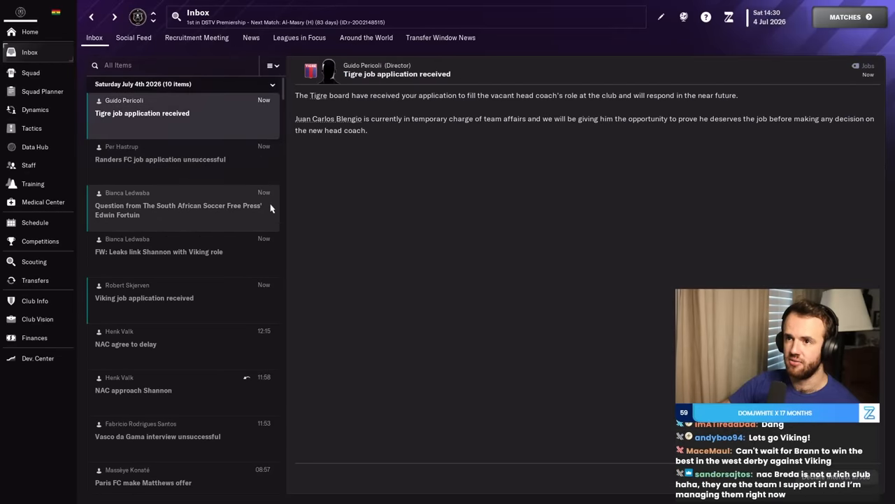
click(159, 159)
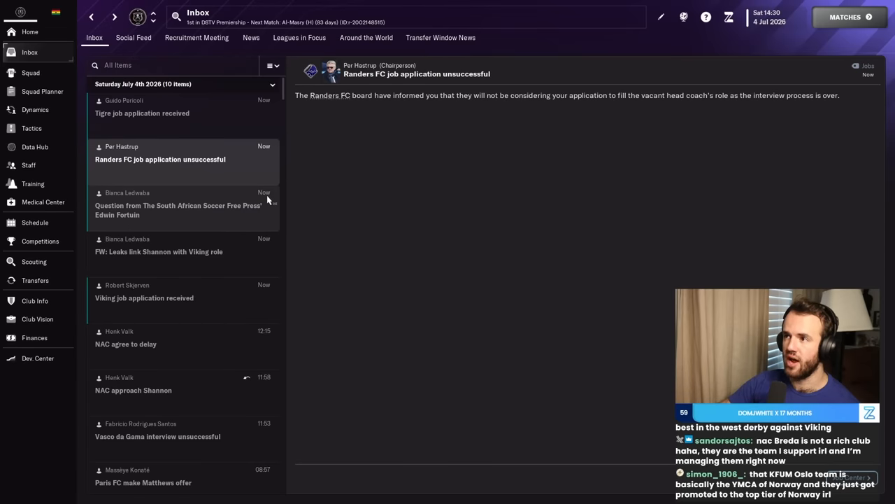
click(179, 210)
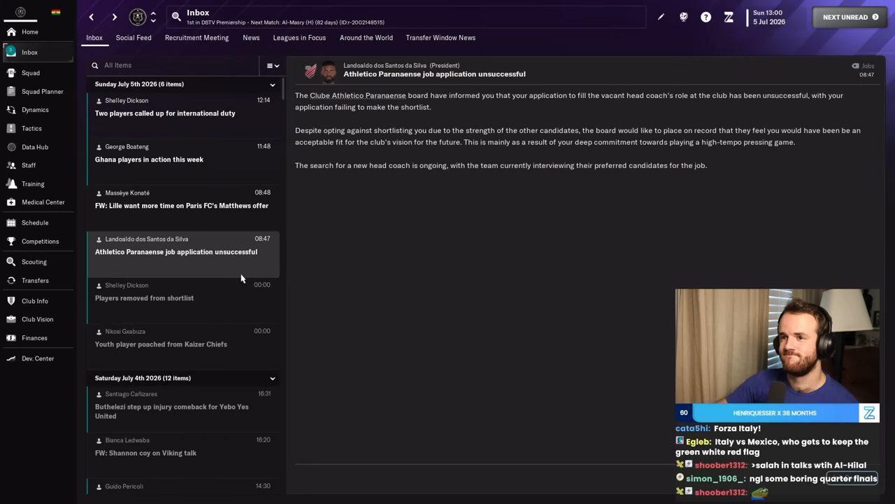
click(165, 111)
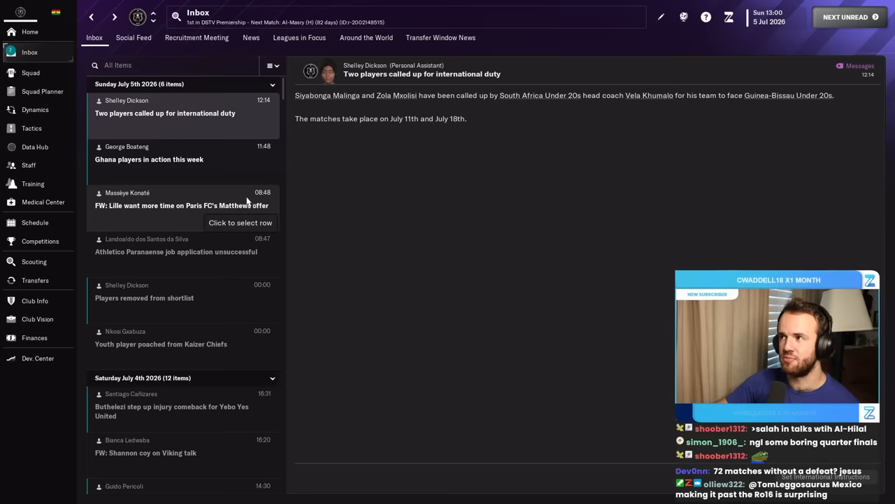
click(182, 205)
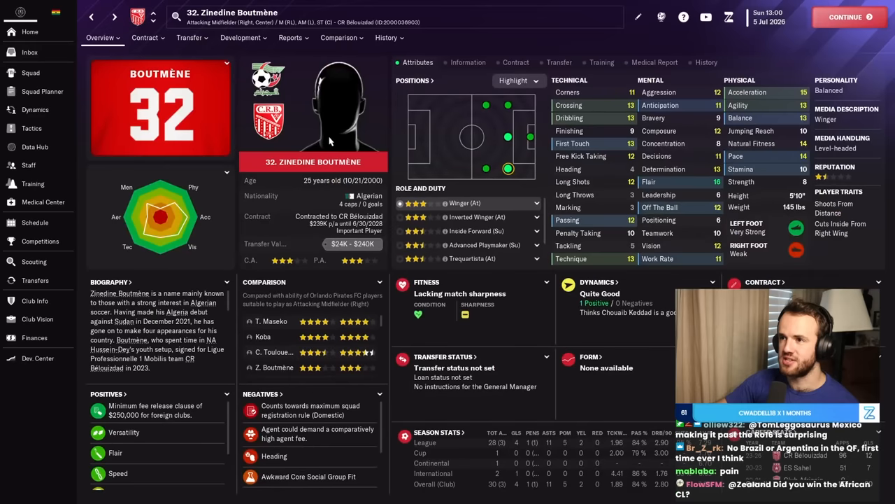
click(29, 52)
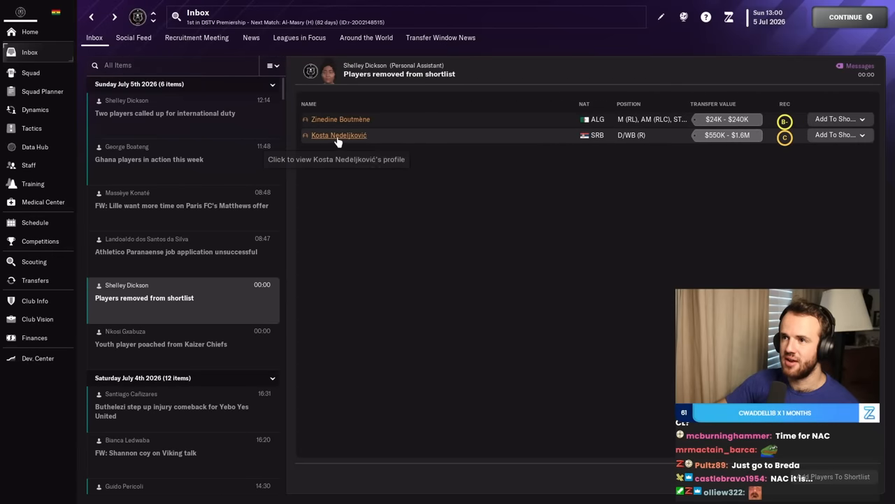
click(845, 17)
text(bellingham)
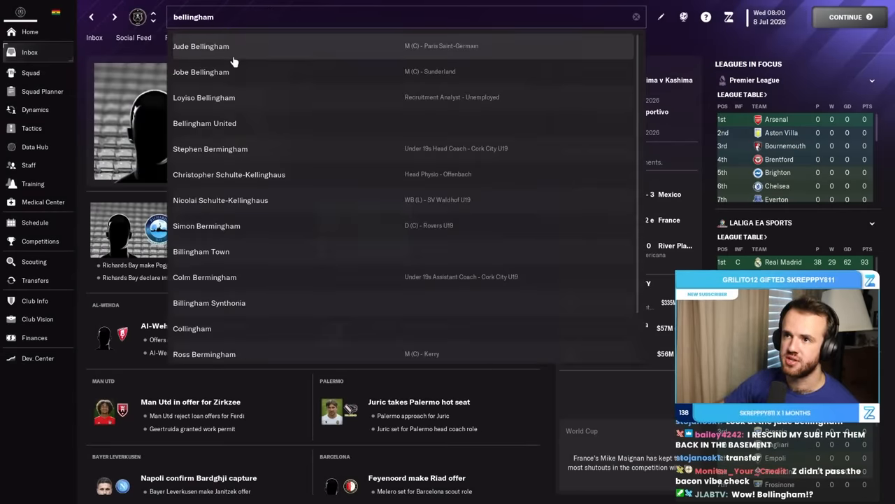
Browse NAC Breda's club overview and squad menus from the Job Center listing.
click(202, 45)
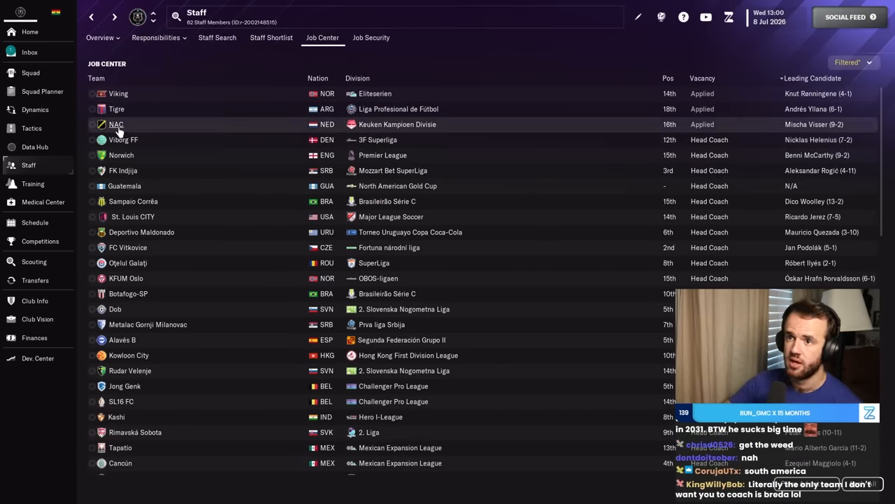
click(116, 123)
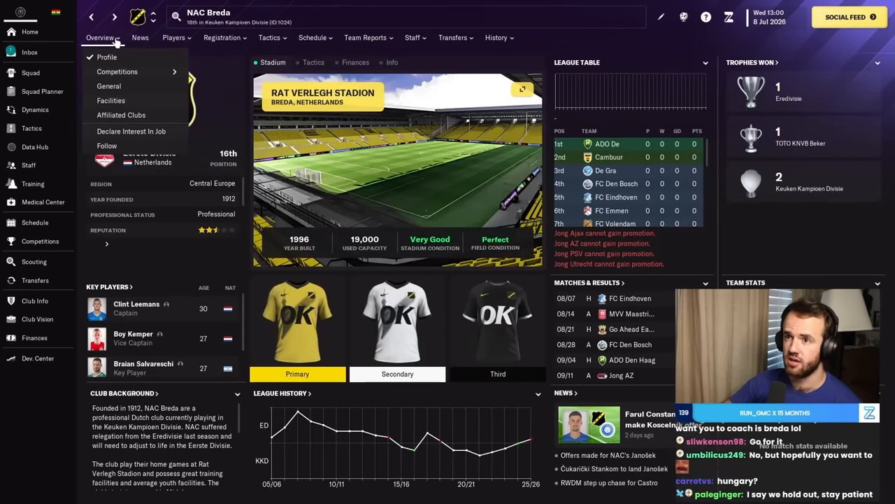
click(173, 37)
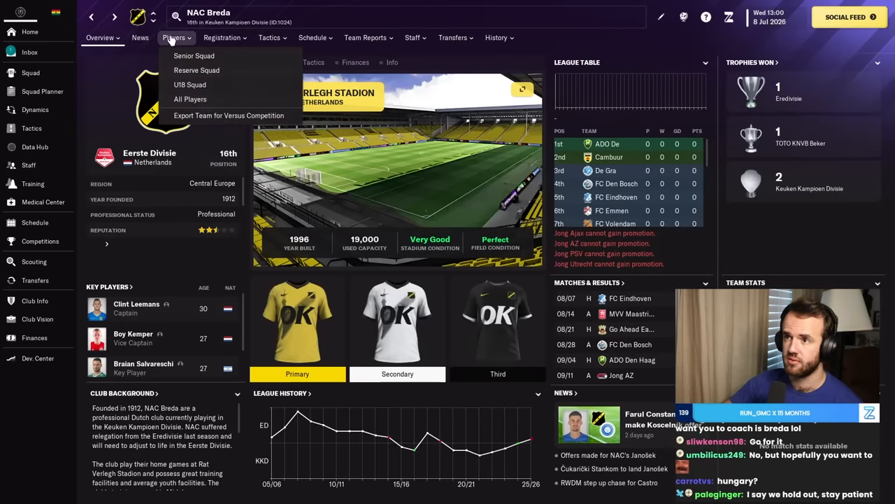
click(30, 52)
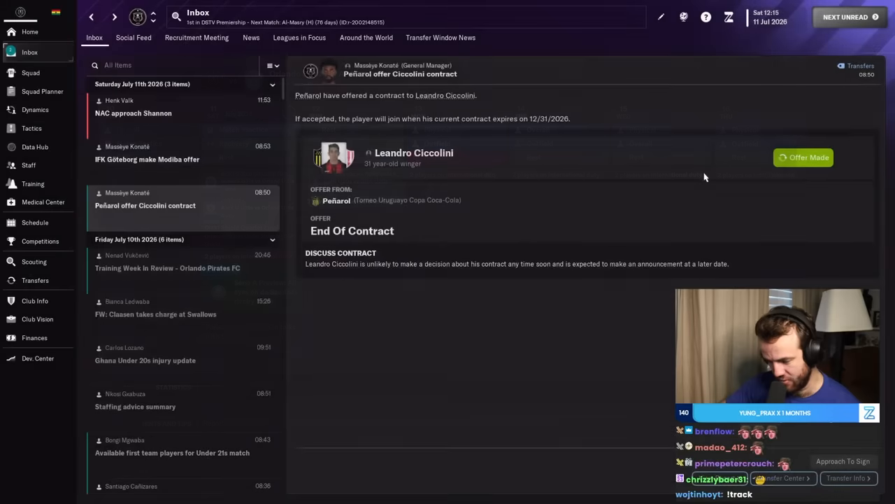
click(147, 153)
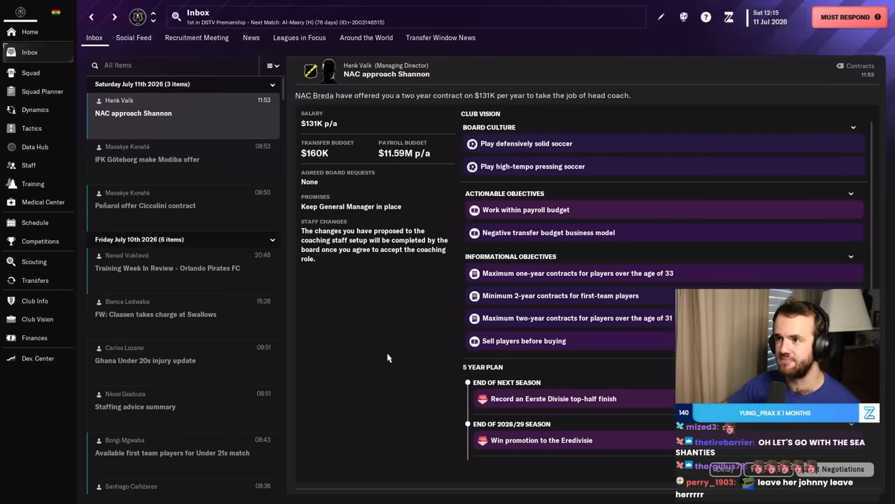
mouse_move(391, 357)
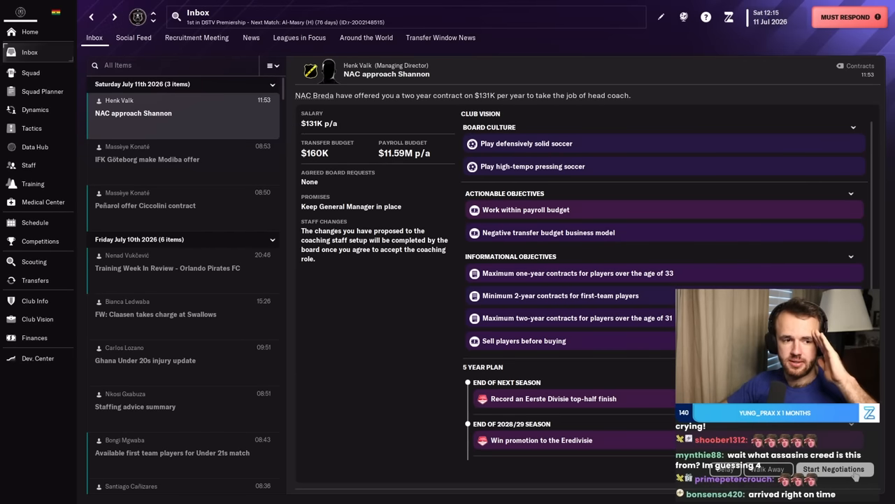
click(834, 468)
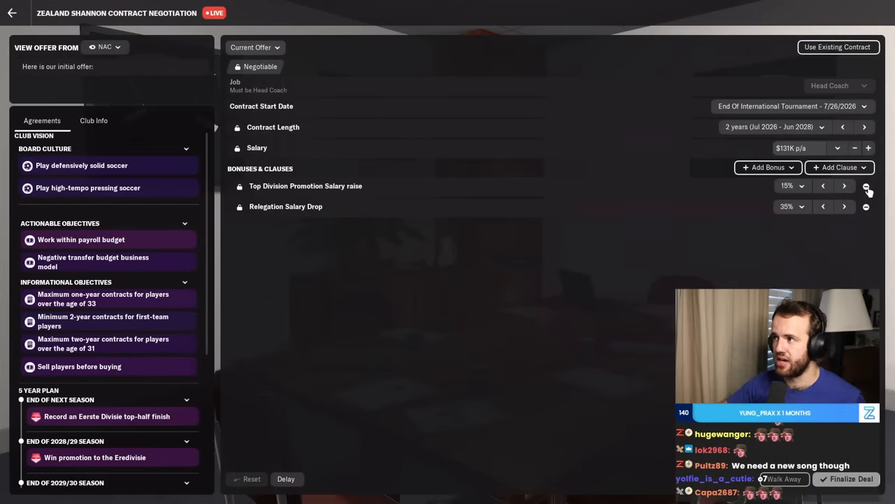
click(866, 185)
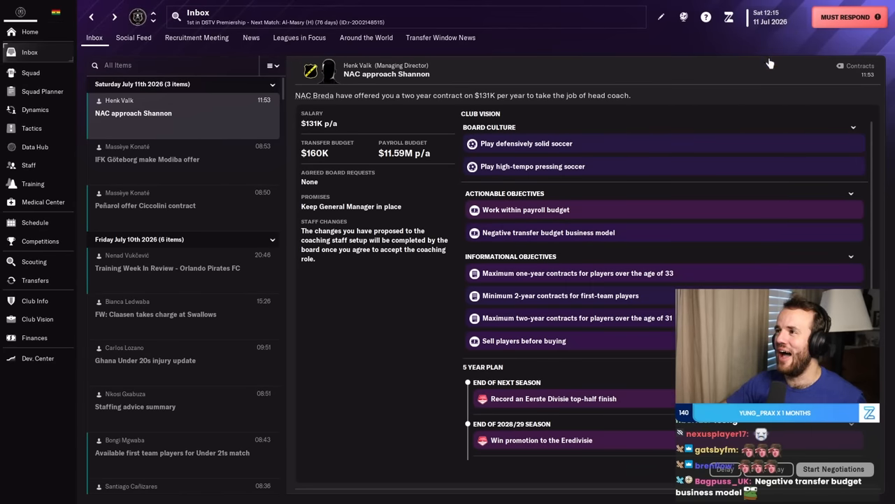
click(833, 469)
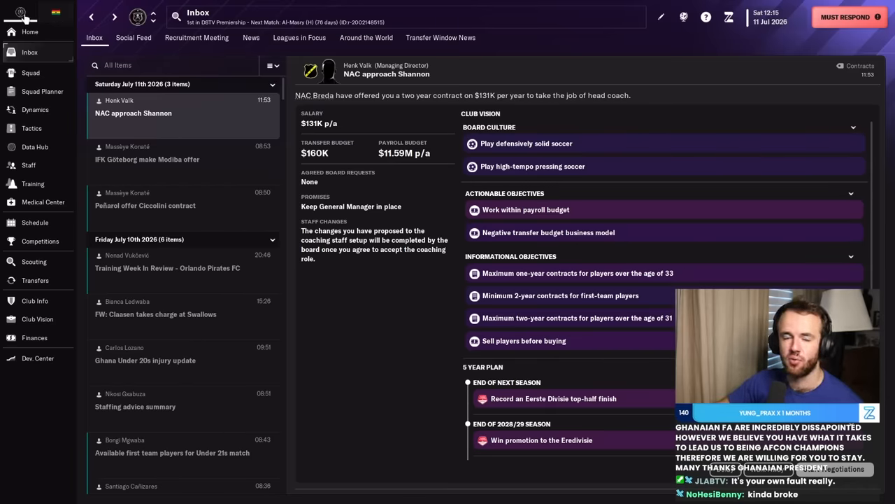
click(30, 31)
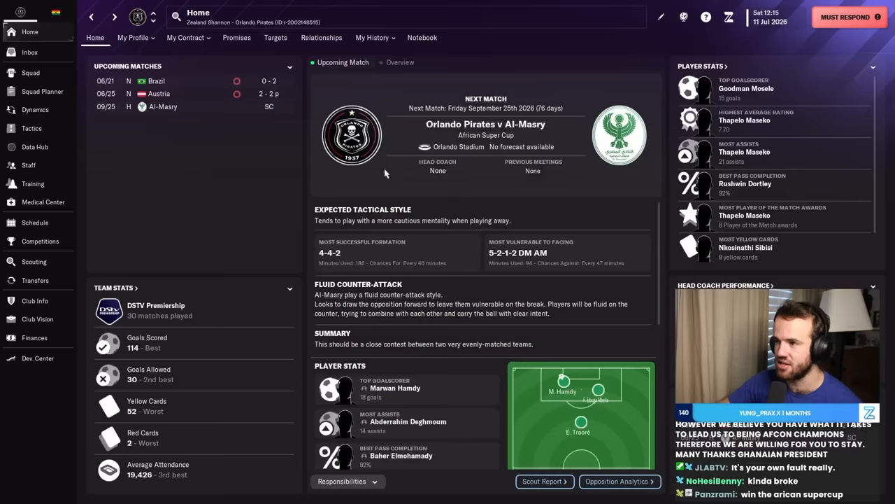
click(29, 52)
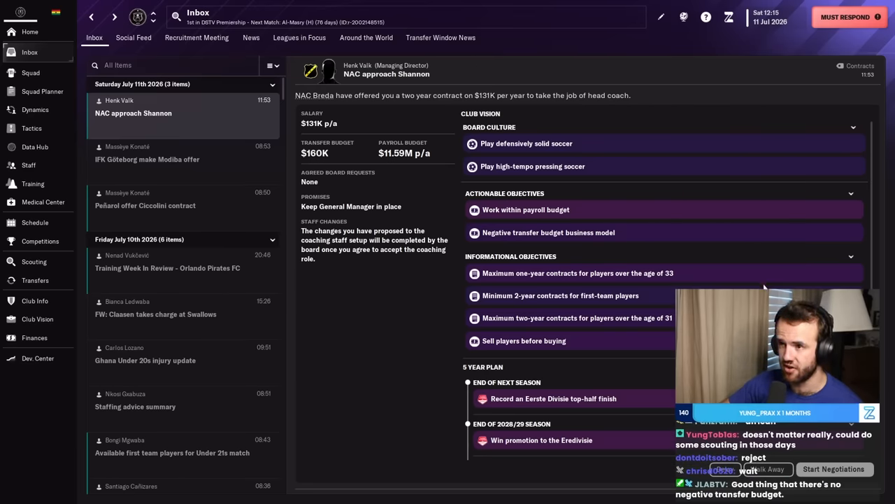
Finalize NAC Breda's two-year head coach deal at $131K p/a and view the confirmation.
click(834, 468)
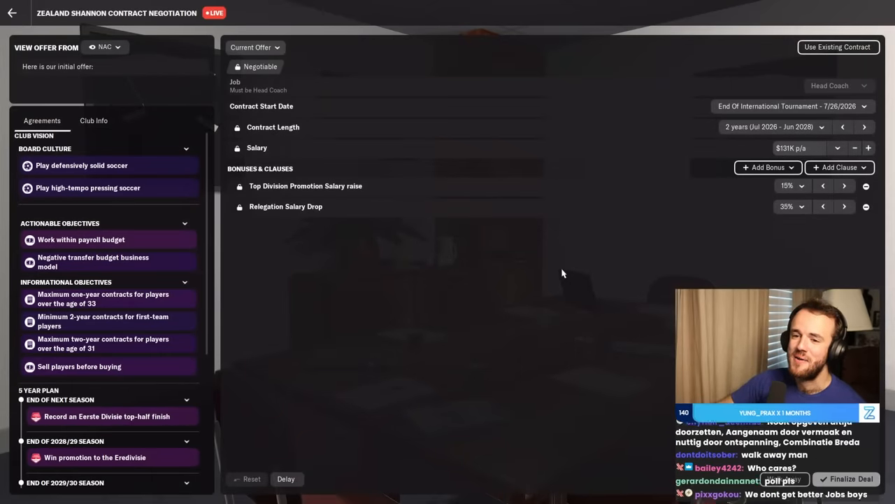
mouse_move(414, 321)
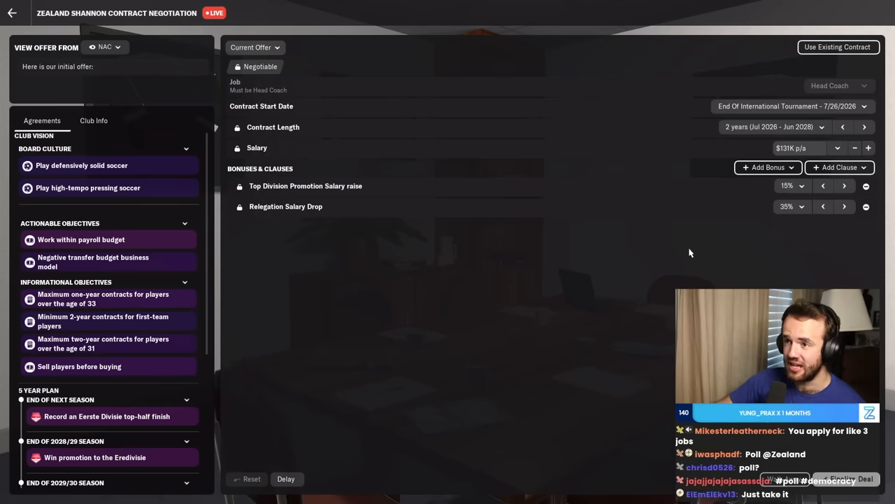
mouse_move(635, 344)
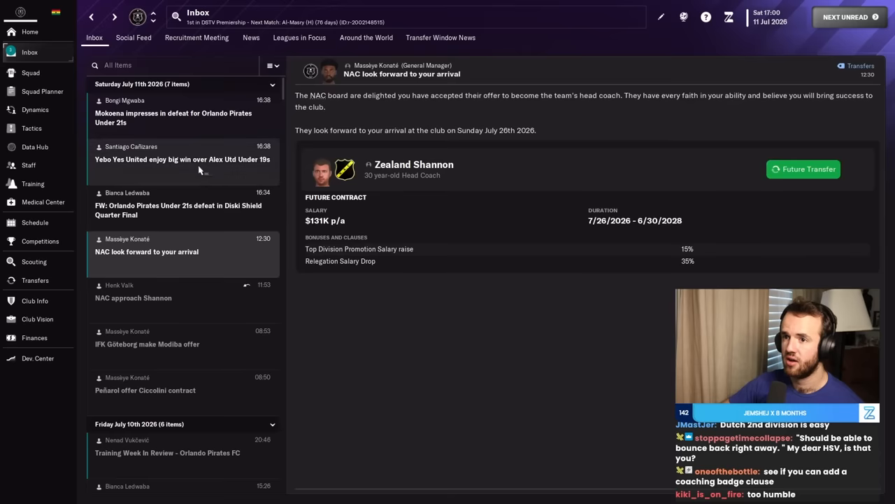
mouse_move(218, 231)
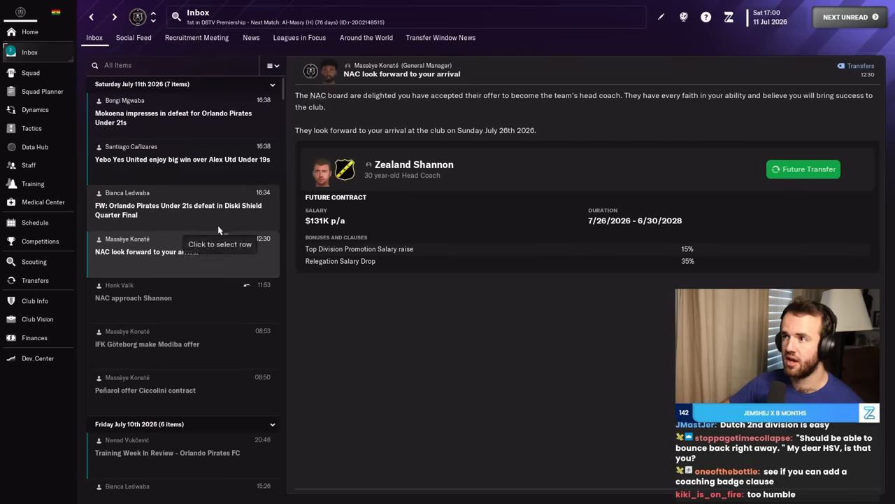
click(182, 160)
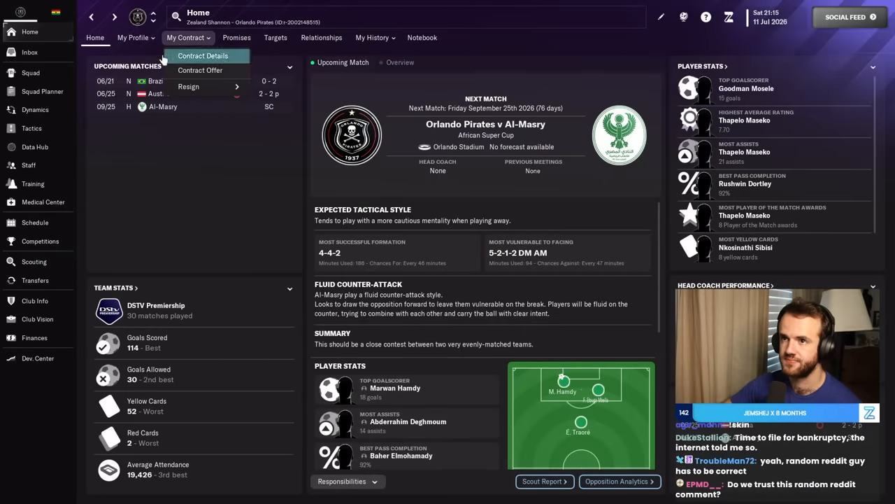
mouse_move(187, 87)
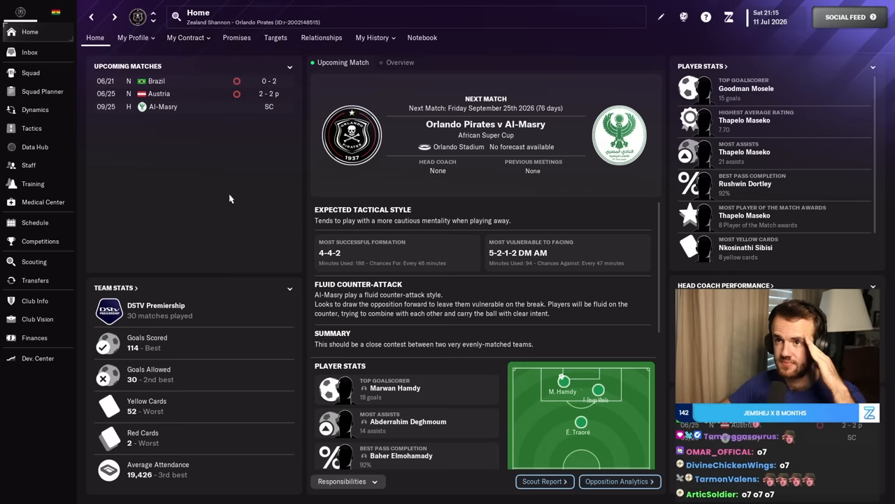
Resign from the Orlando Pirates job via My Contract and continue to 12 July 2026.
click(185, 36)
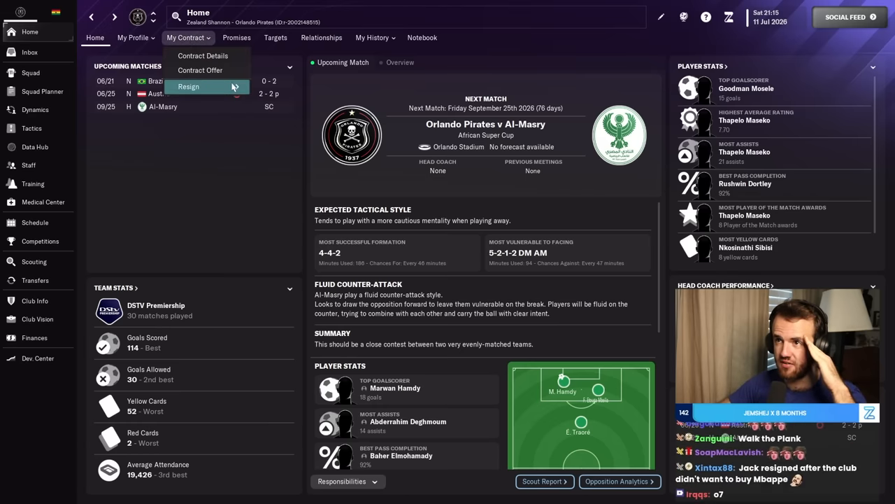
click(187, 87)
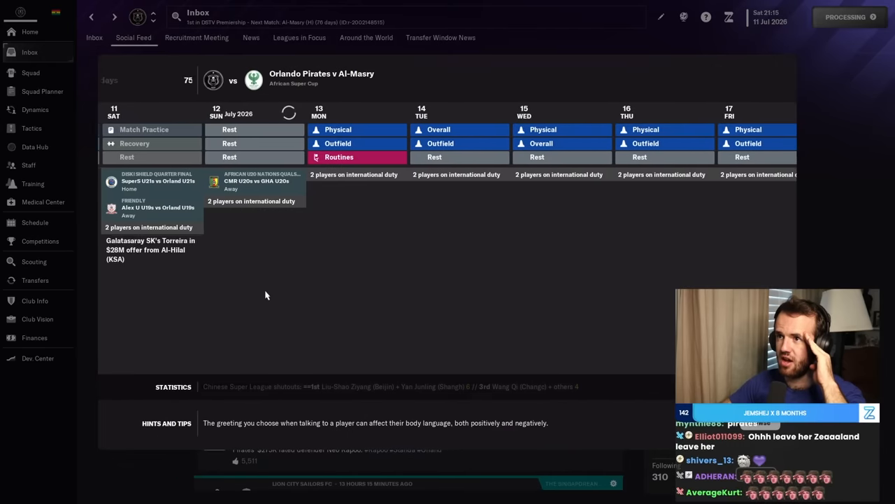
click(848, 17)
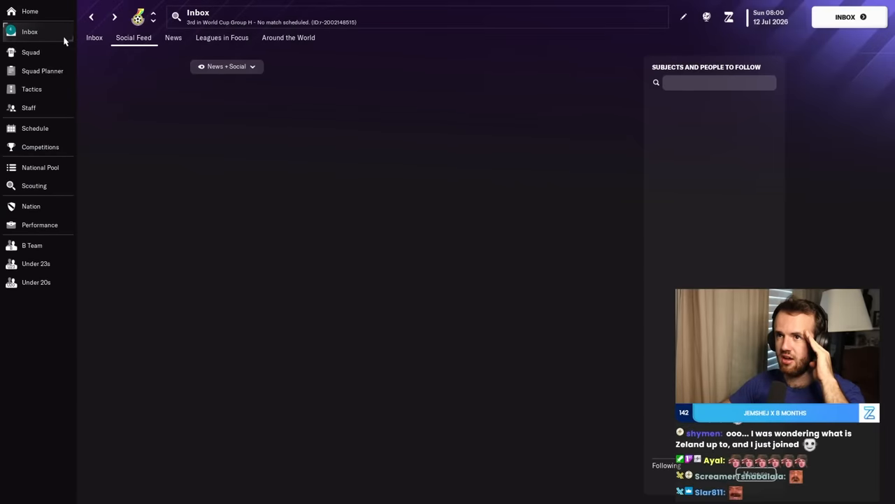
Read the Orlando Pirates departure news and advance to 19 July 2026.
click(94, 36)
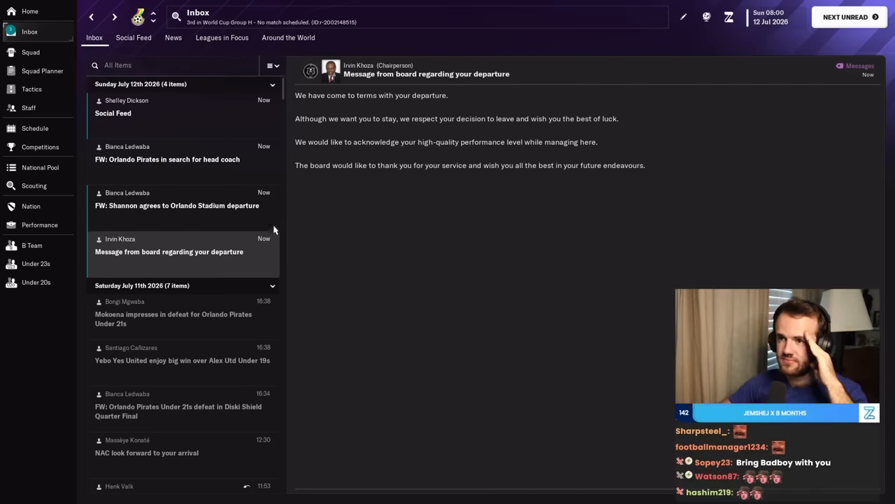
click(176, 204)
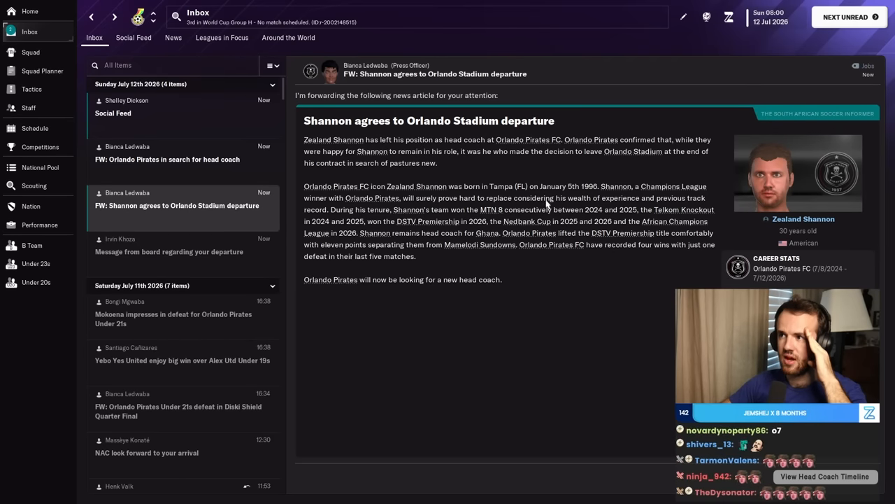
mouse_move(456, 179)
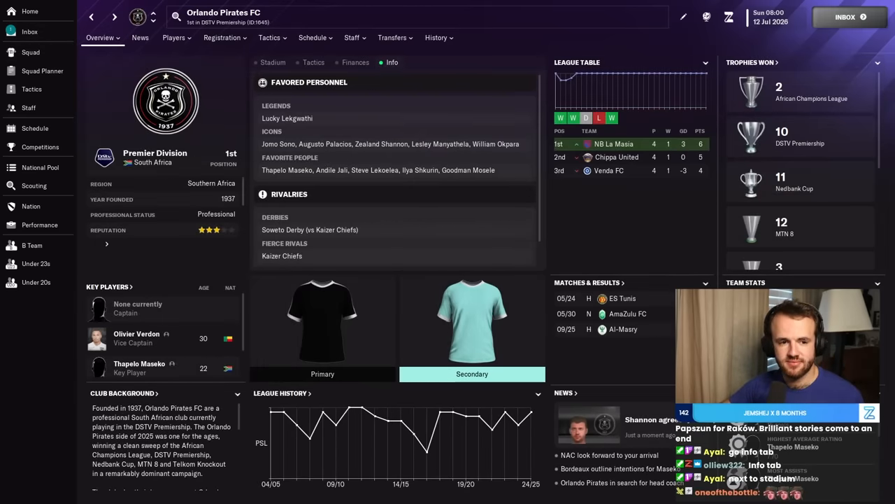
click(29, 31)
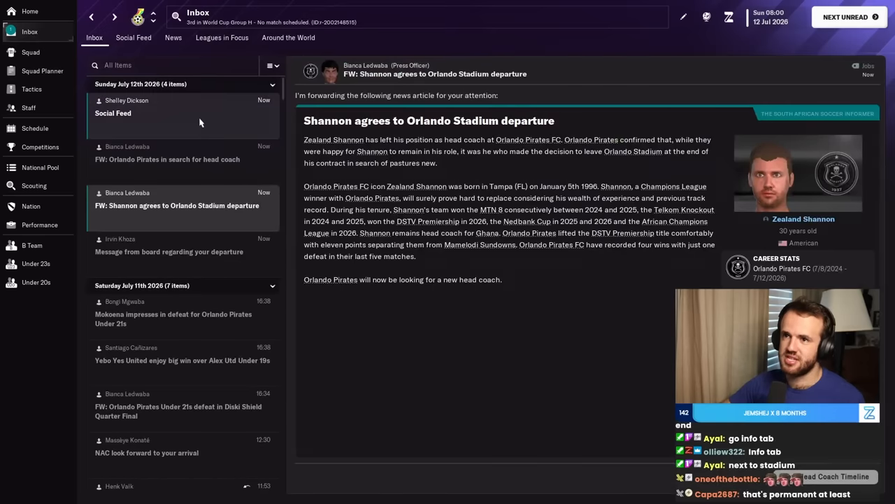
click(845, 17)
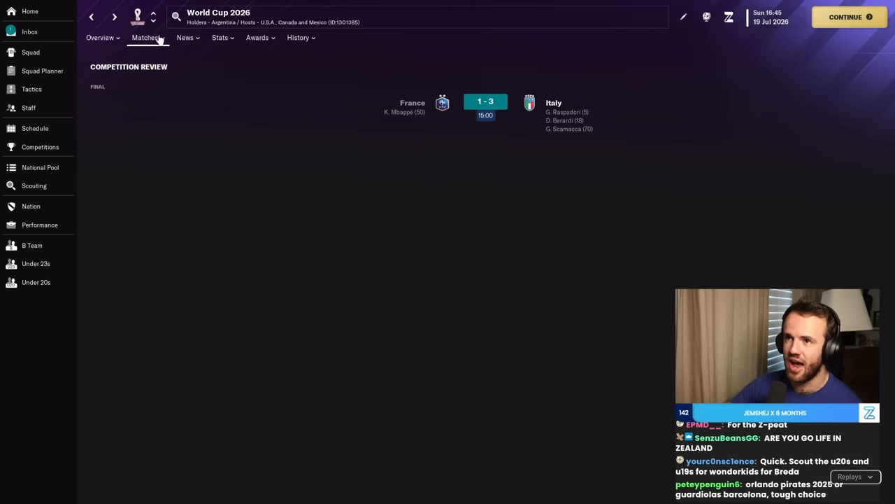
View Italy's 2026 schedule including the Italy v Cameroon summary, then return to the rankings message.
click(101, 36)
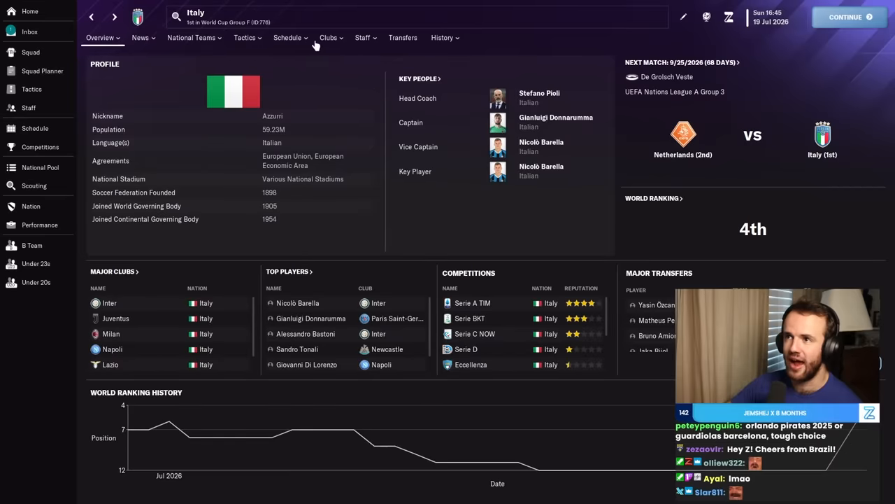
click(288, 37)
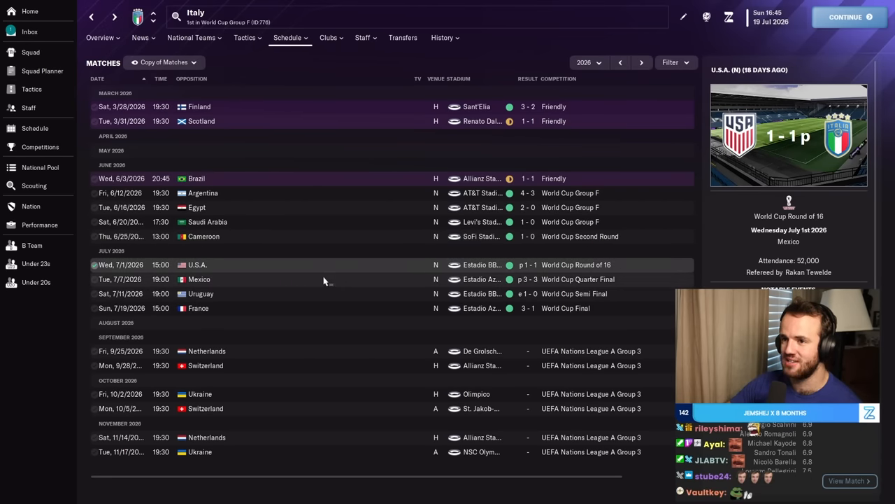
click(198, 280)
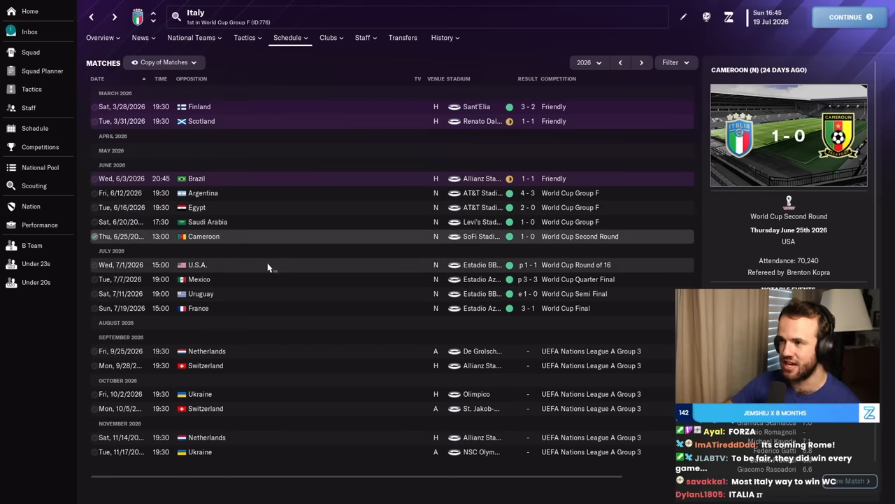
click(30, 31)
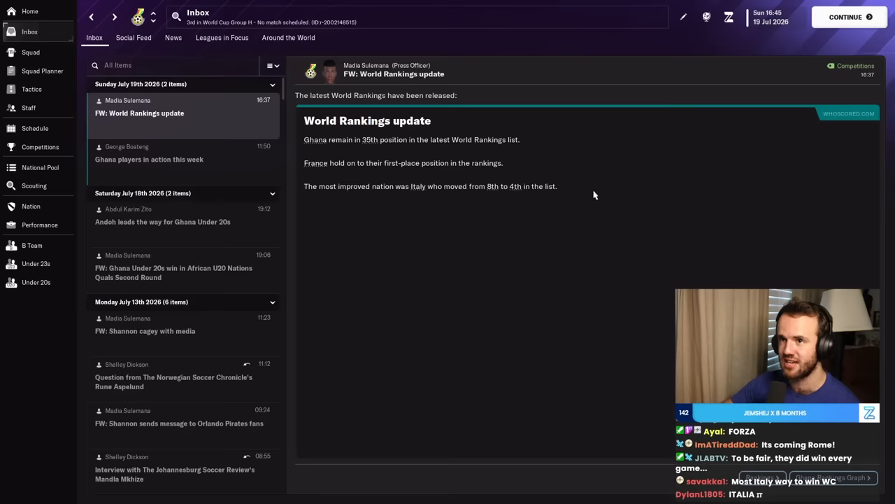
Continue past the NAC hiring news, welcome pack and best XI summary to the Inbox's ongoing negotiations message.
click(844, 17)
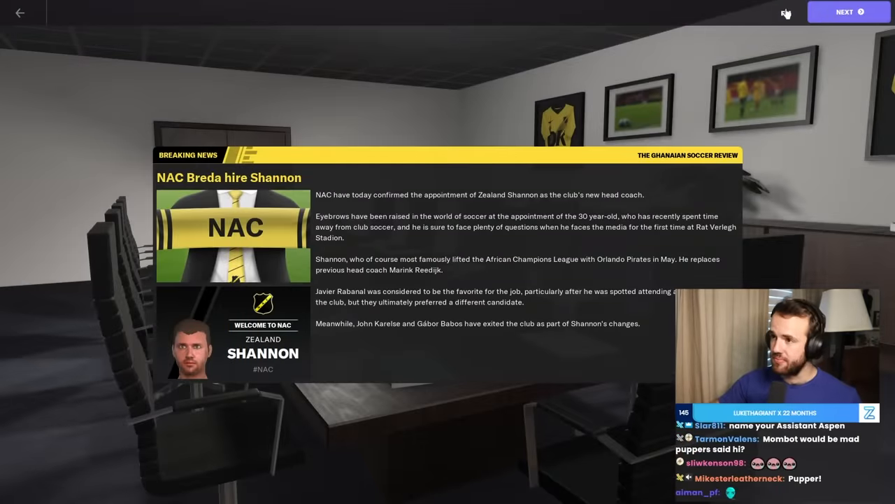
click(848, 12)
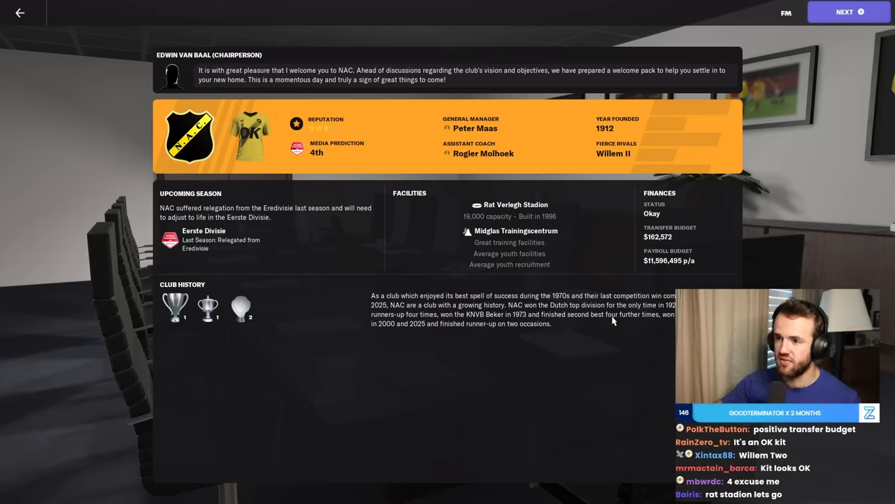
click(847, 11)
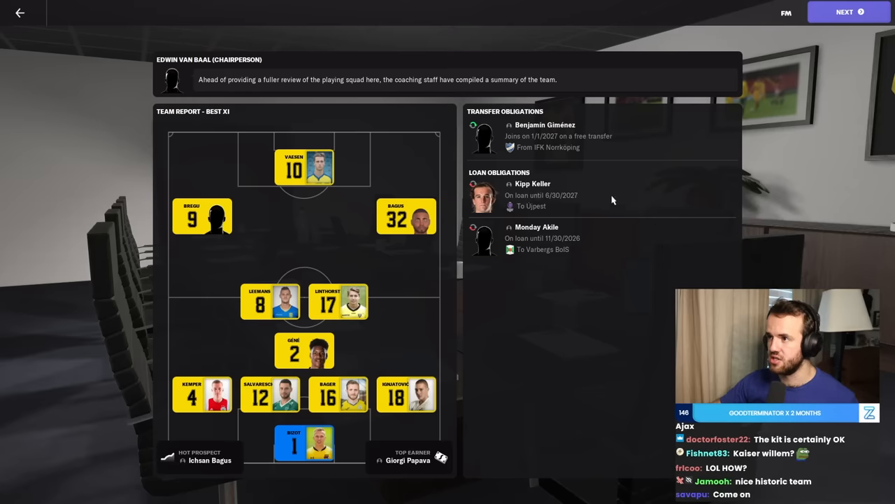
click(545, 125)
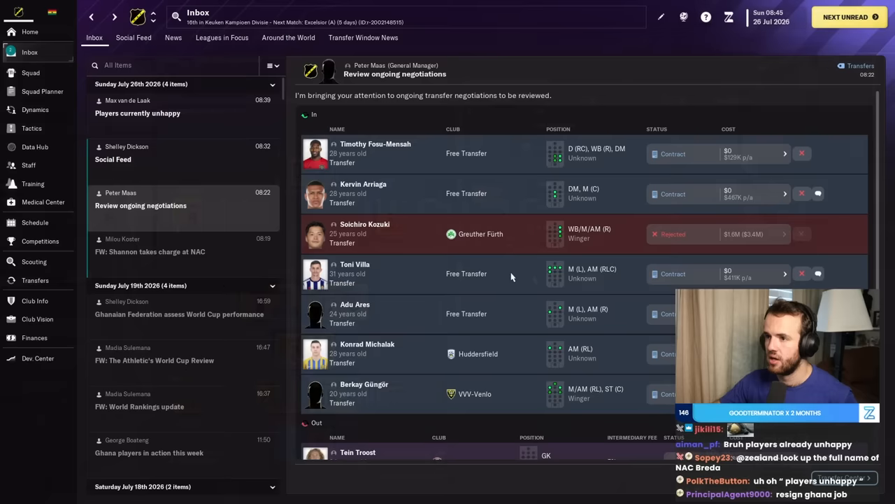
scroll(down, 3)
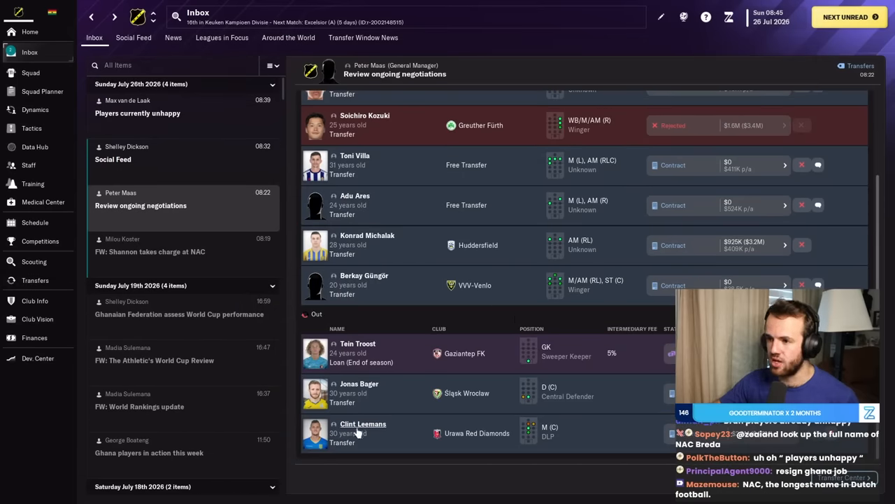
click(362, 423)
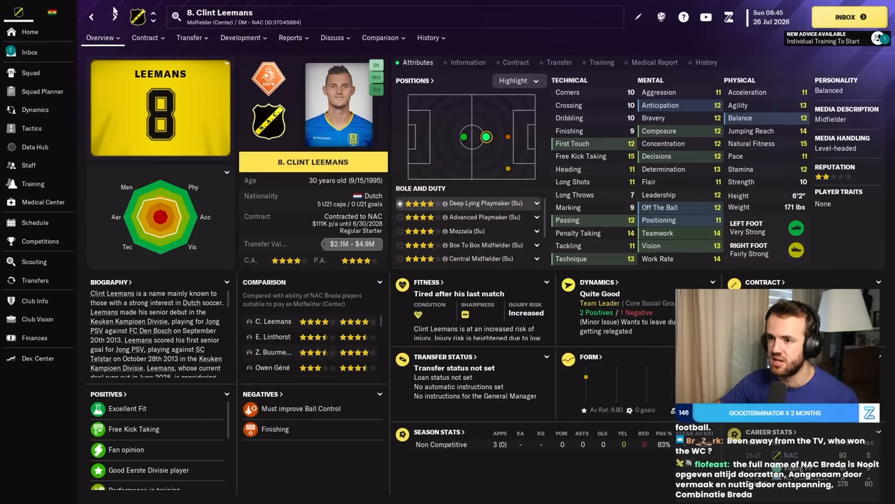
click(35, 280)
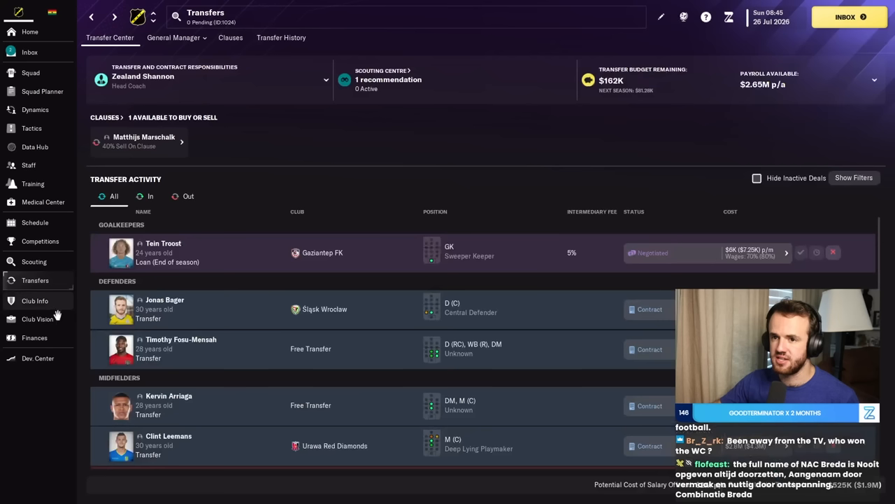
click(33, 338)
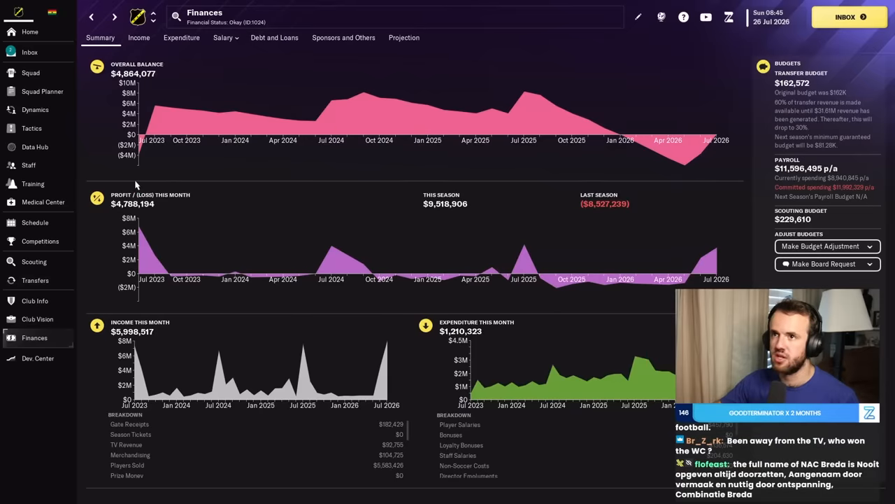
mouse_move(161, 128)
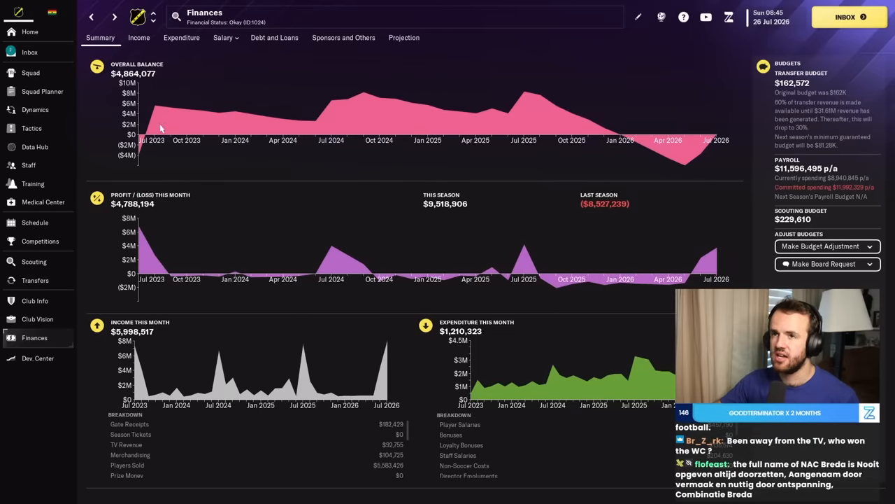
click(35, 280)
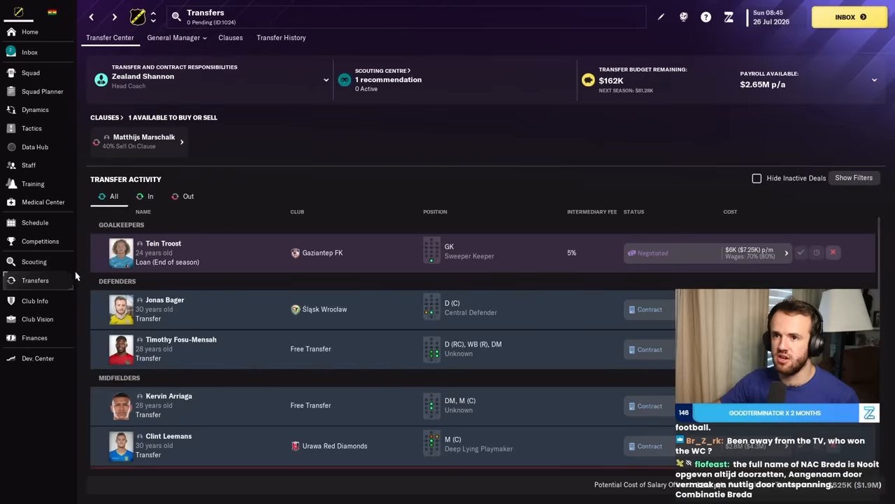
click(31, 73)
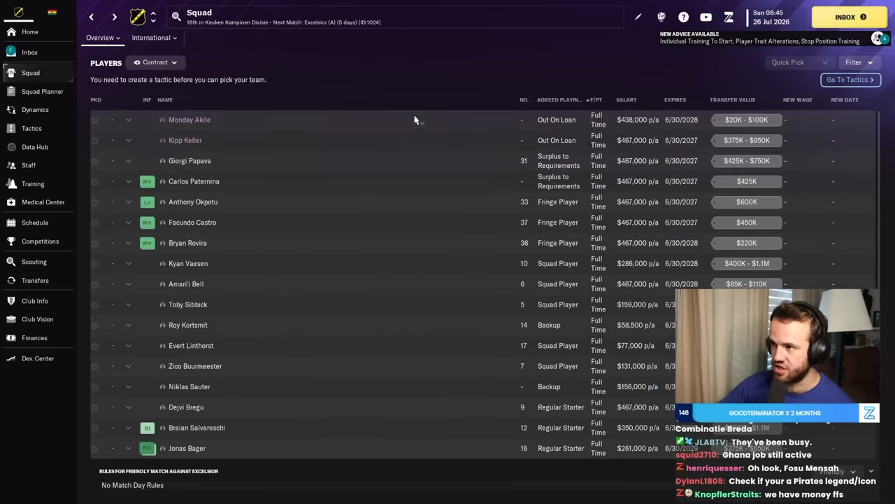
Sort the squad by Agreed Playing Time and review Ignjatović's and Wernersson's profiles alongside Finances.
click(559, 100)
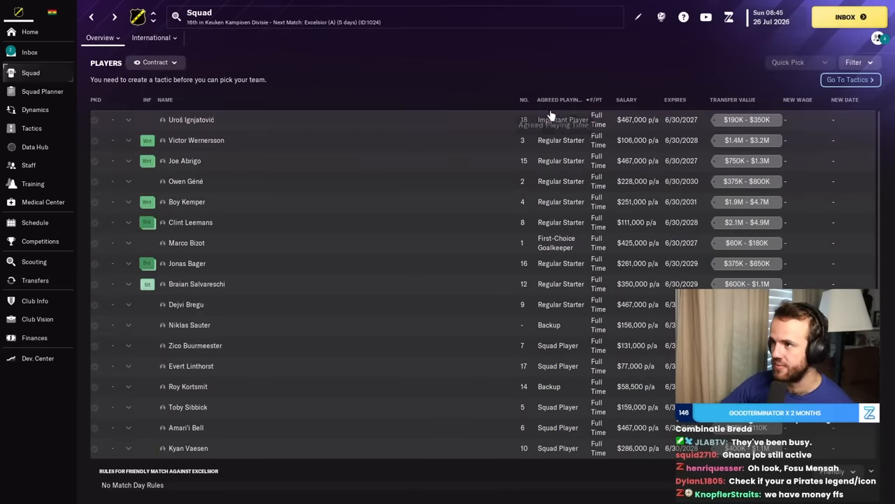
click(191, 119)
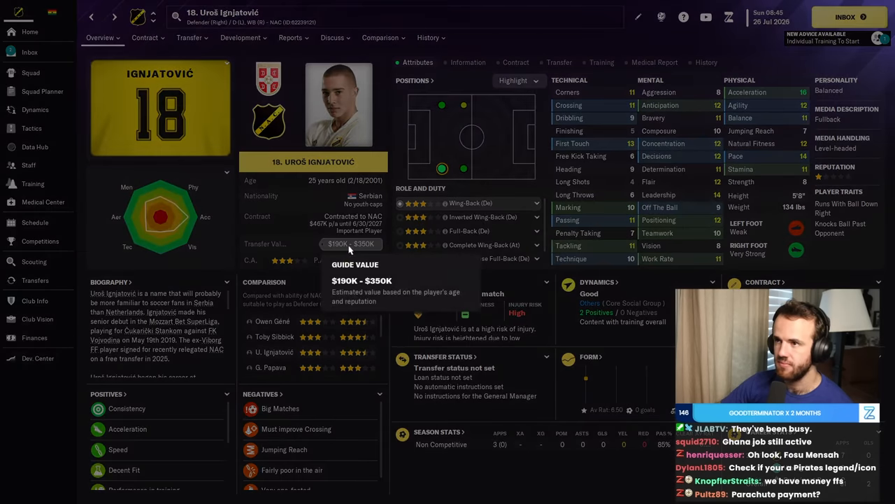
click(428, 36)
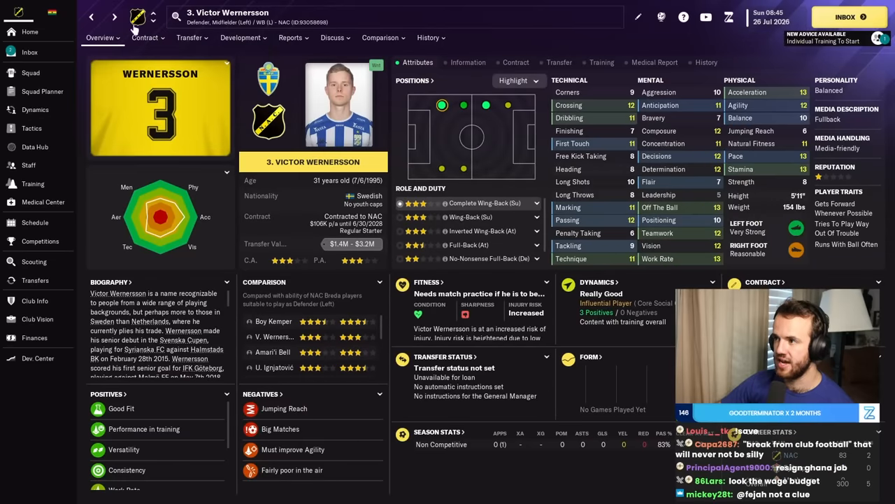
click(34, 337)
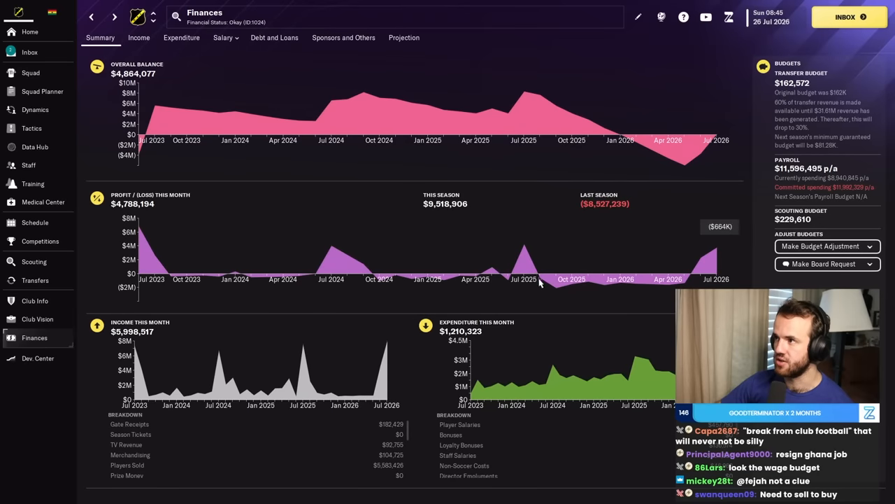
mouse_move(832, 263)
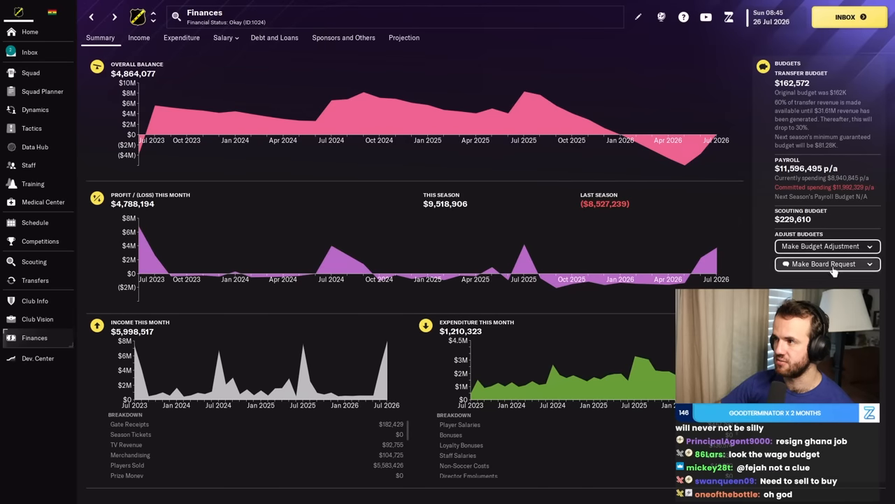
click(31, 73)
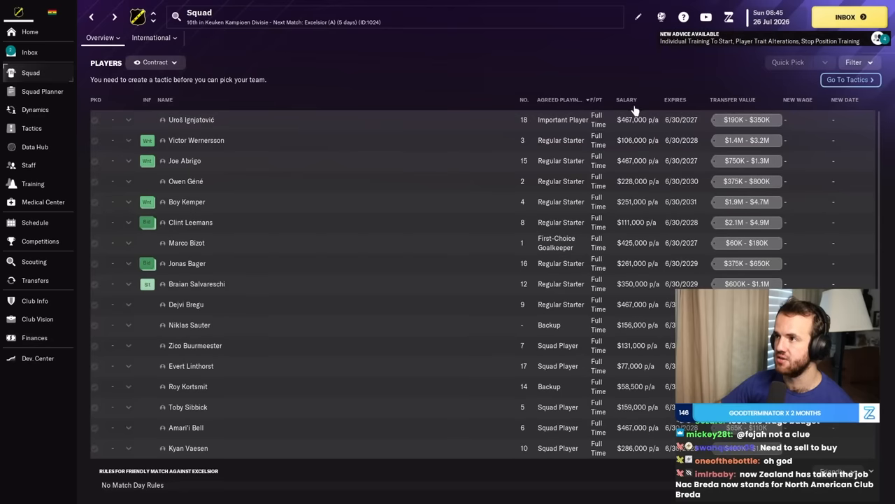
Sort by contract expiry and check Okpotu's and Castro's profiles and transfer status.
click(674, 100)
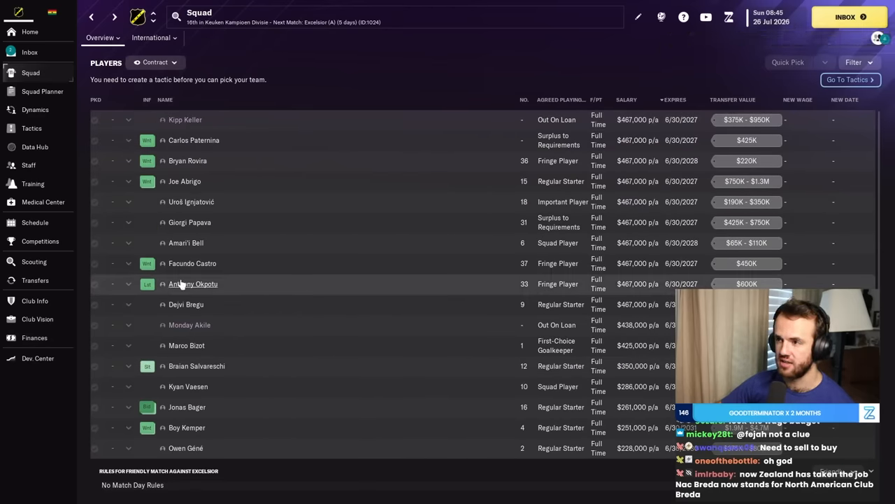
click(193, 282)
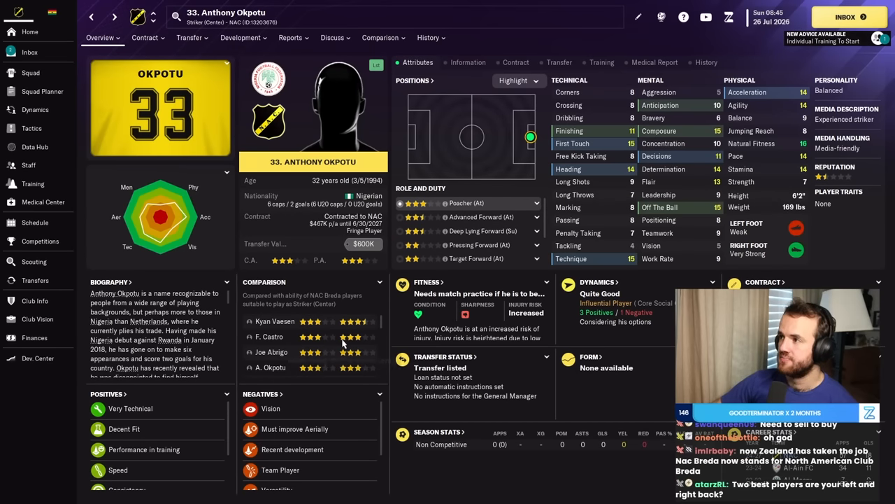
mouse_move(293, 126)
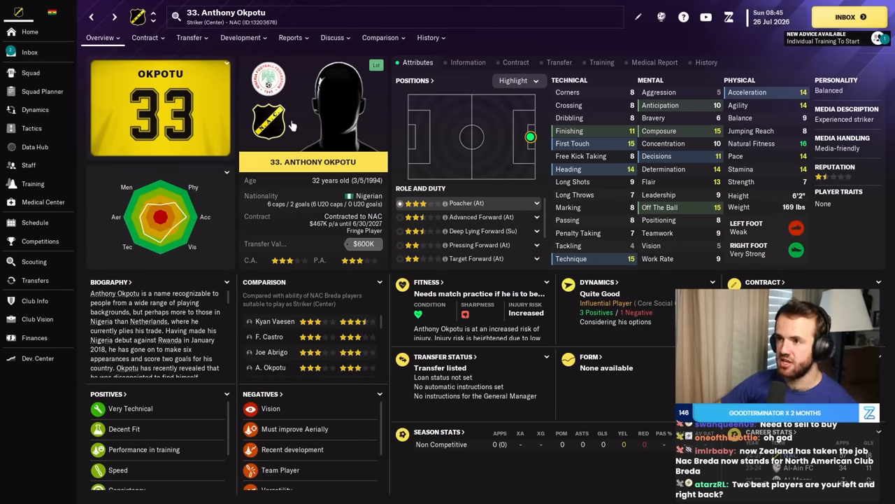
click(189, 37)
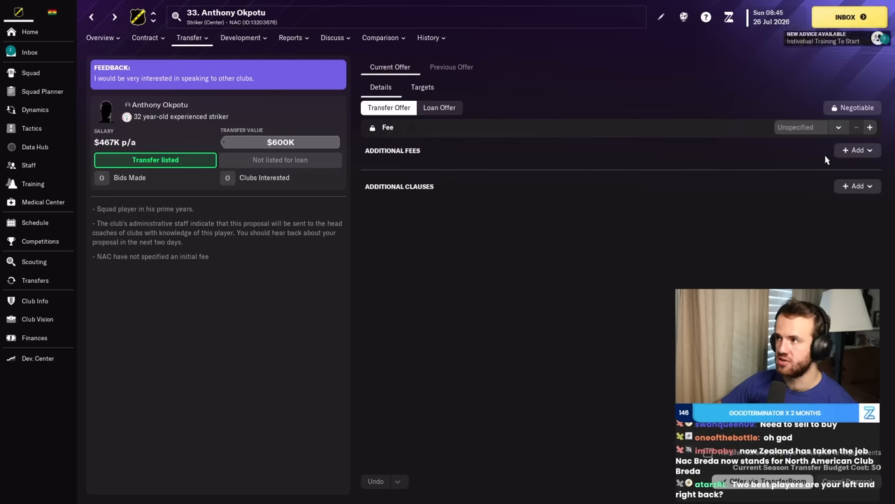
click(31, 73)
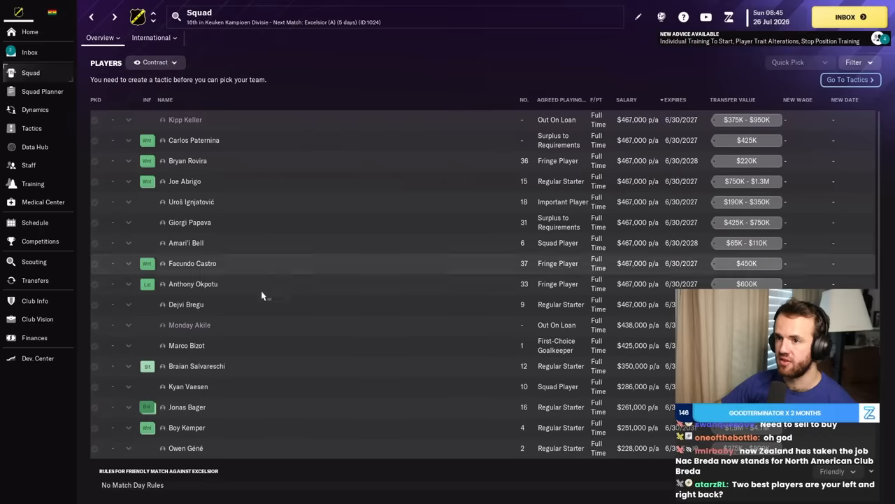
mouse_move(193, 263)
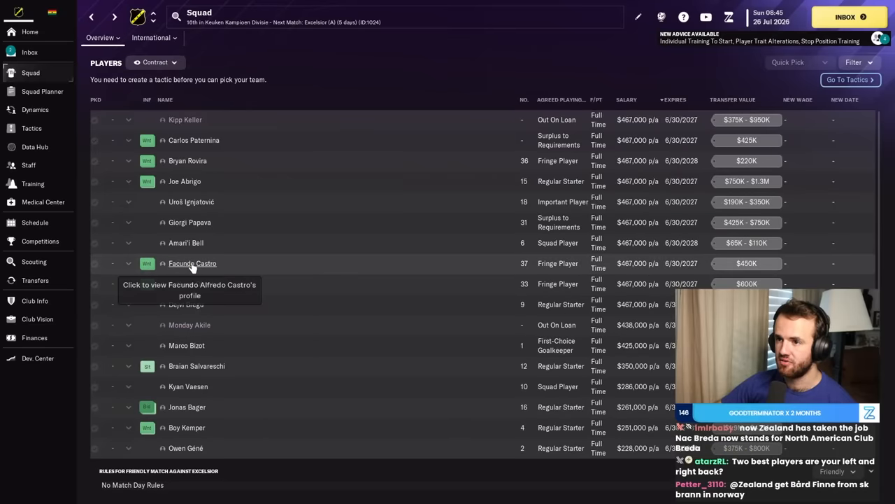
click(193, 263)
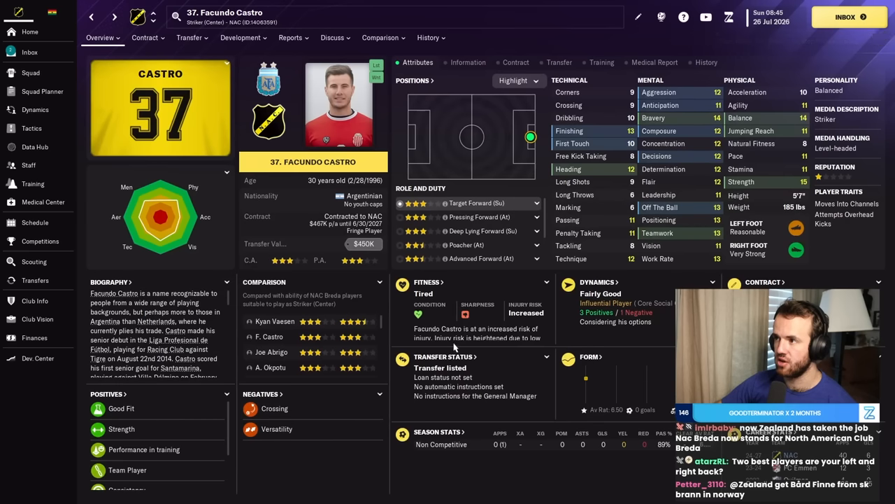
click(187, 37)
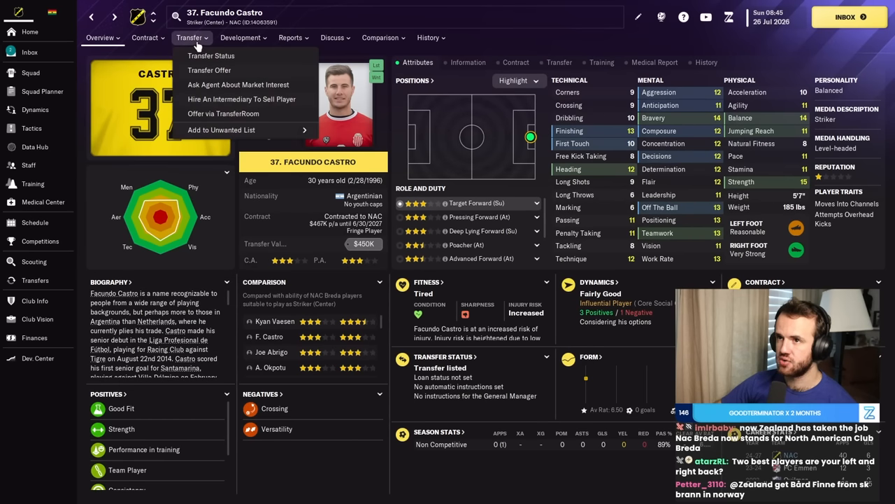
click(209, 70)
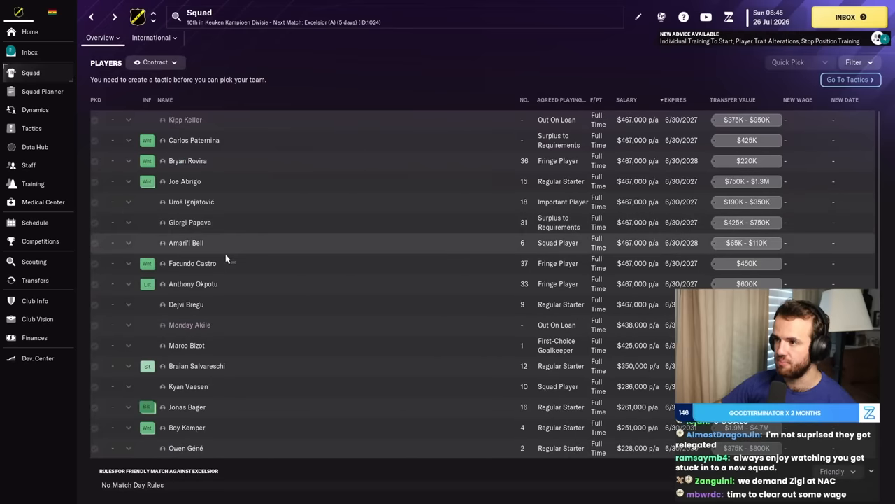
click(190, 221)
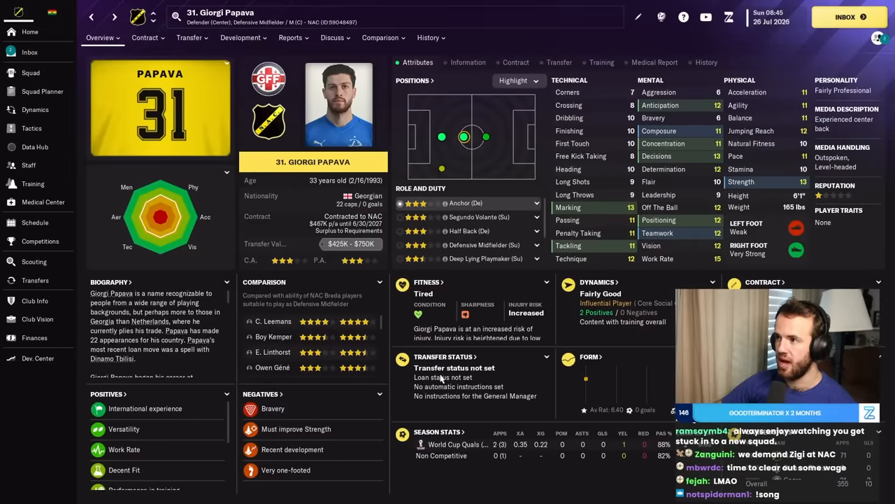
click(31, 72)
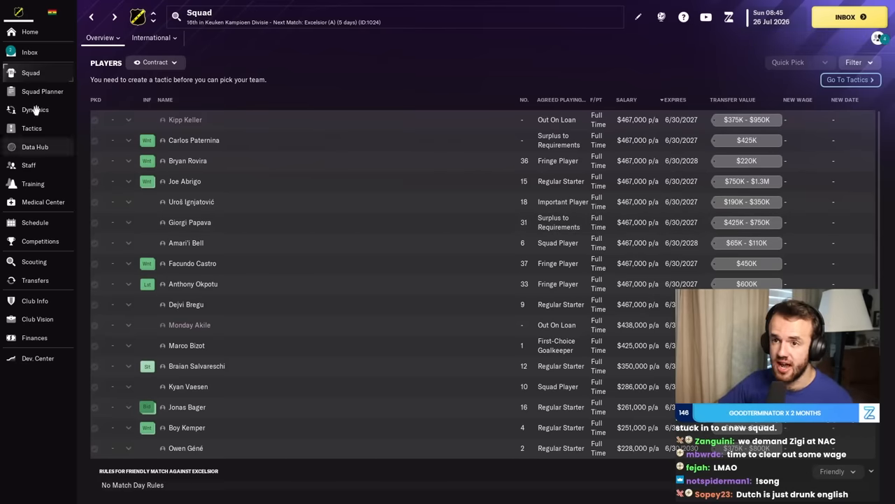
click(29, 52)
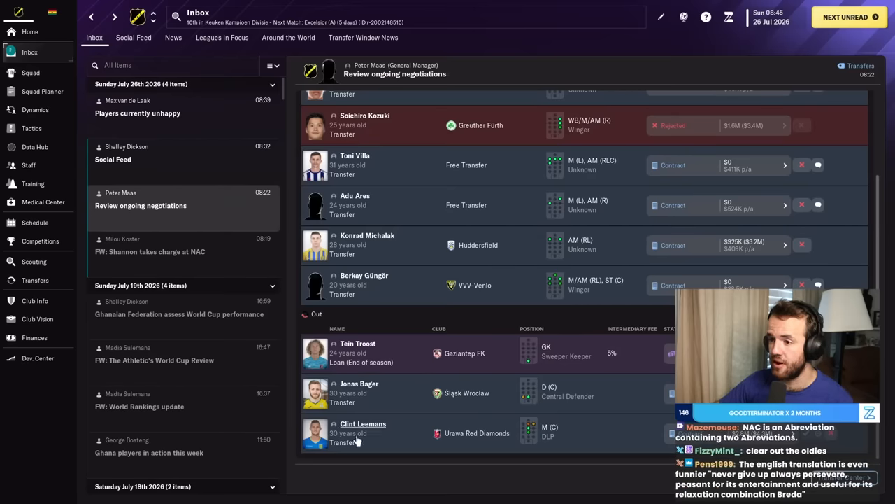
mouse_move(364, 424)
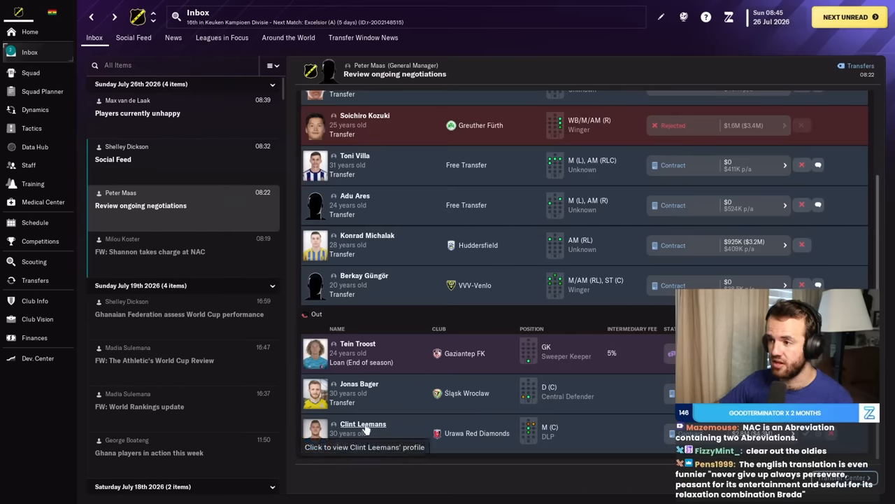
click(362, 423)
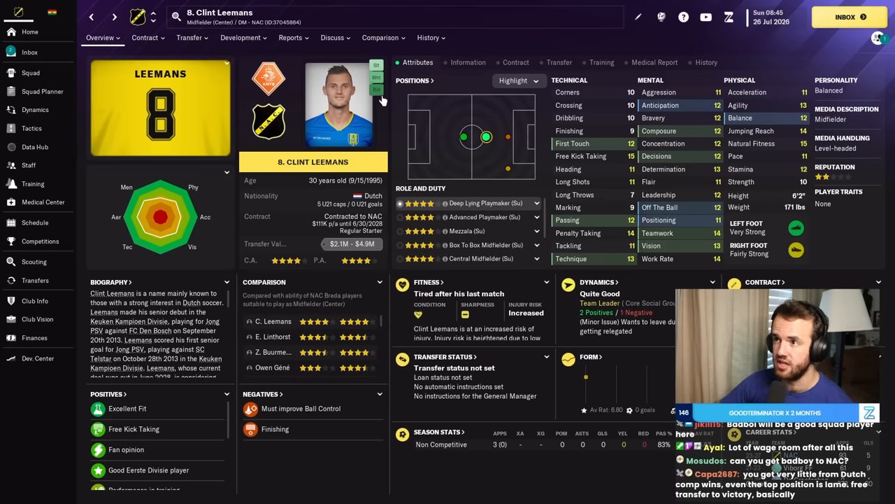
click(30, 52)
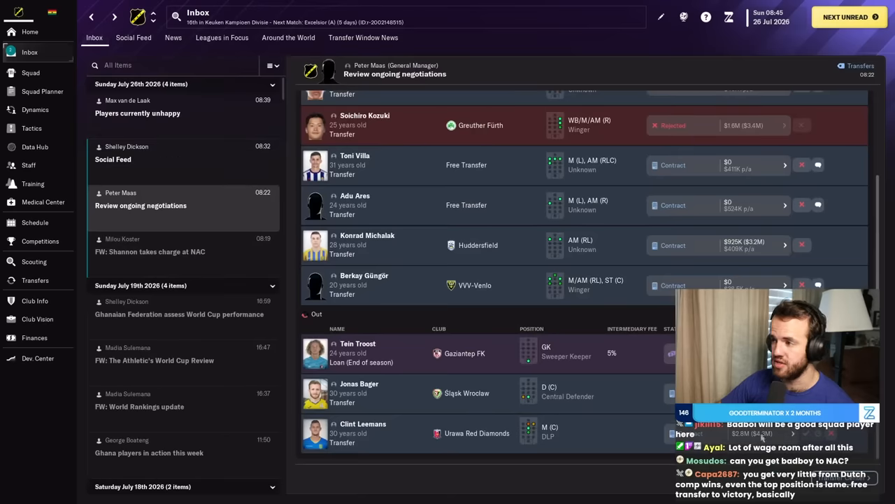
click(362, 428)
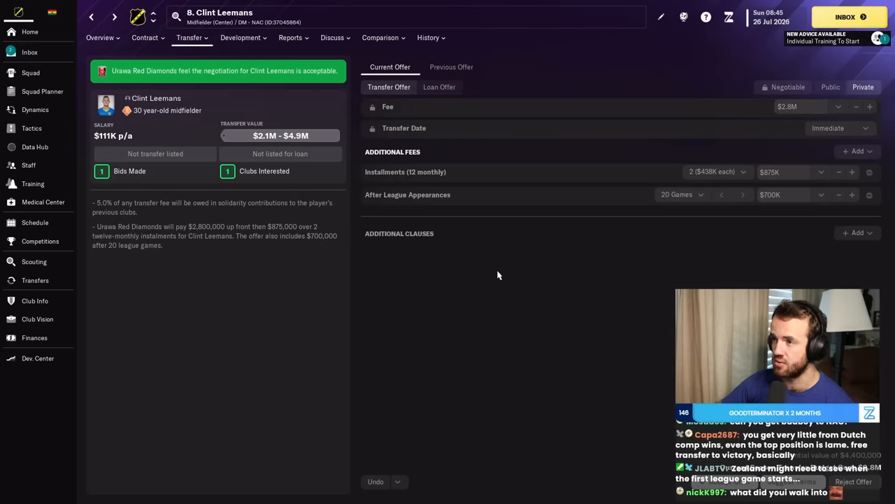
click(34, 337)
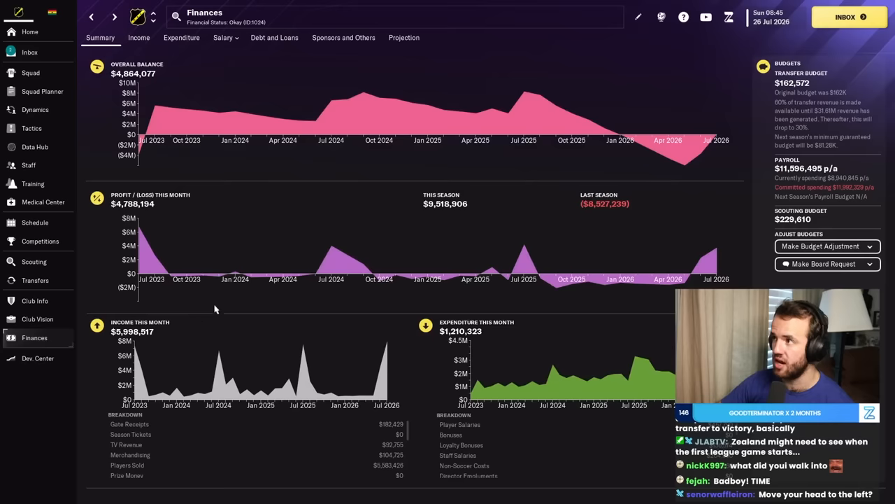
mouse_move(370, 190)
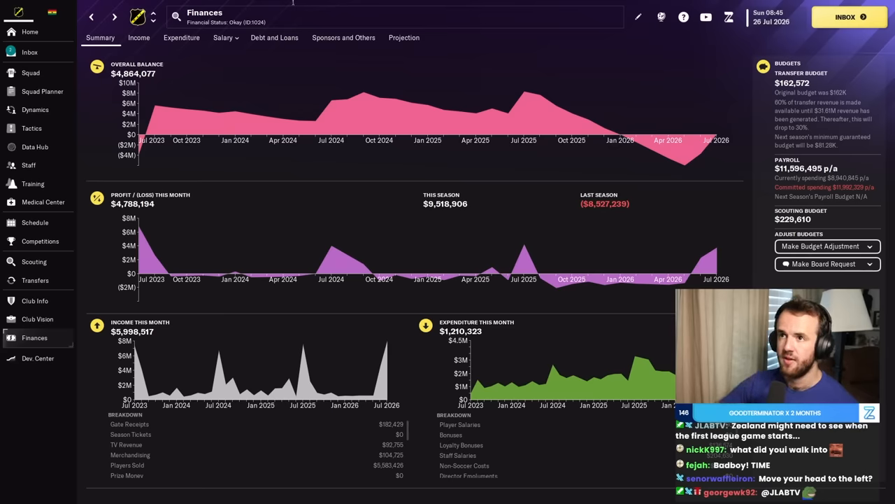
Go to Transfers to view NAC Breda's 2026/27 transfer history.
click(35, 280)
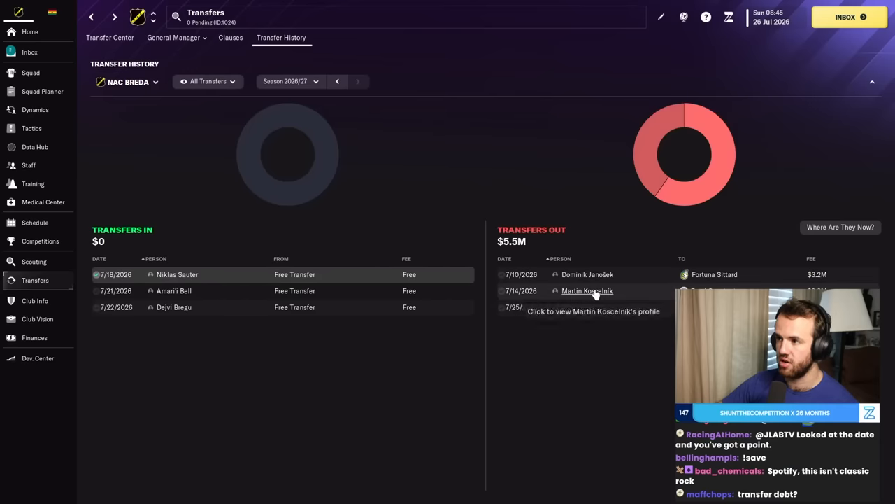
Review Martin Koscelník's and Dejvi Bregu's profiles from Transfer History, then return to the negotiations message.
click(588, 289)
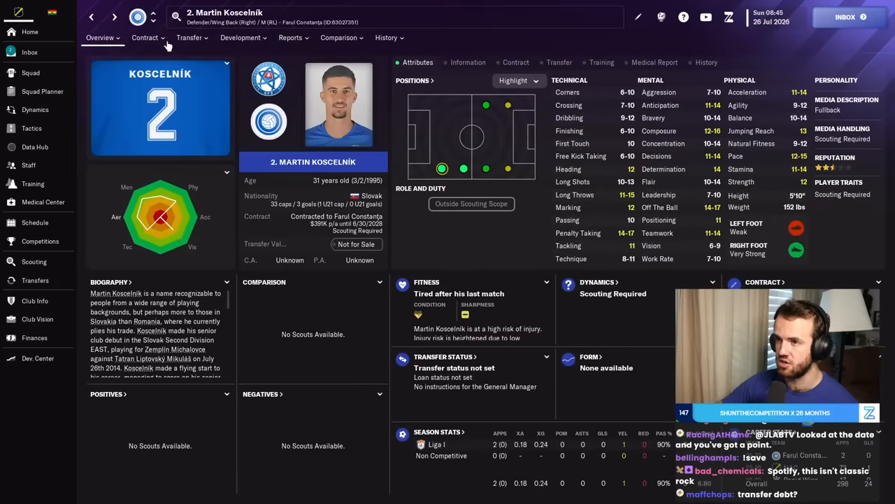
click(35, 280)
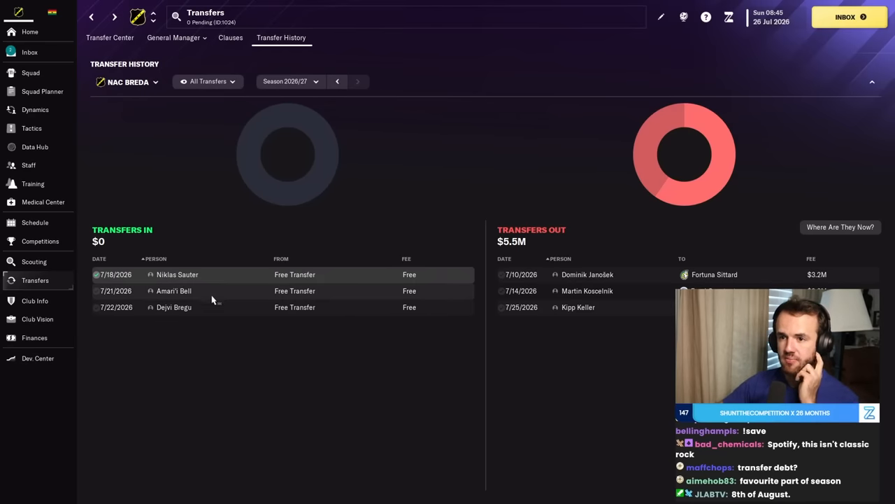
click(176, 274)
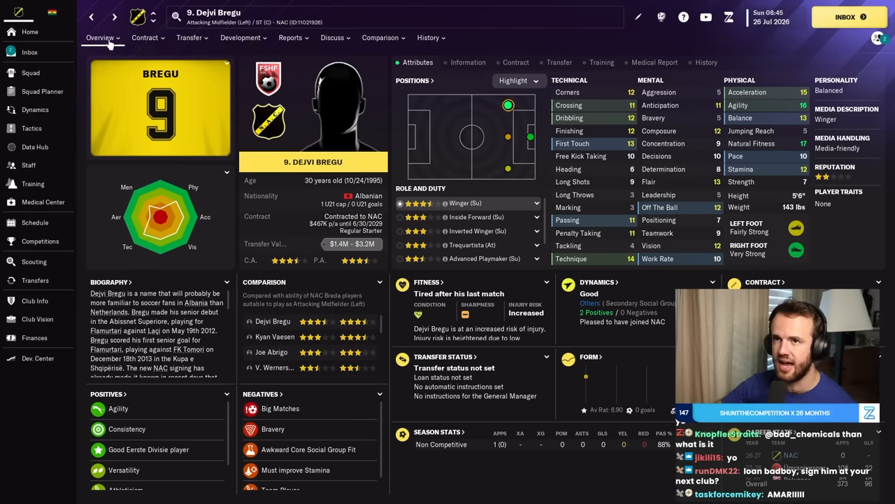
click(35, 279)
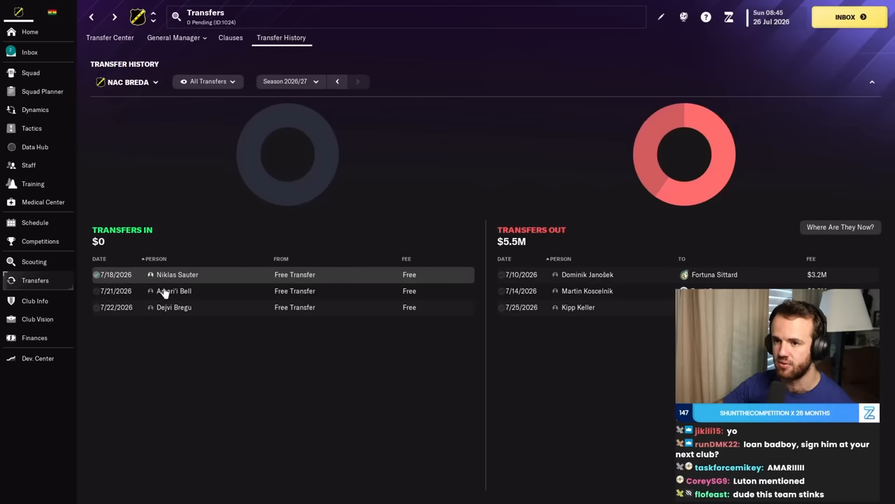
mouse_move(173, 290)
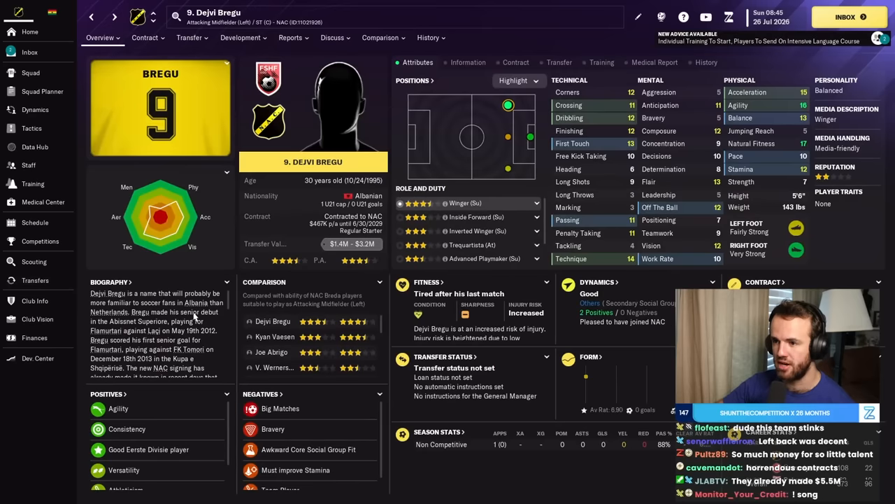
click(30, 52)
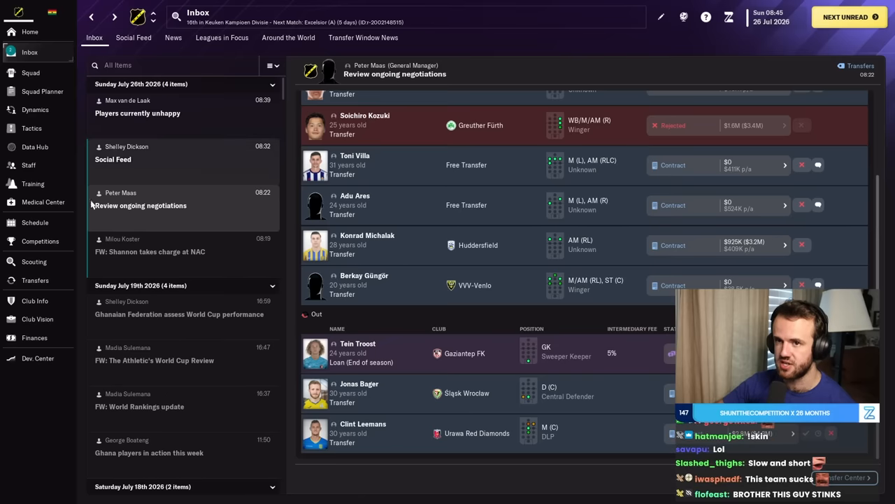
click(34, 337)
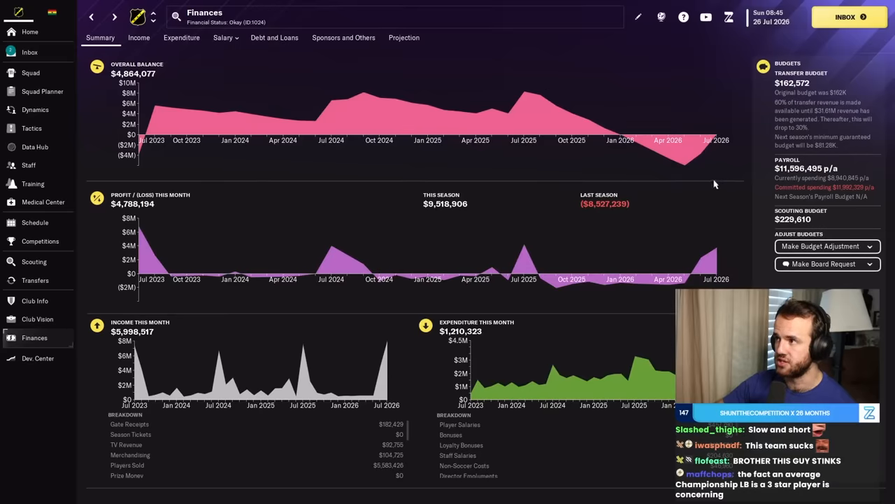
click(29, 52)
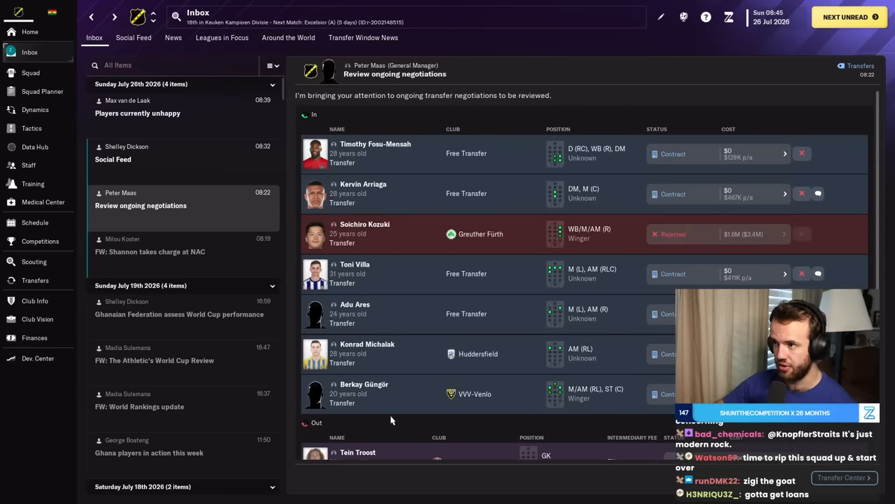
click(365, 234)
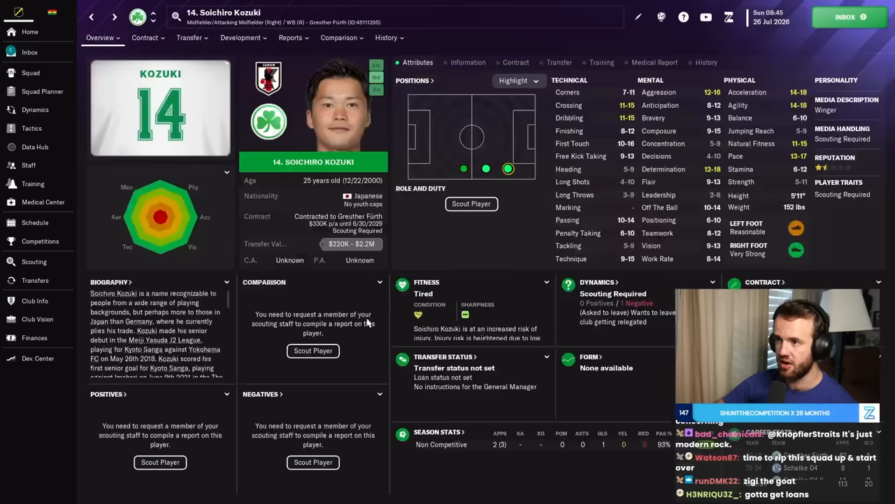
click(29, 52)
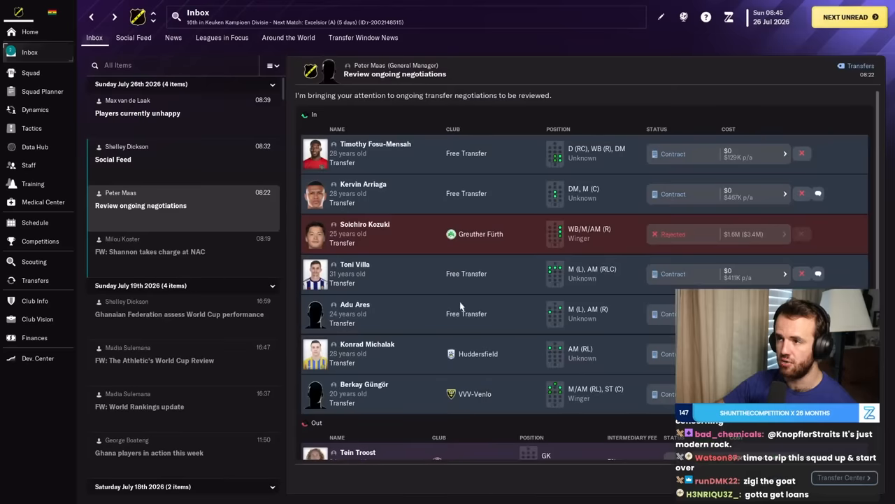
mouse_move(377, 288)
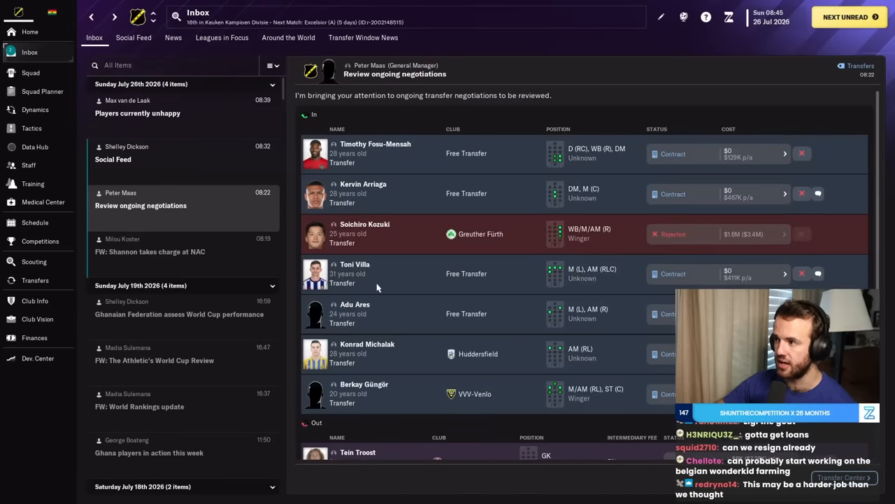
mouse_move(393, 352)
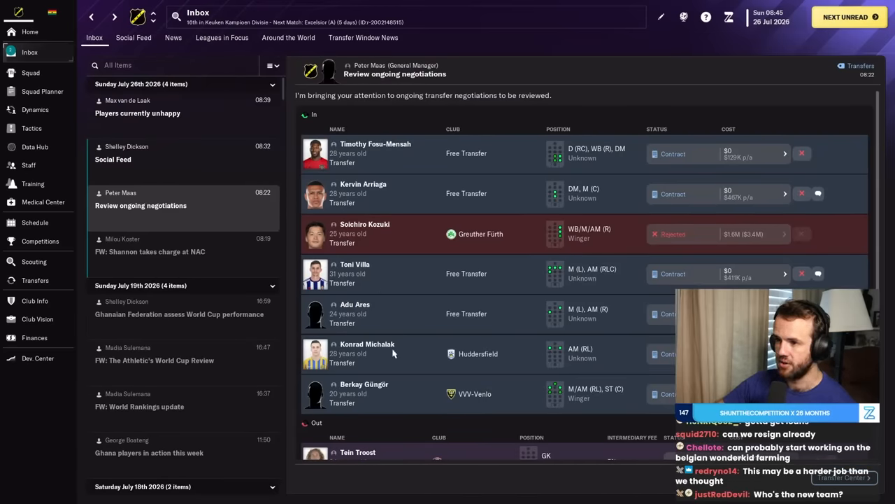
click(366, 352)
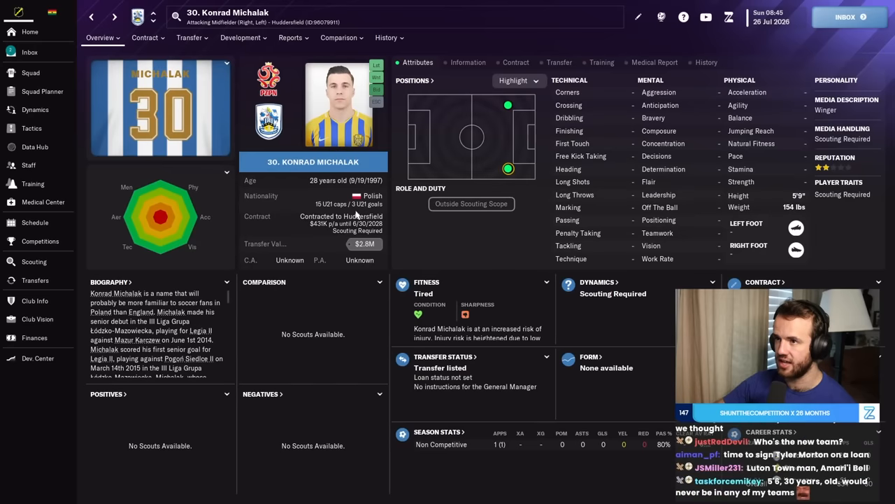
click(291, 36)
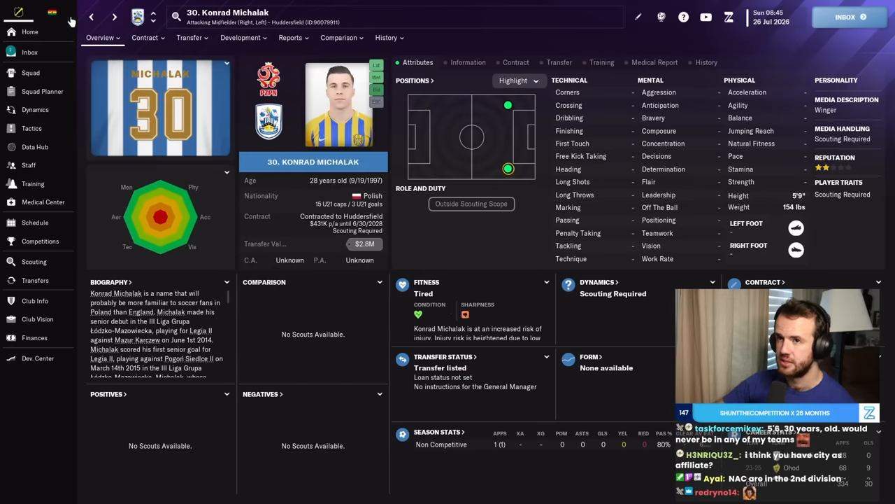
click(29, 51)
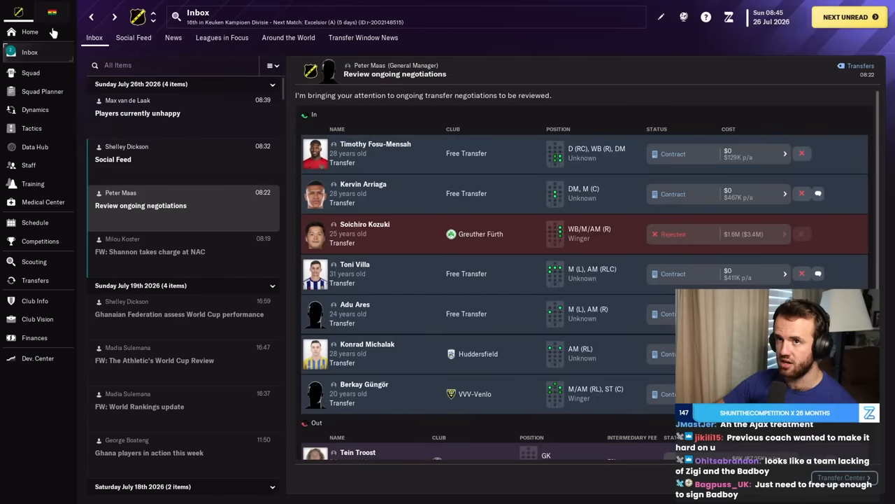
click(29, 31)
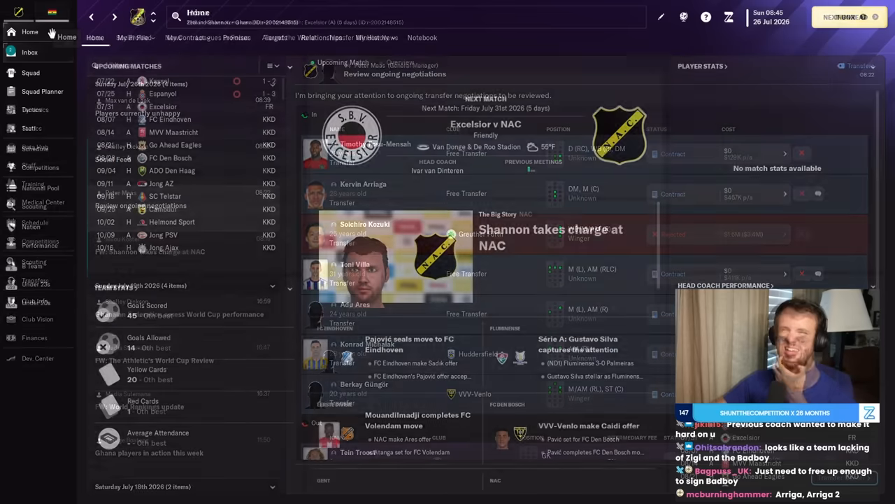
Resign as Ghana head coach via My Contract, then bring up the Keuken Kampioen Divisie overview.
click(186, 37)
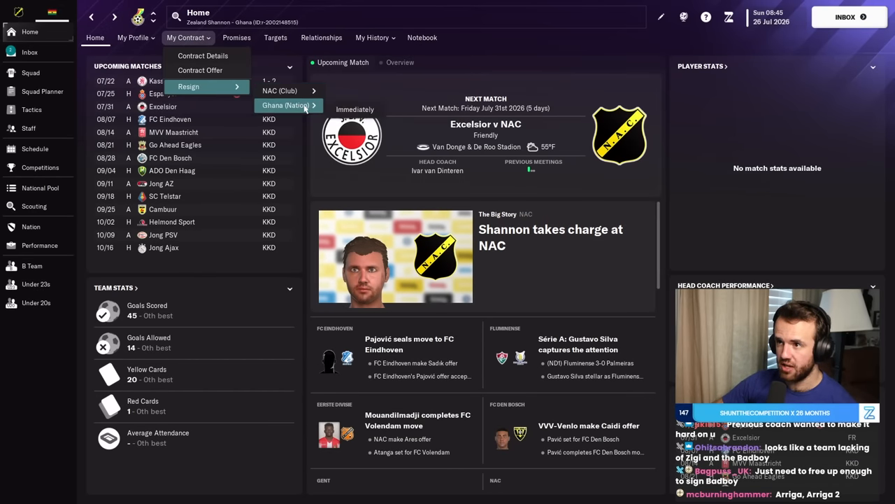
click(283, 105)
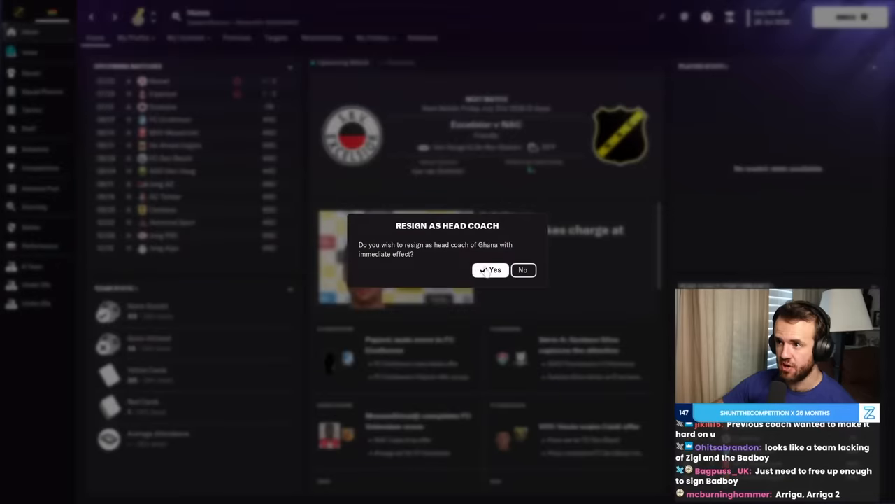
click(490, 270)
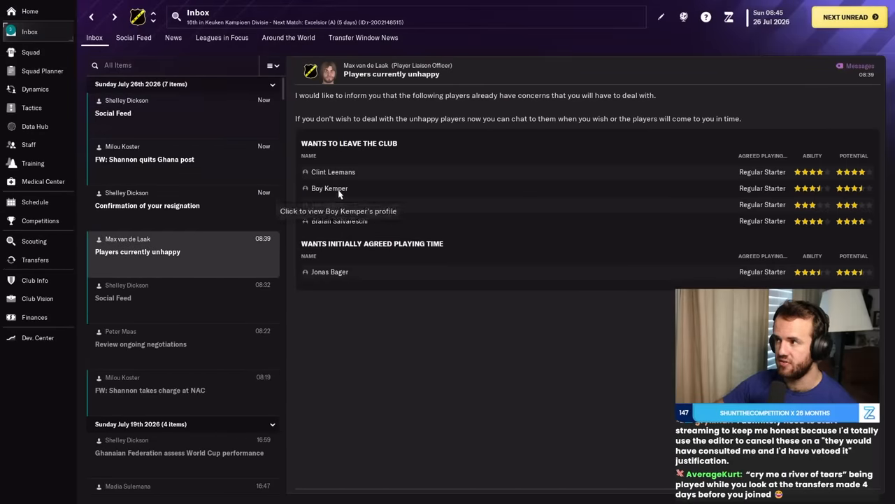
click(329, 187)
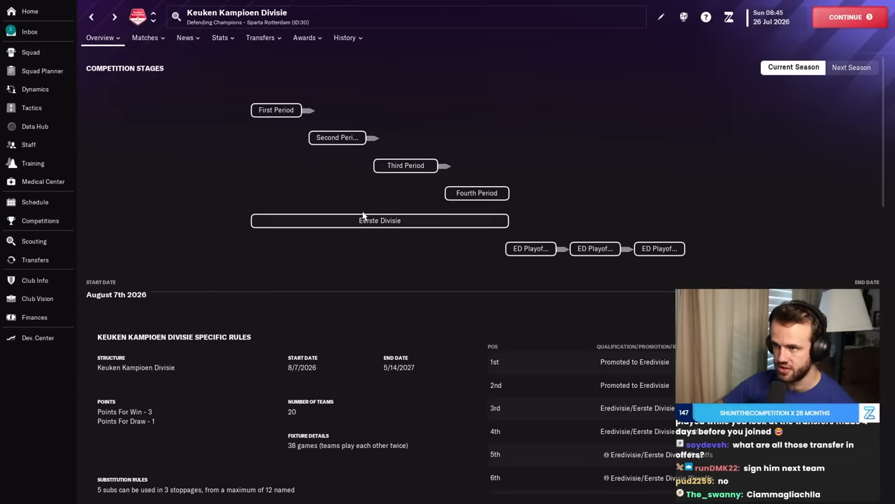
mouse_move(423, 436)
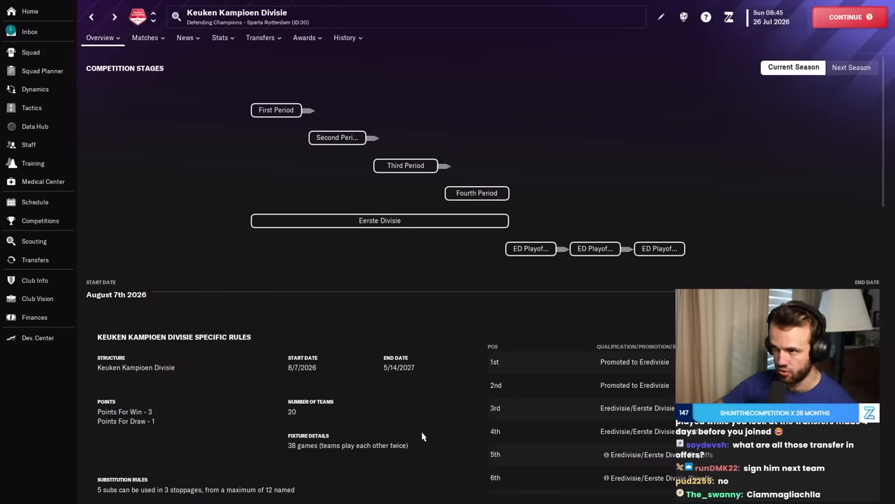
Read through the Keuken Kampioen Divisie rules, then go to the squad Dynamics overview.
scroll(down, 3)
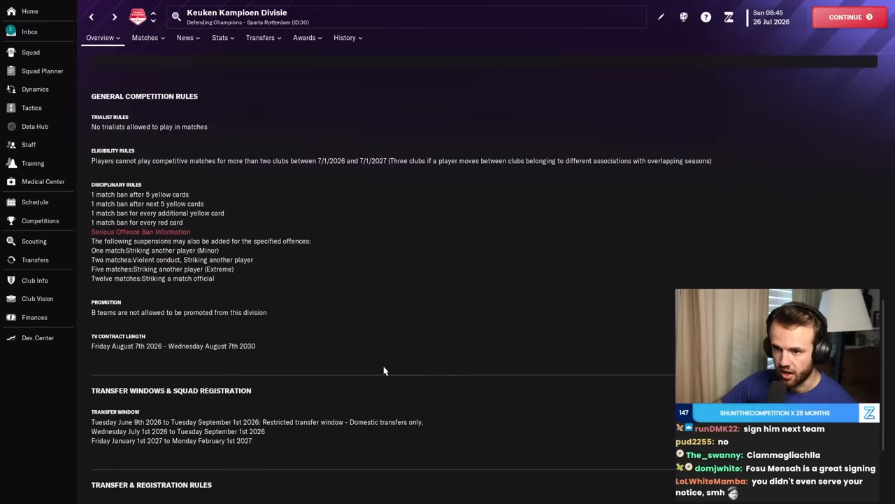
scroll(down, 3)
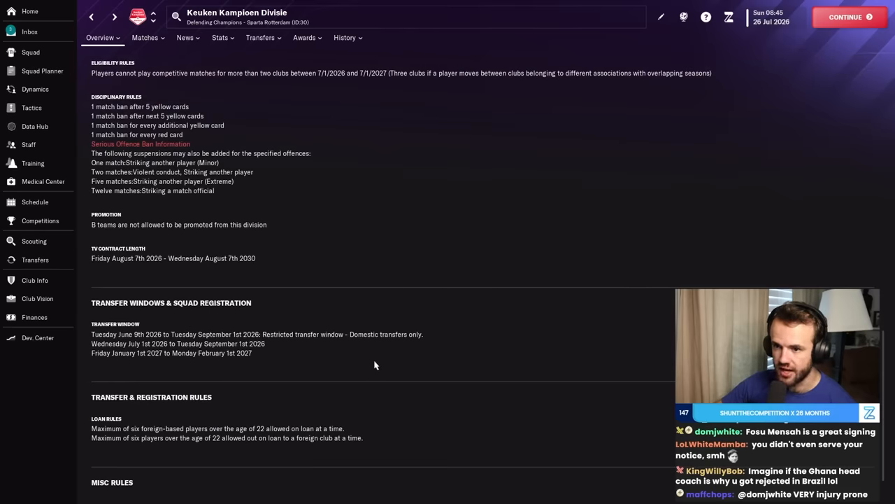
mouse_move(372, 363)
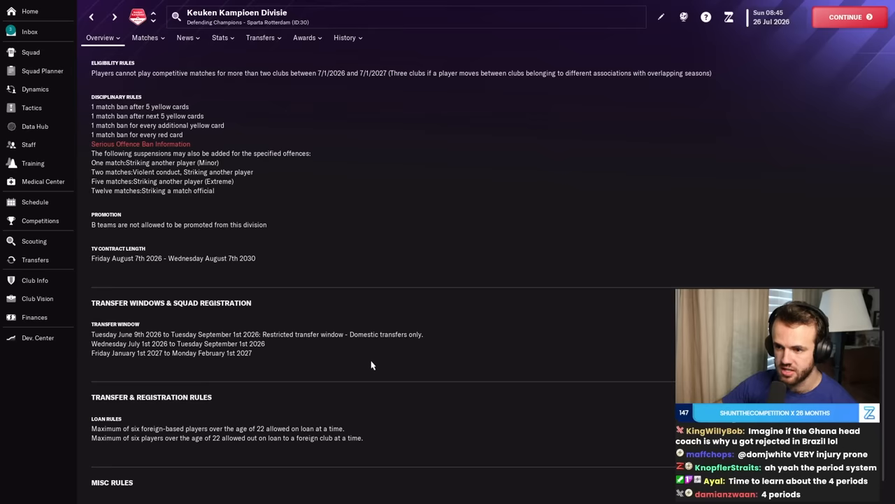
scroll(down, 3)
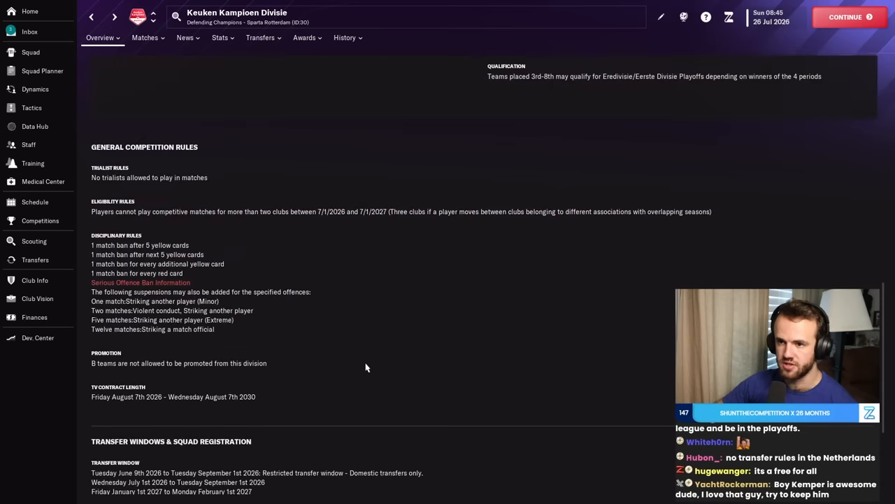
click(35, 89)
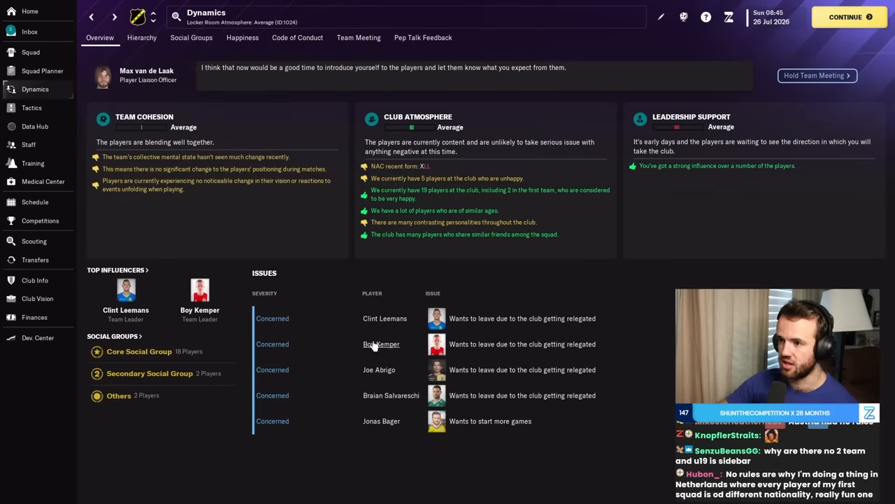
Offer unhappy players Braian Salvareschi and Joe Abrigo to other clubs via Transfer > Offer to Clubs.
click(390, 394)
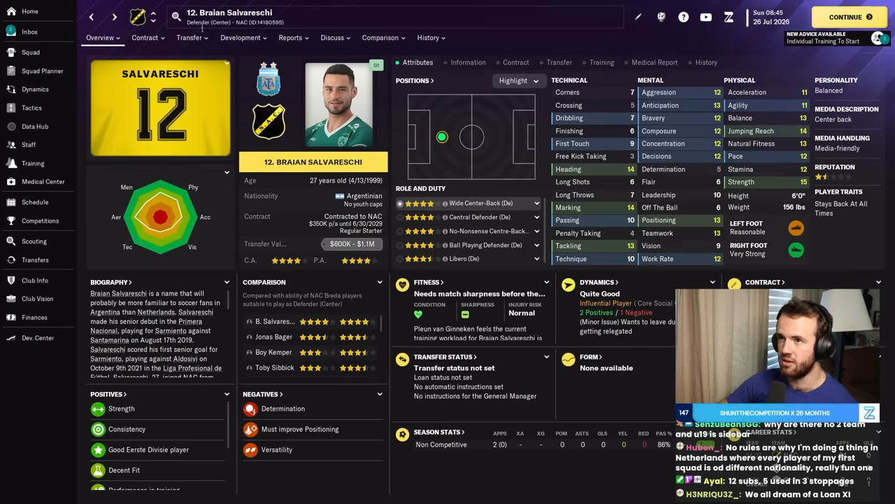
click(187, 36)
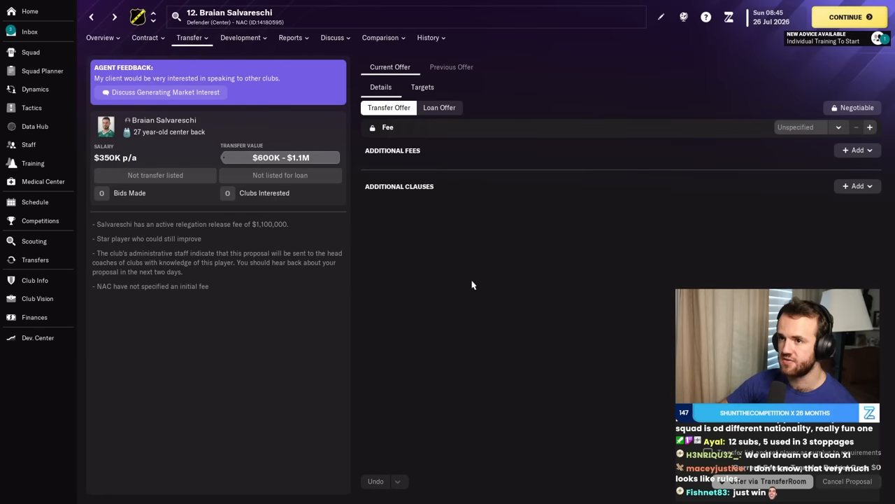
click(35, 89)
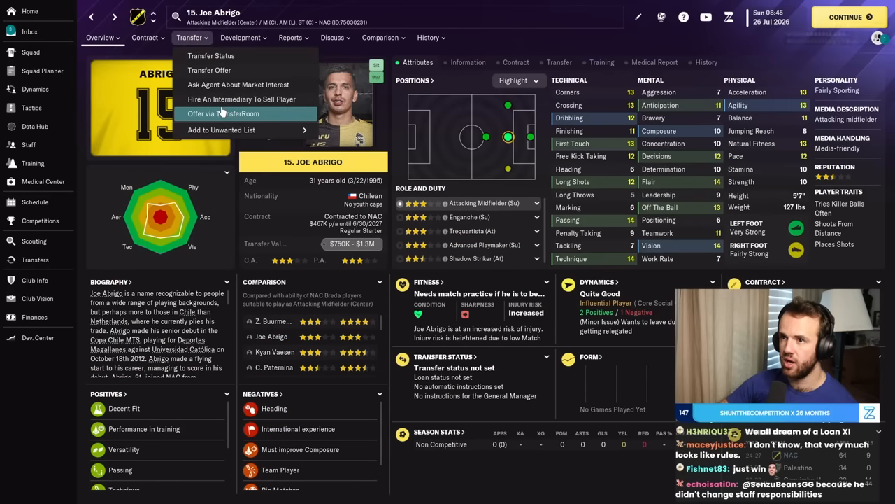
click(224, 113)
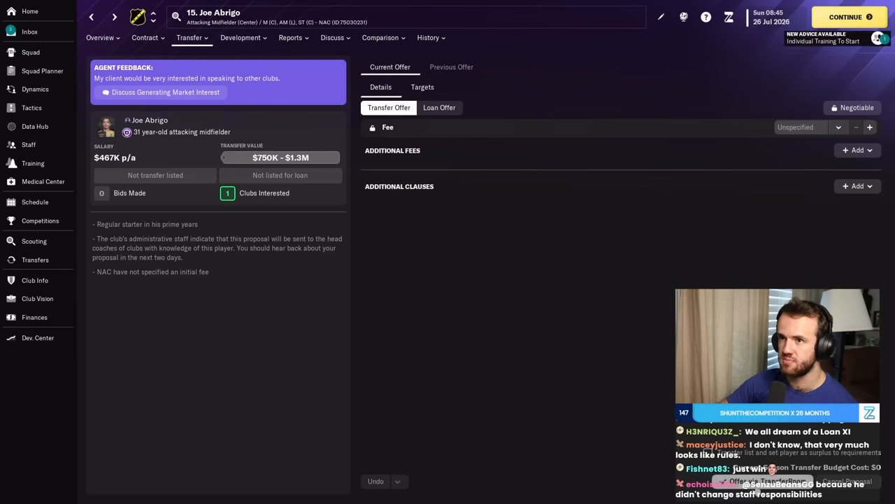
Look over Boy Kemper's and Jonas Bager's profiles from Dynamics Issues.
click(241, 36)
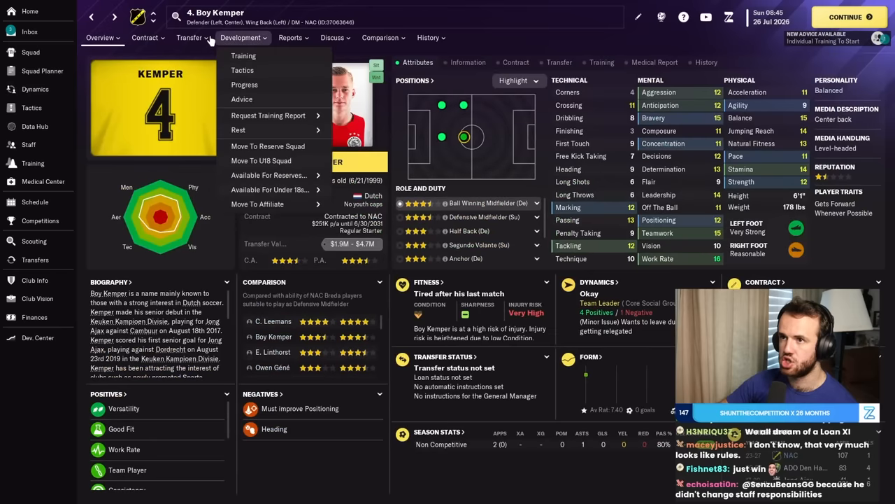
click(188, 36)
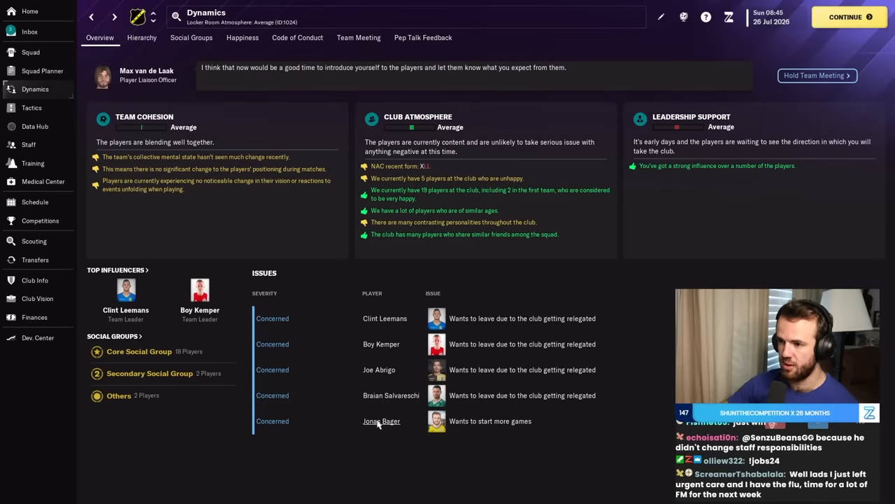
click(380, 419)
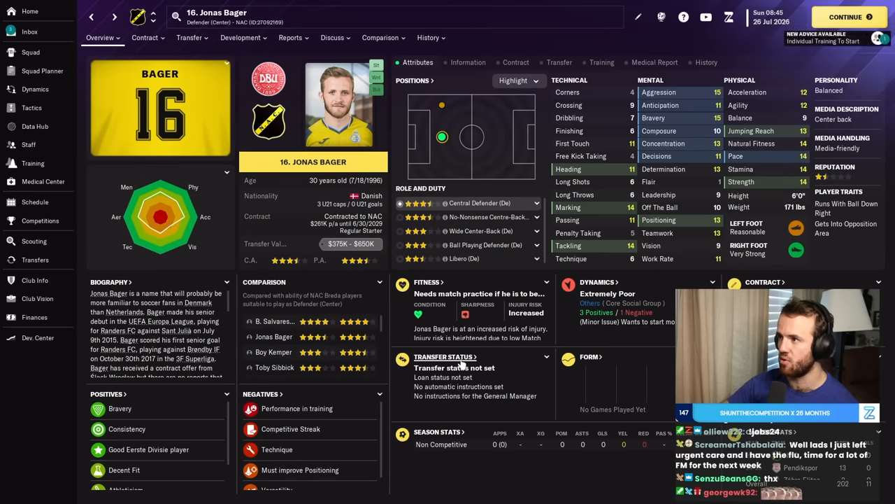
scroll(down, 3)
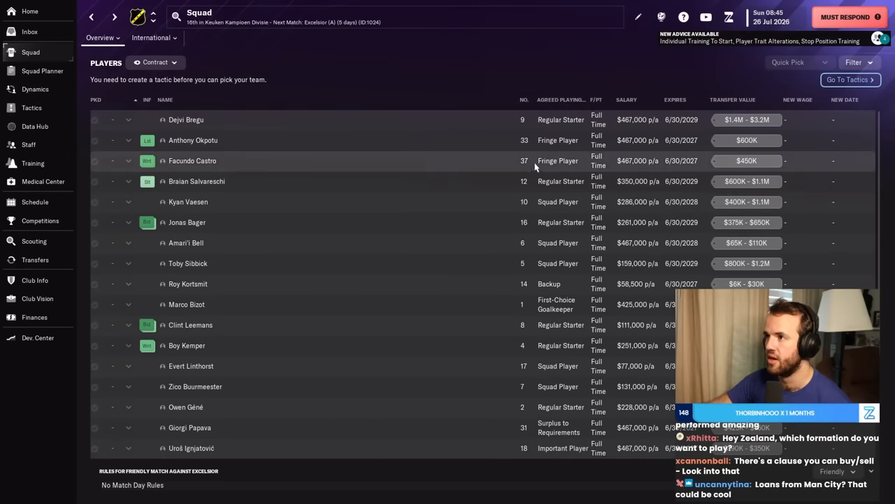
Review the profiles of Victor Wernersson, Joe Abrigo and further squad players from the list.
click(560, 100)
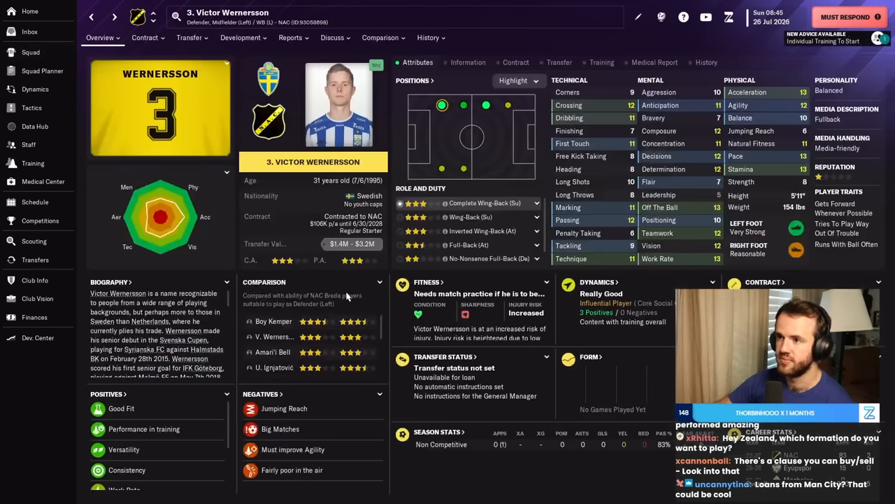
click(31, 52)
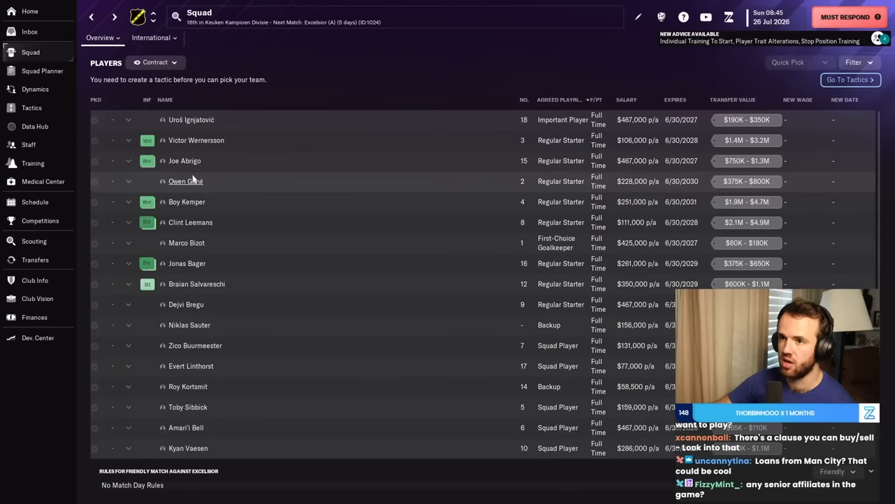
click(185, 161)
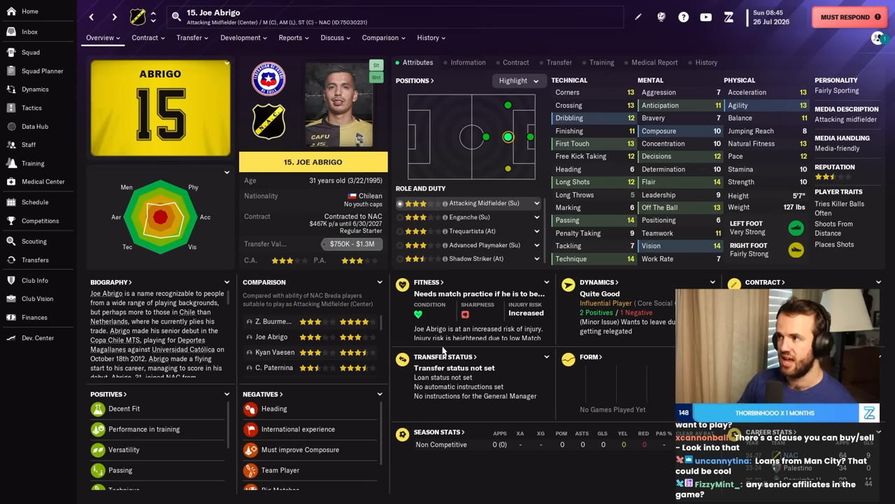
click(31, 51)
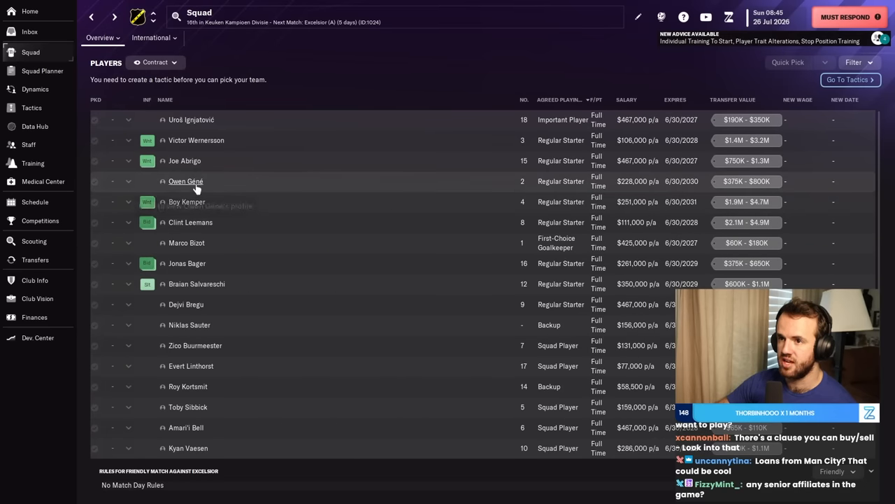
click(186, 182)
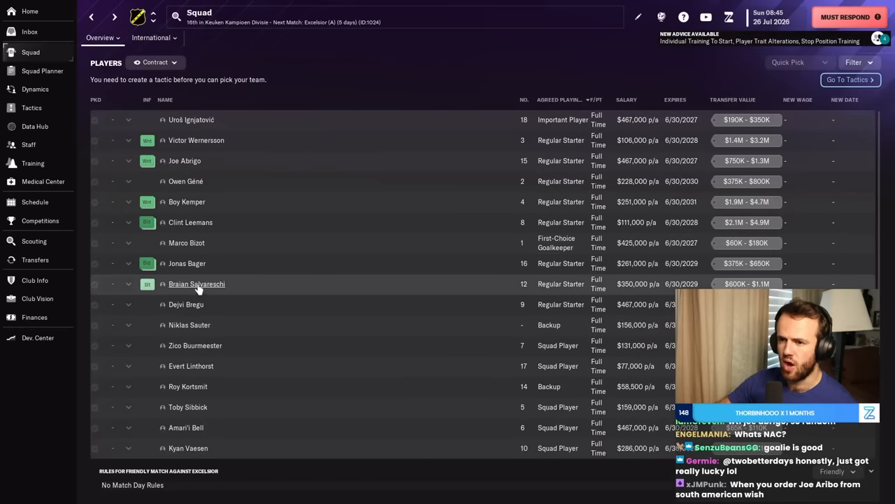
click(196, 283)
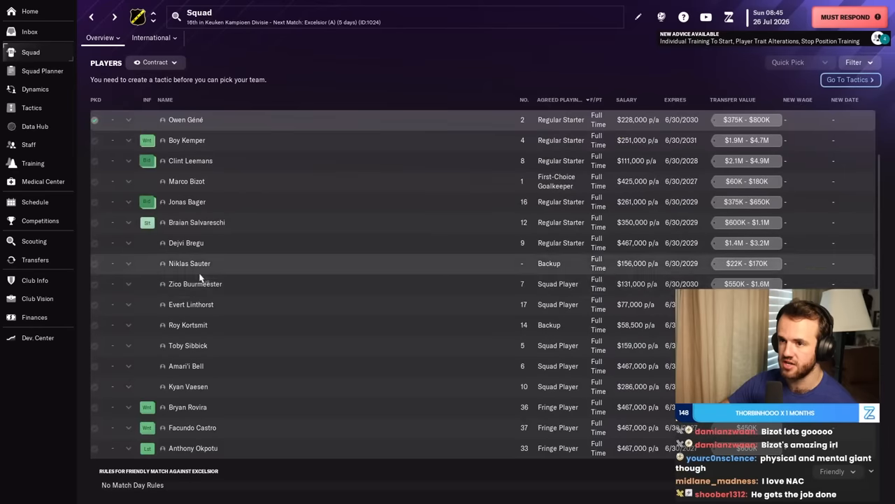
scroll(down, 3)
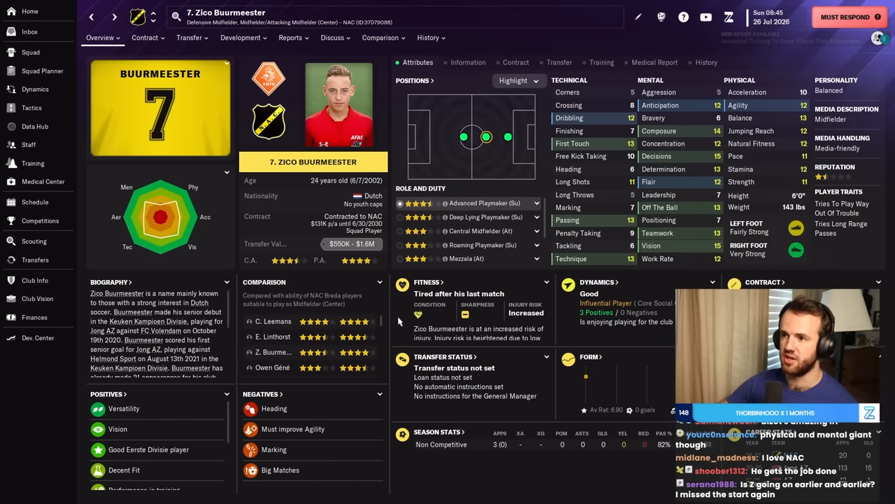
click(31, 52)
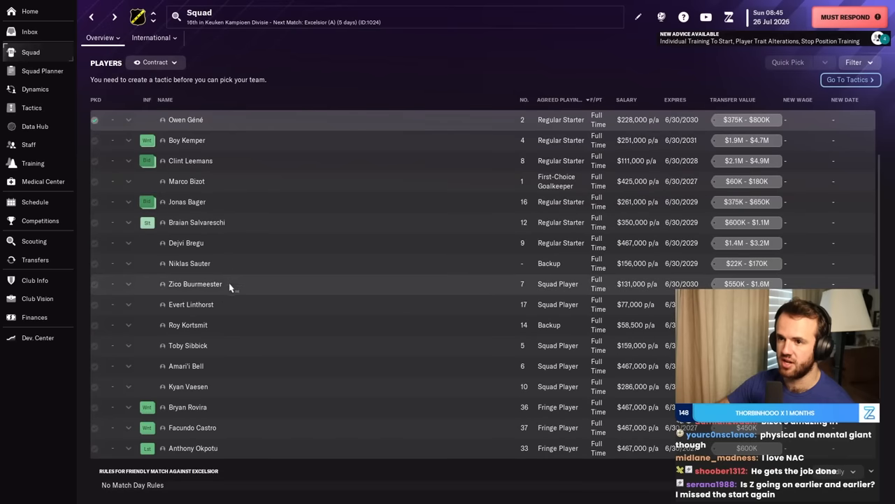
mouse_move(191, 304)
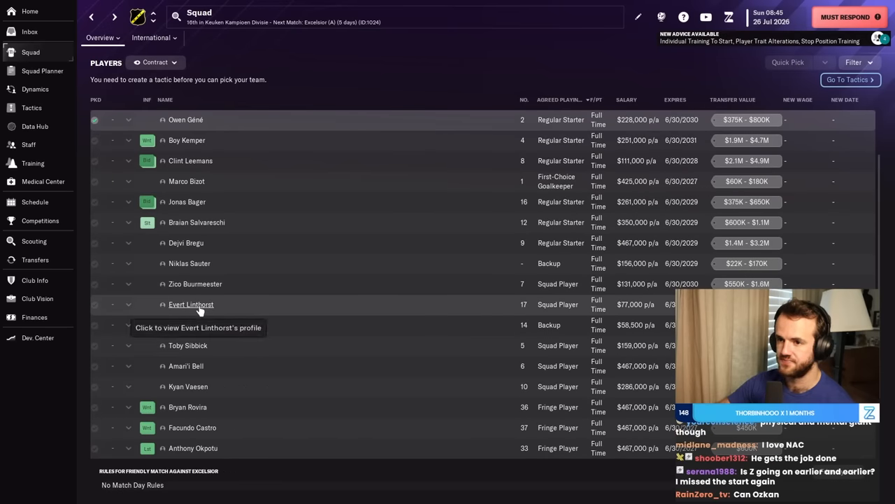
click(190, 304)
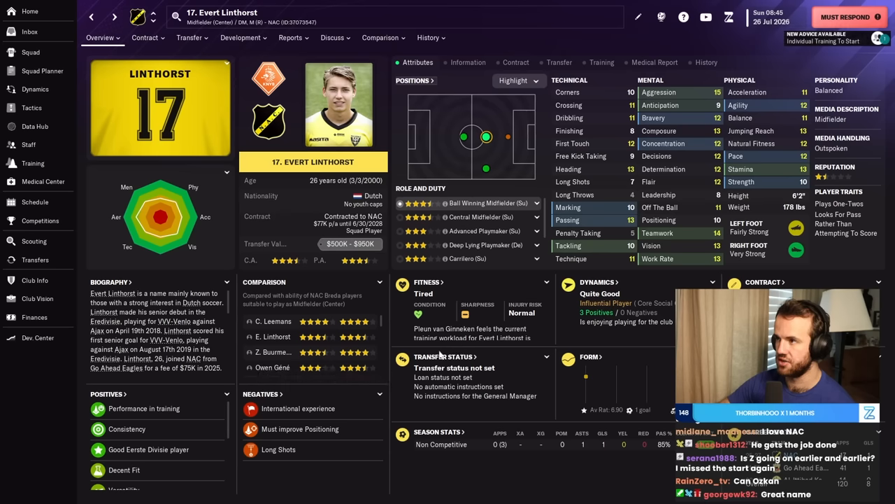
mouse_move(126, 90)
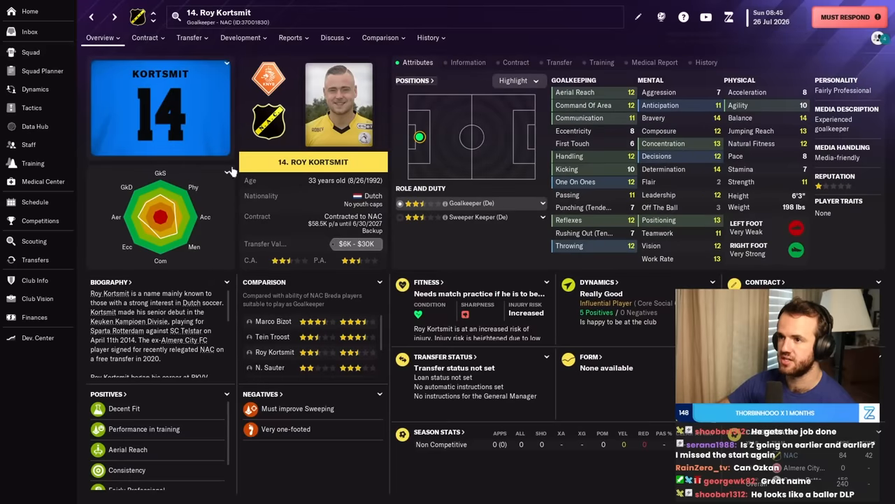
click(31, 51)
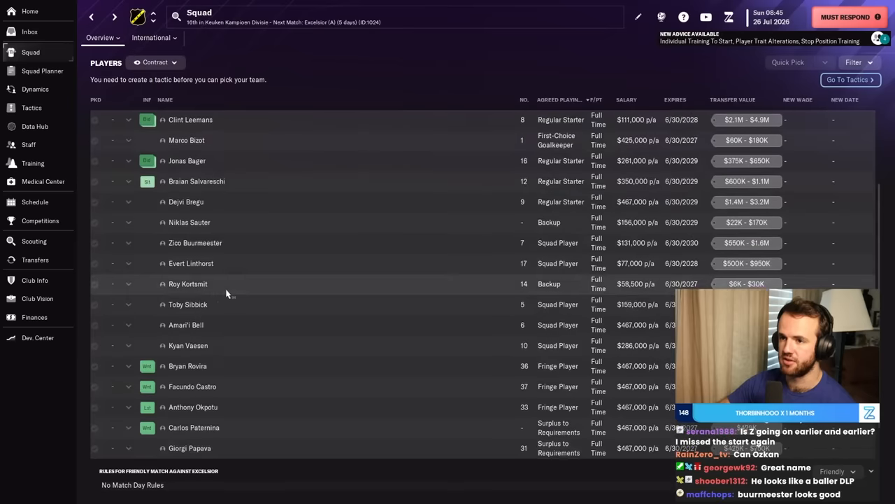
scroll(down, 3)
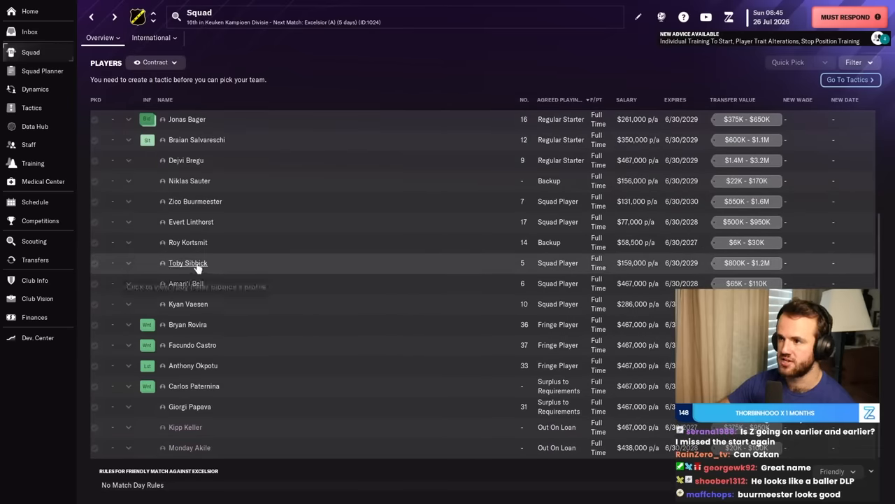
click(188, 263)
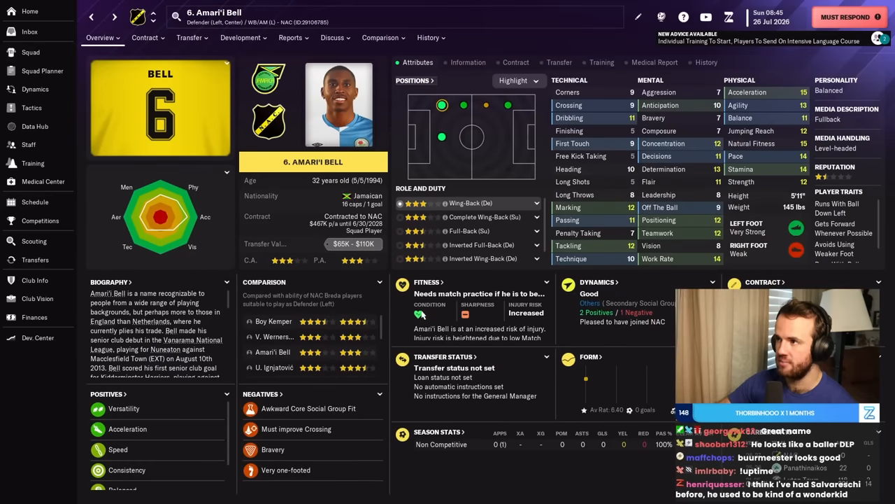
click(31, 52)
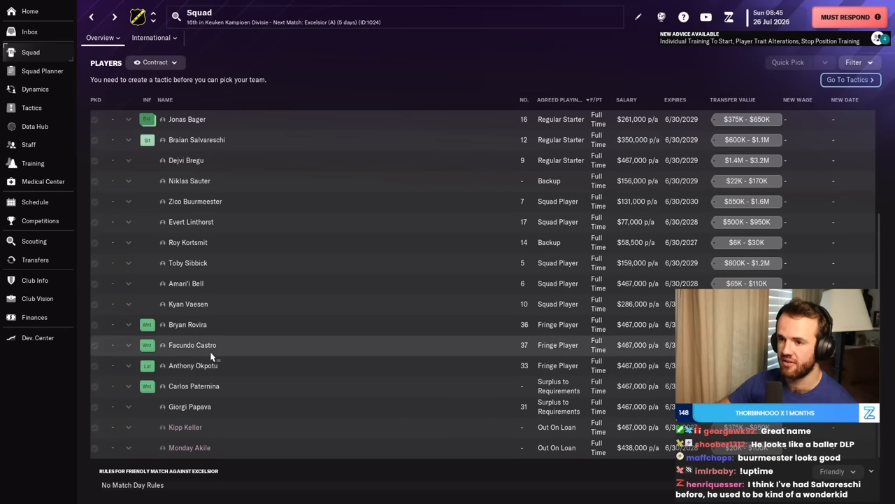
click(188, 304)
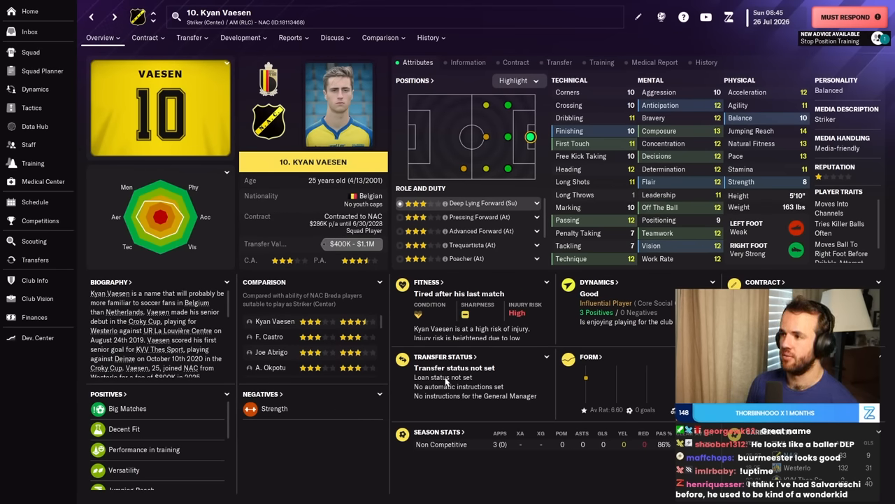
click(331, 36)
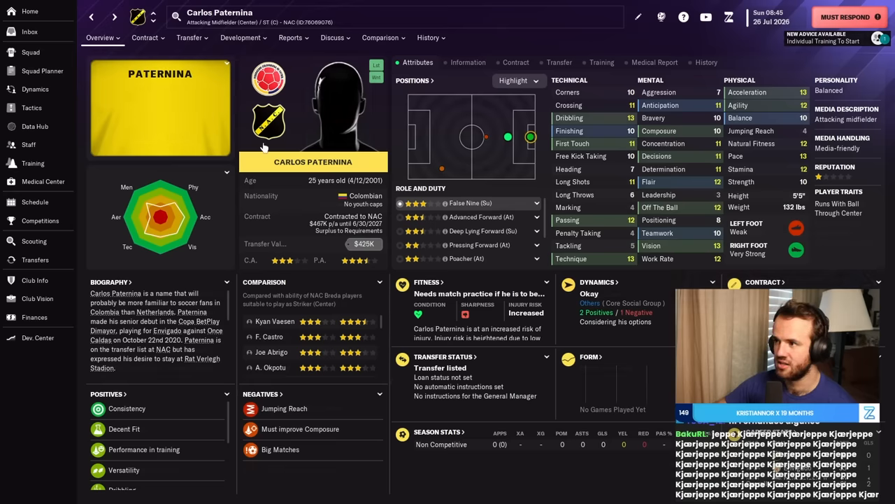
click(189, 37)
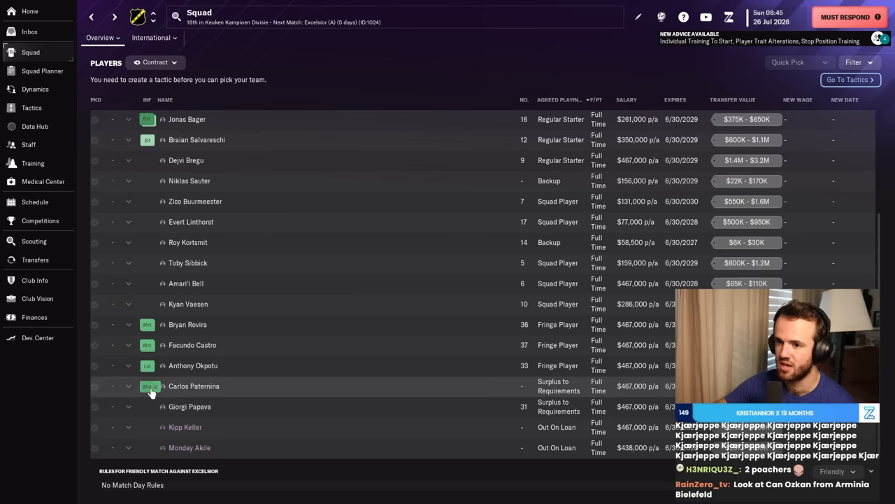
mouse_move(189, 406)
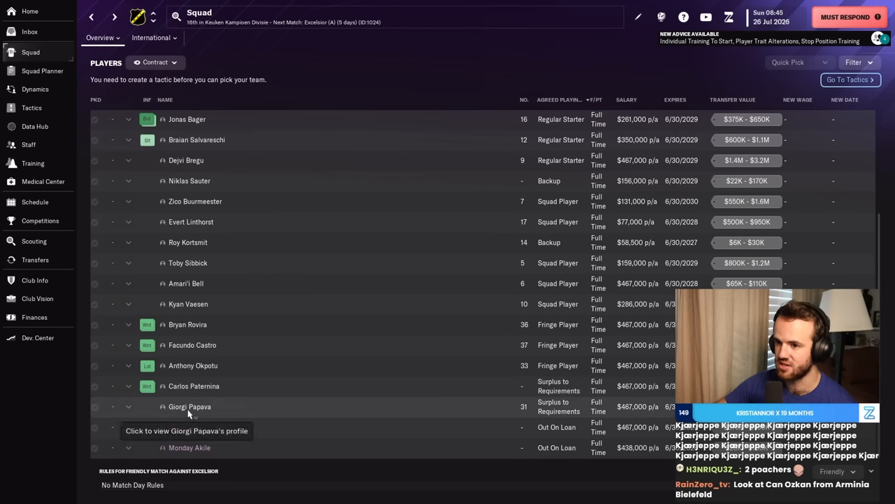
click(190, 406)
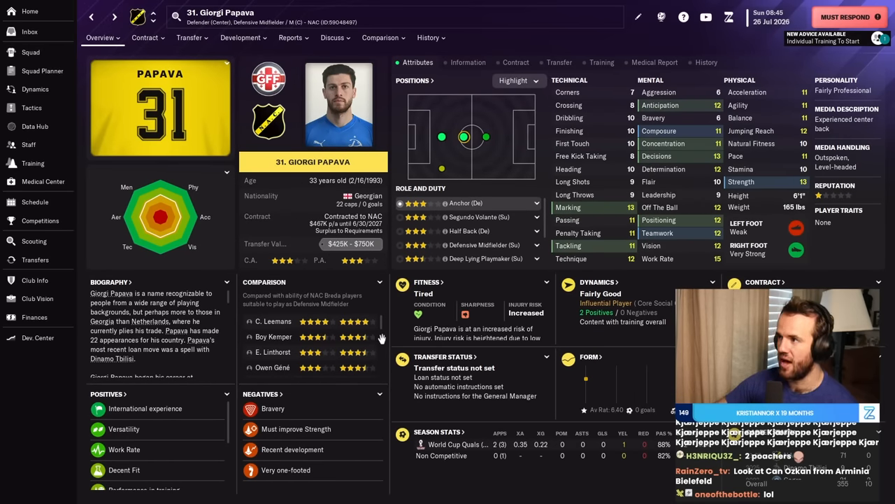
Offer Giorgi Papava to other clubs via TransferRoom, then return to the squad list.
click(189, 36)
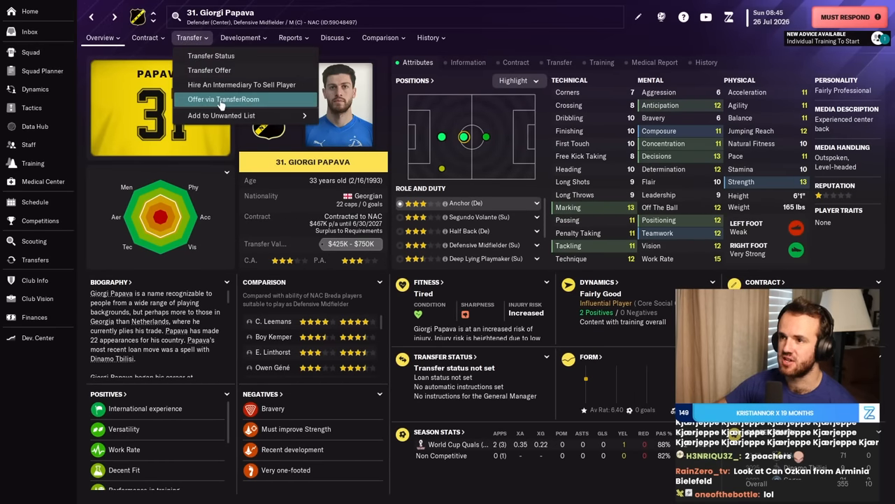
click(224, 98)
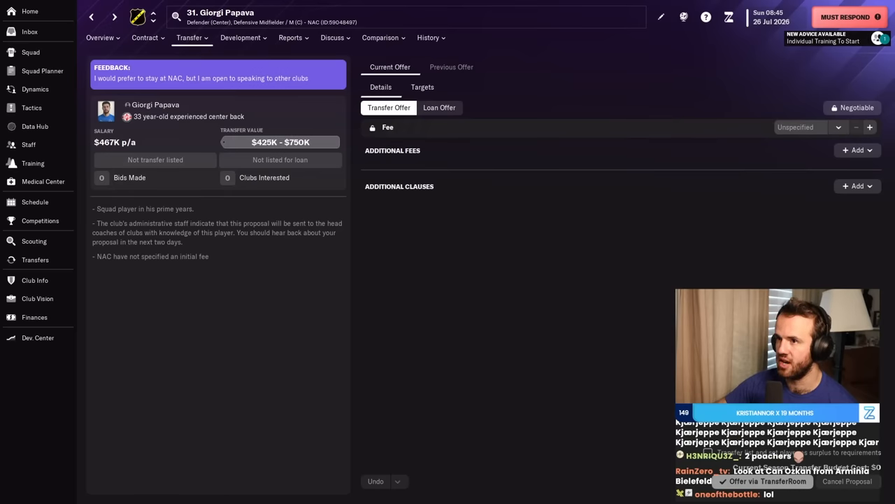
click(31, 51)
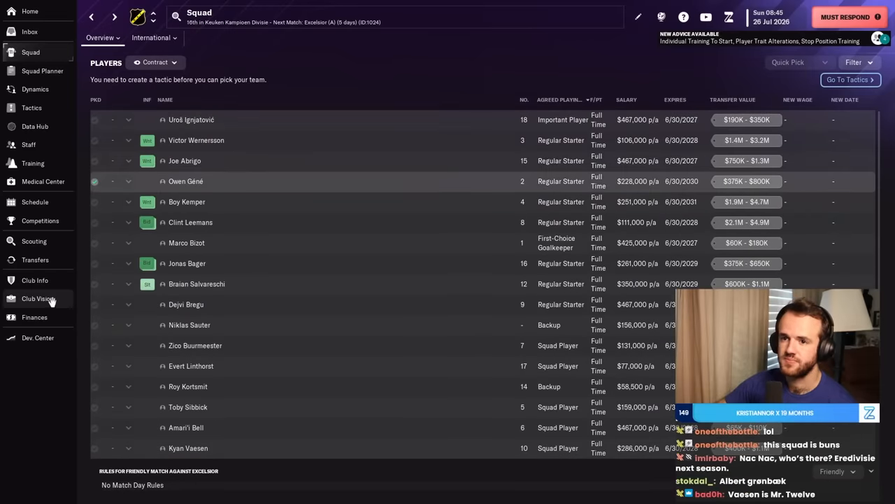
View the Excelsior M affiliate partnership, then go to the inbox message on Leemans rejecting Urawa.
click(33, 280)
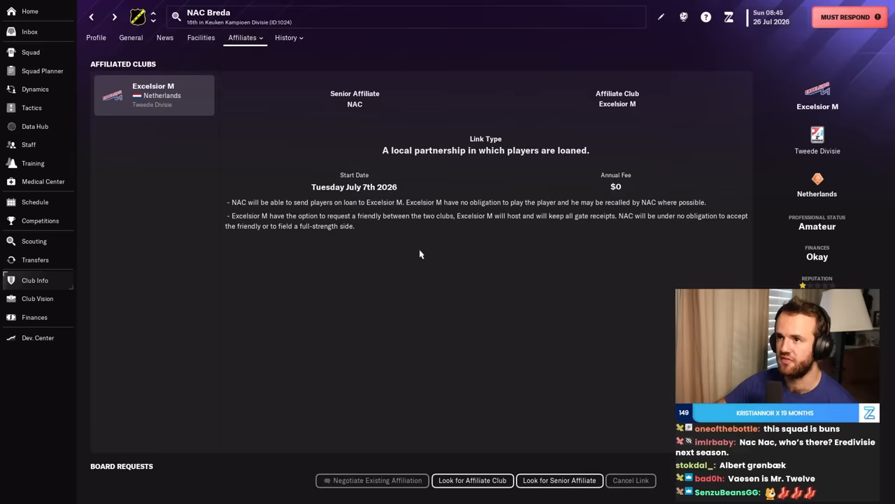
mouse_move(287, 293)
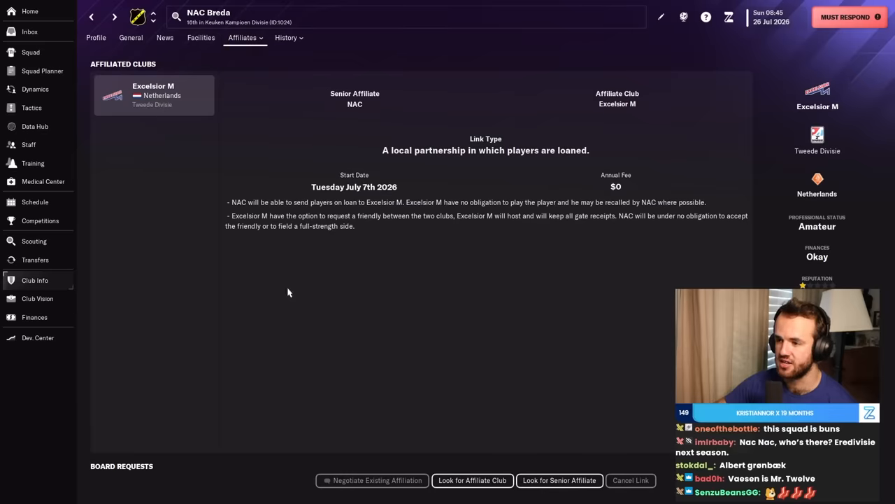
click(560, 480)
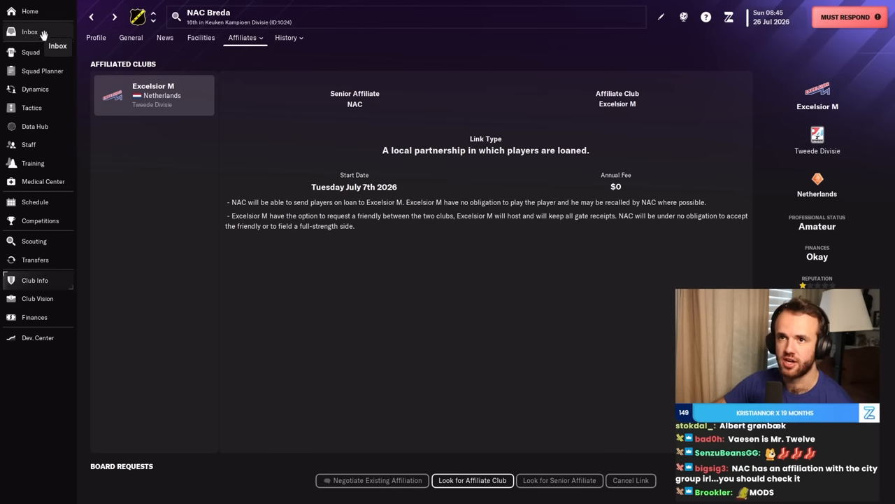
click(28, 144)
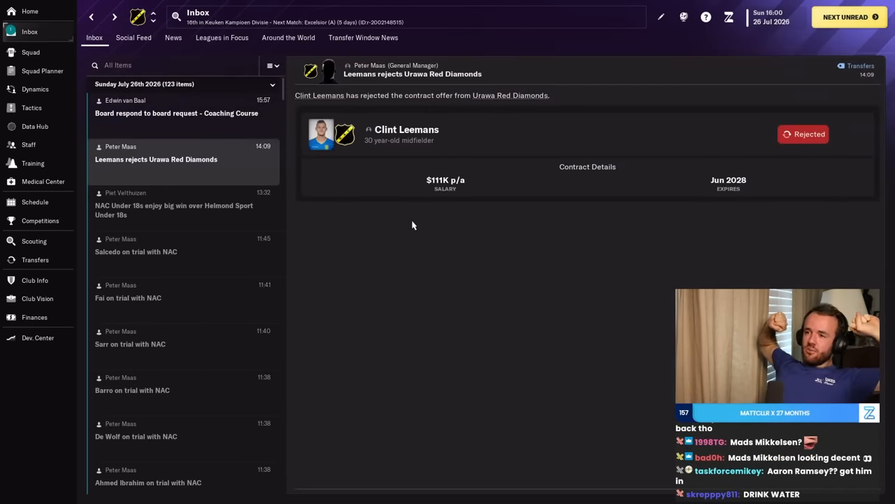
Check Clint Leemans's transfer choices, read the board's coaching course rejection, then bring up the 4-2-3-1 Wide tactics.
click(405, 129)
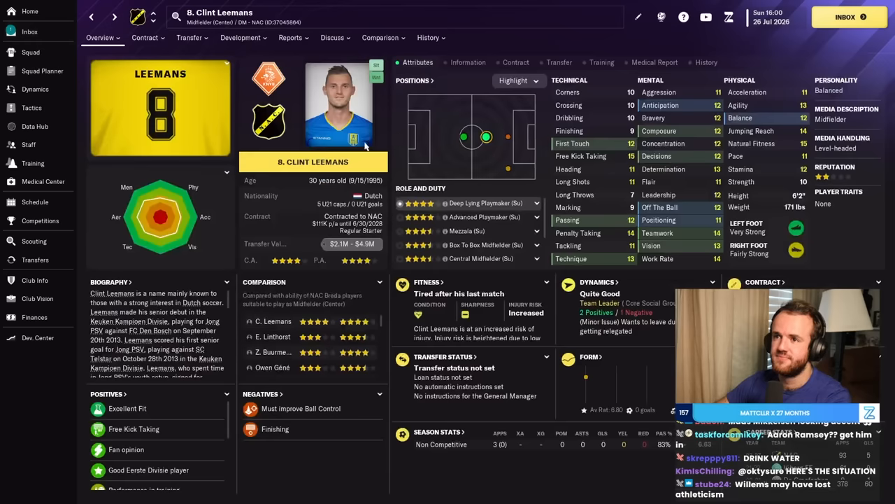
click(188, 36)
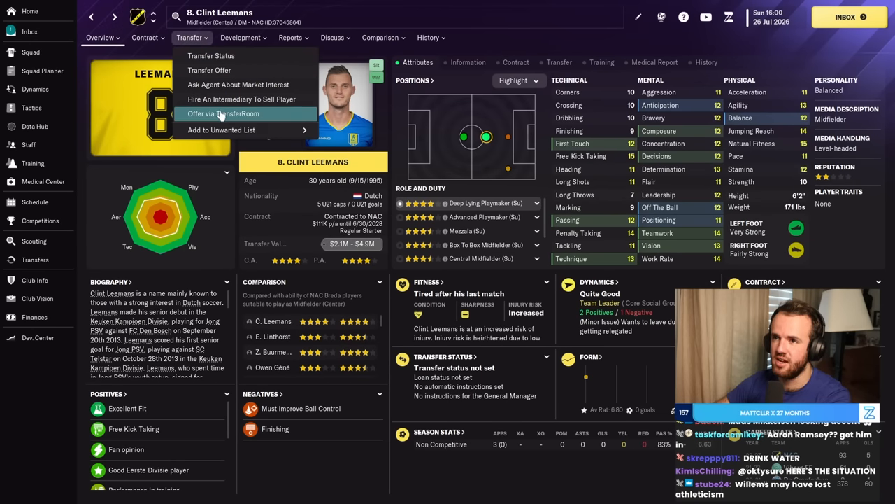
click(30, 31)
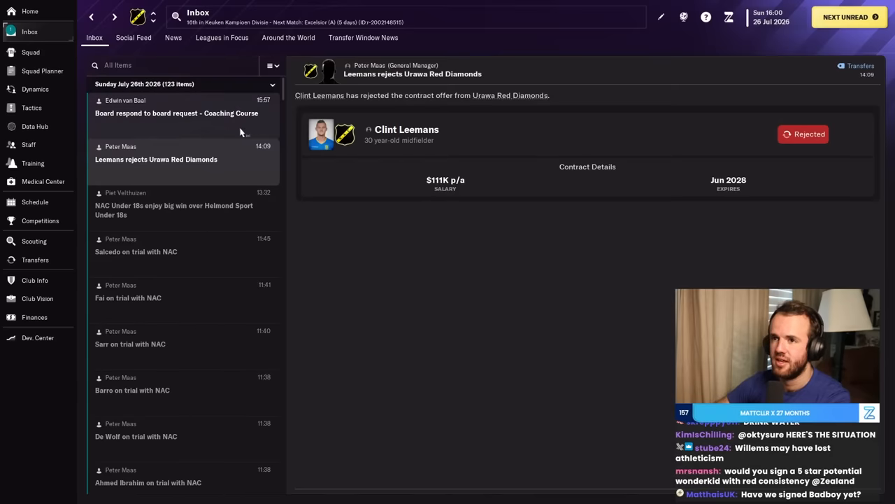
click(177, 112)
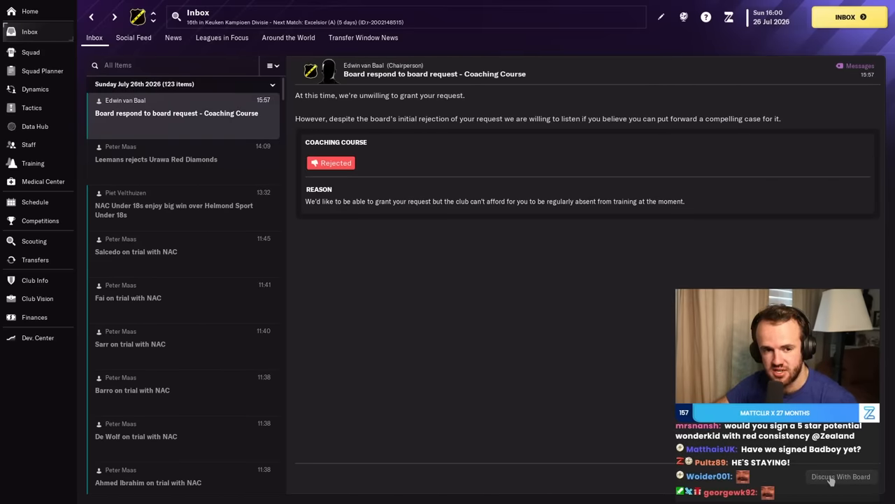
click(31, 106)
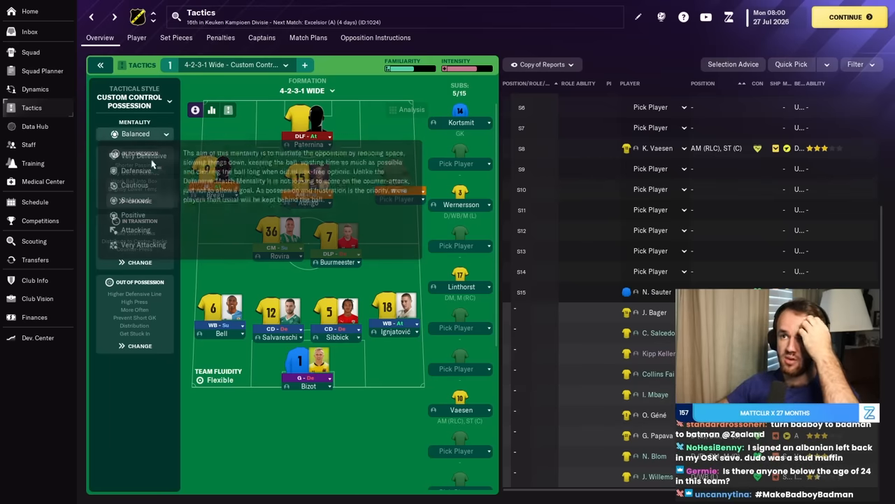
click(133, 215)
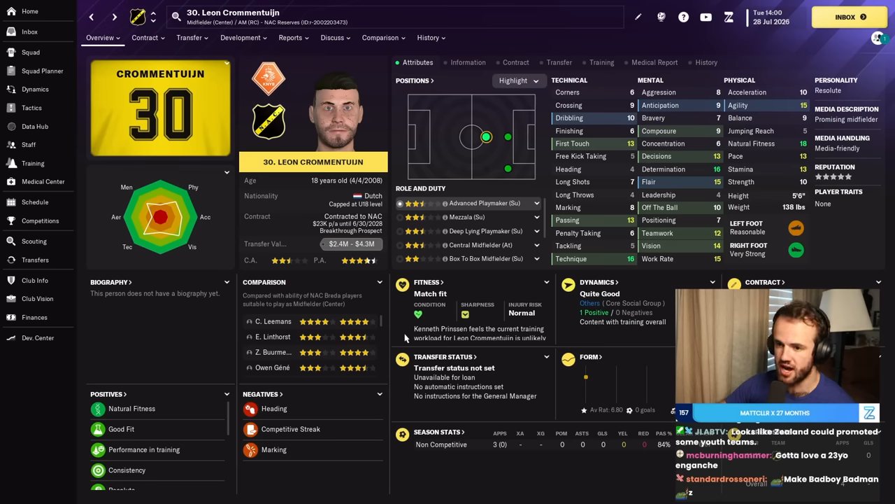
mouse_move(409, 293)
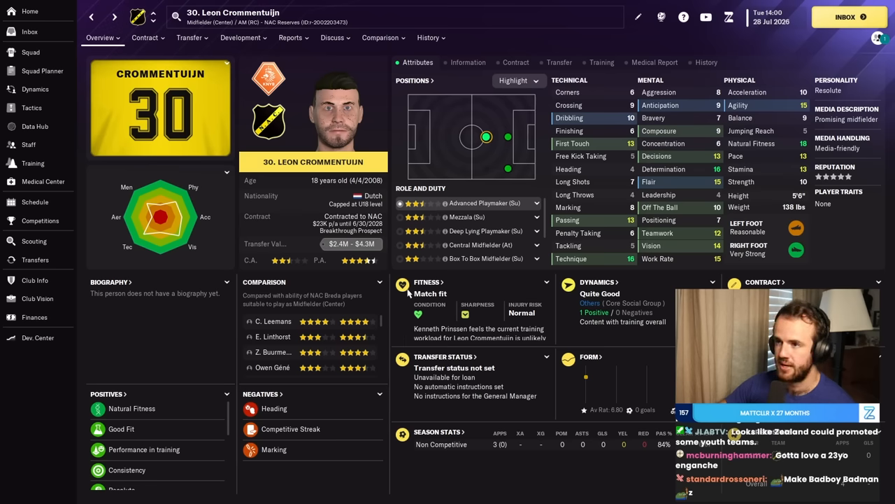
click(243, 37)
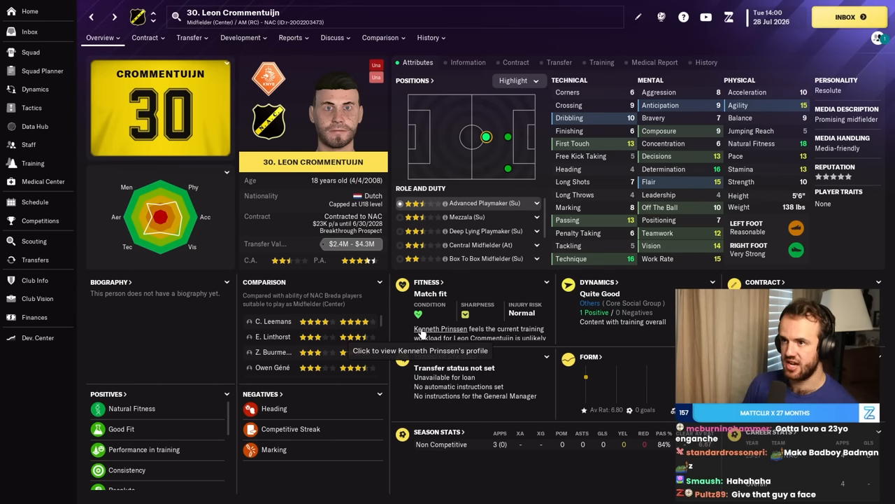
click(36, 337)
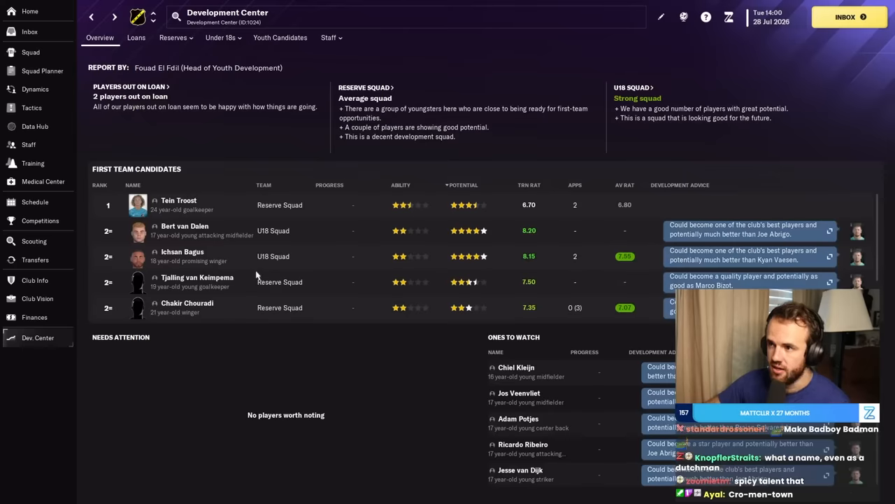
Browse the first-team youth candidates and reach the Girona sign Abrigo for $2M news.
click(185, 230)
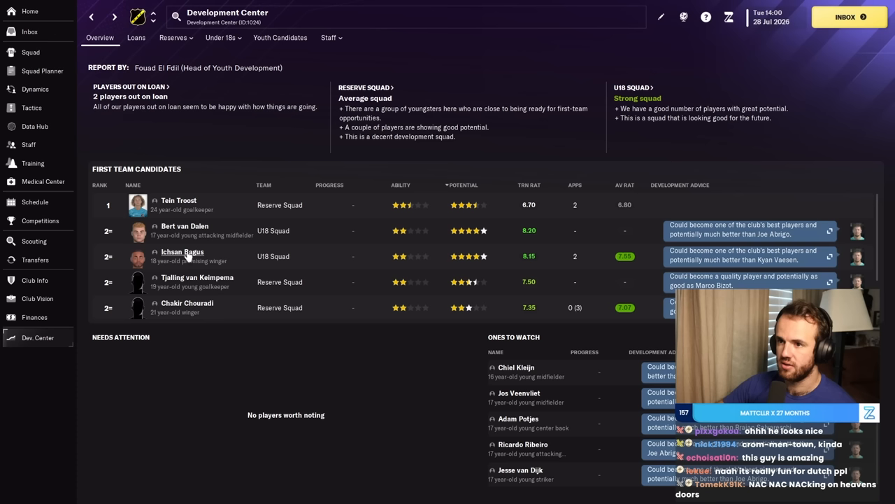
click(182, 252)
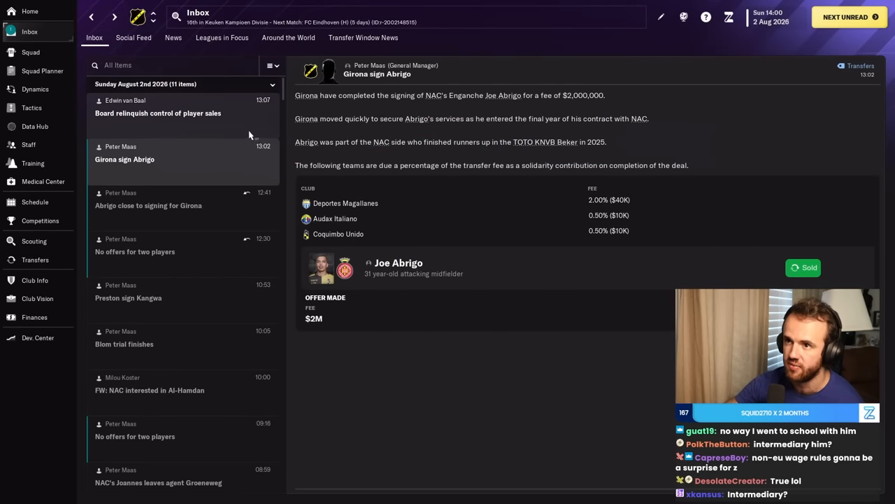
Hold the private chat with Papava and leave the meeting with his morale unchanged.
click(158, 112)
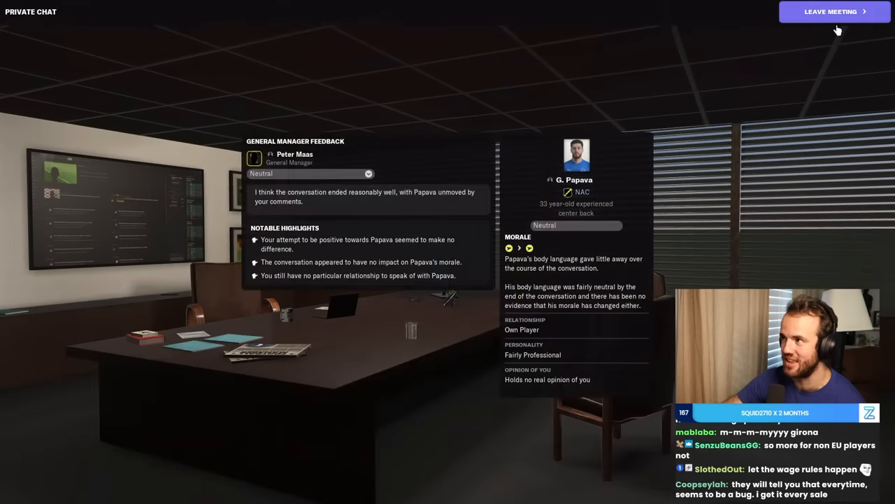
click(831, 11)
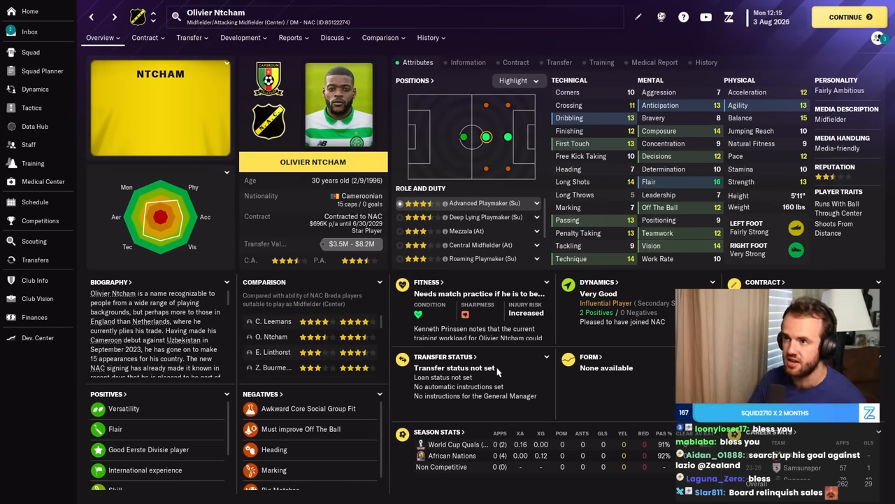
Check Abdulrahman Ghareeb's player profile from his signing message.
click(29, 31)
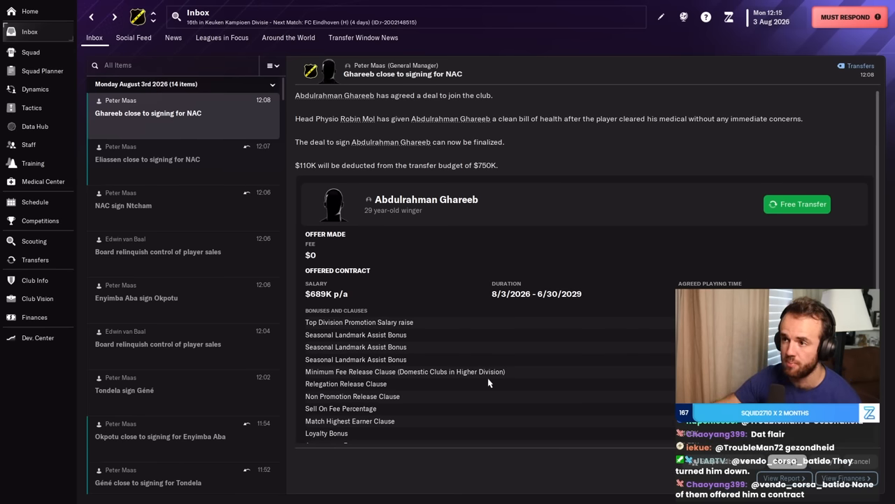
click(426, 198)
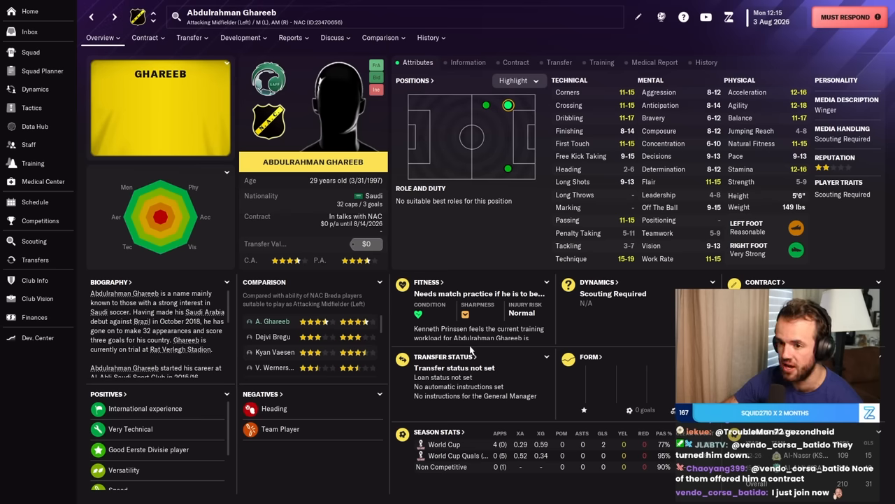
click(29, 30)
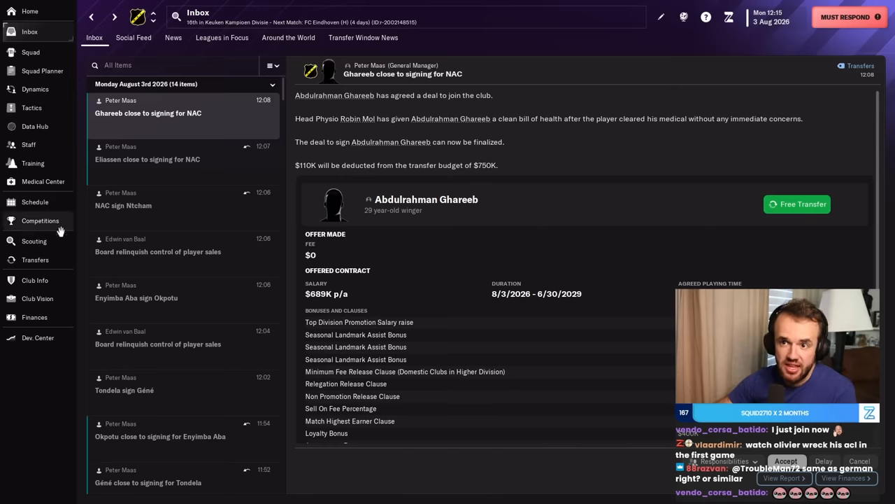
Review club finances and outgoing transfers, then finalise Ghareeb's free transfer from the inbox.
click(33, 316)
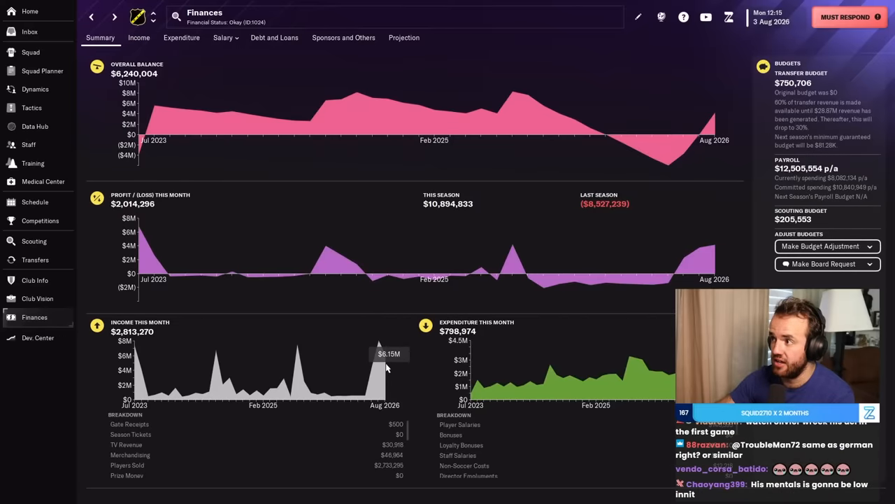
click(35, 259)
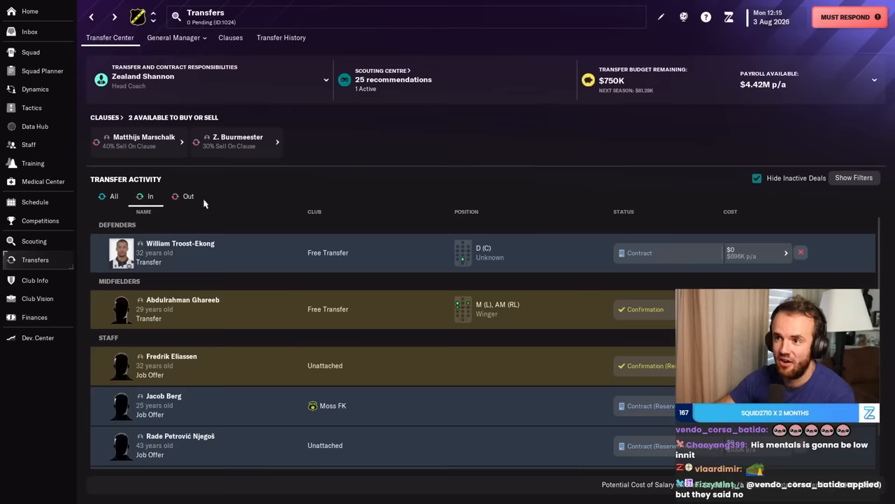
click(187, 195)
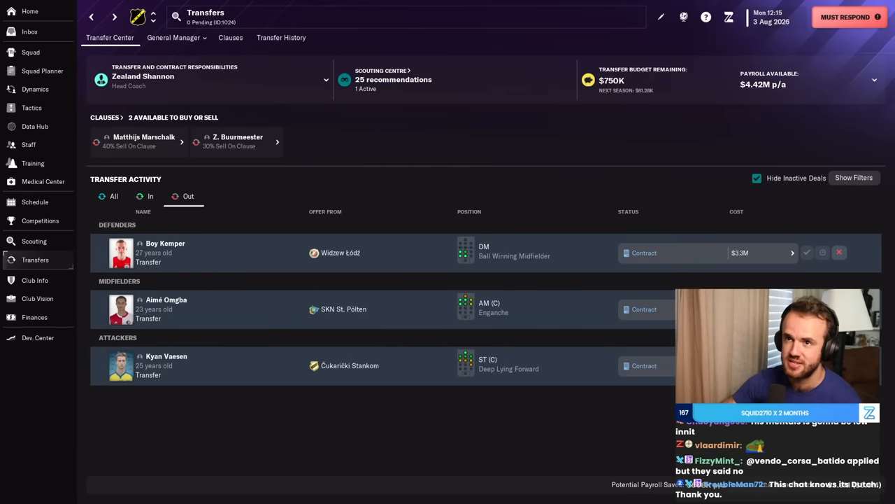
click(30, 31)
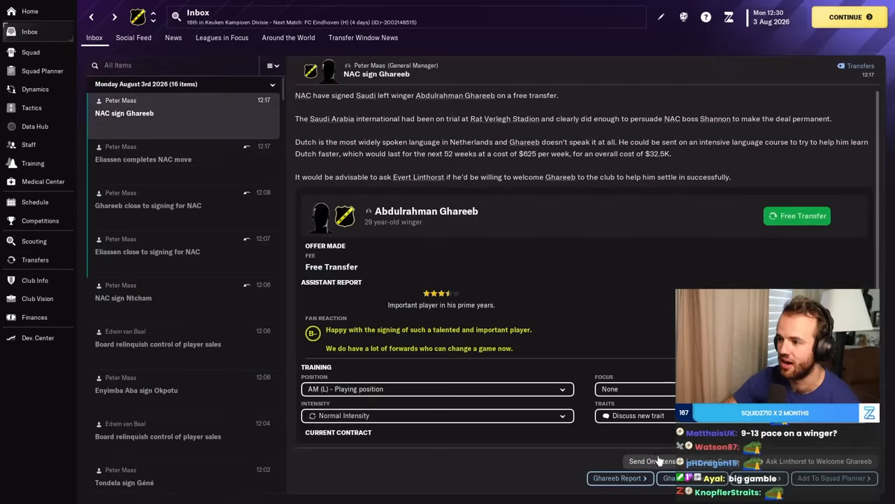
Ask Linthorst to help Ghareeb settle in, then advance to the Boy Kemper to Widzew Łódź news.
click(436, 389)
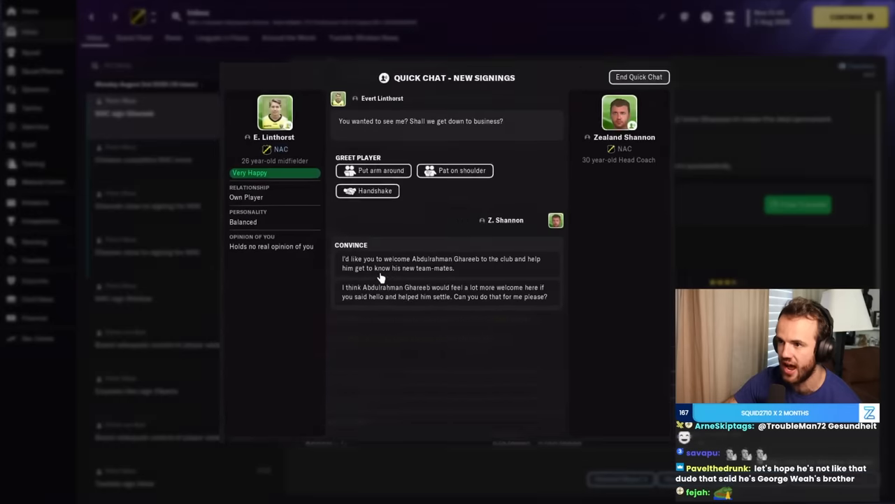
click(638, 77)
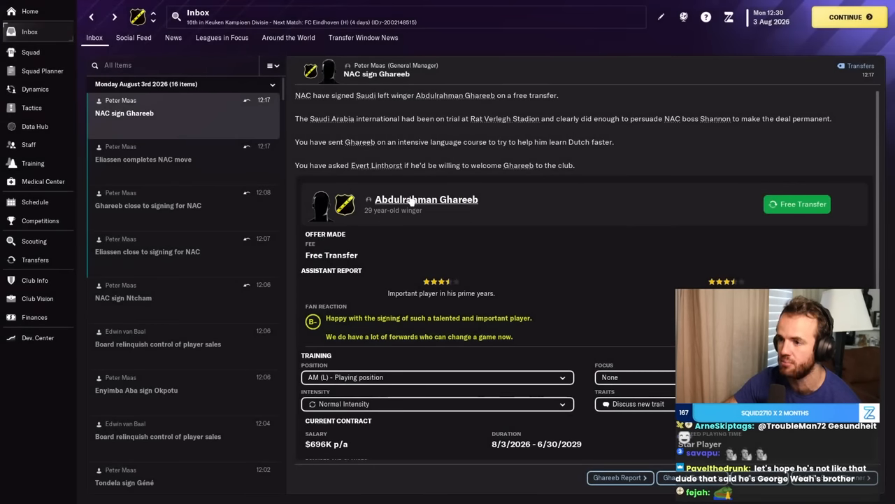
click(437, 378)
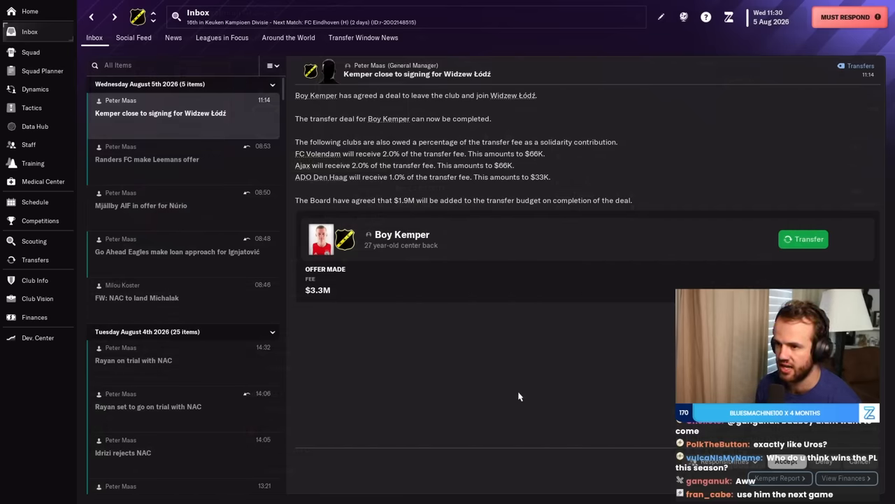
Advance to 6 August and send injured Bert van Dalen to a specialist.
click(803, 238)
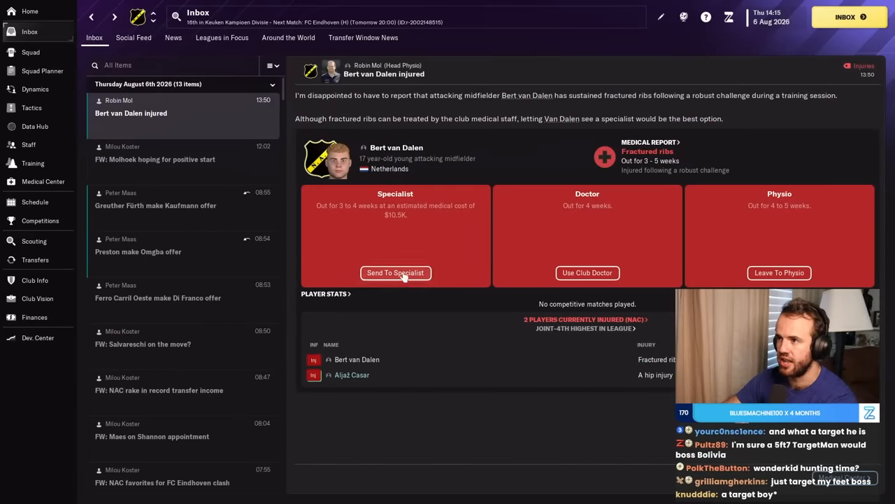
click(394, 271)
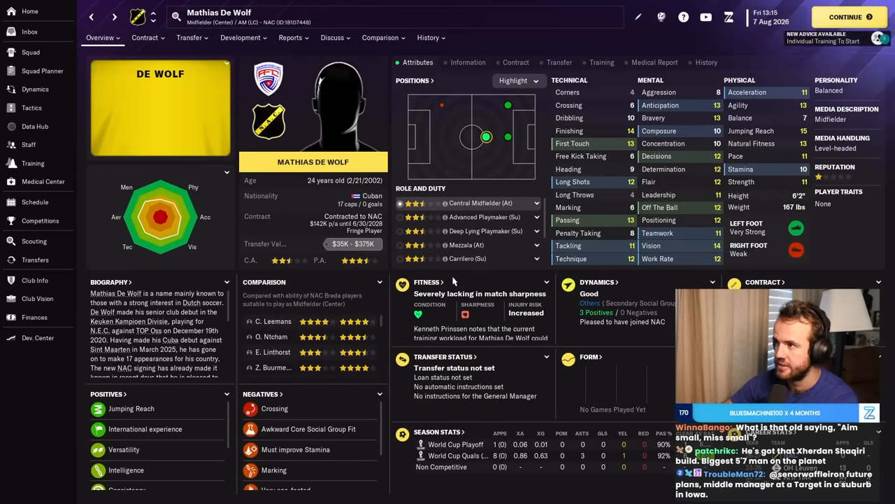
Set De Wolf's training role to Central Midfielder (Support), then move on to team tactics.
click(241, 36)
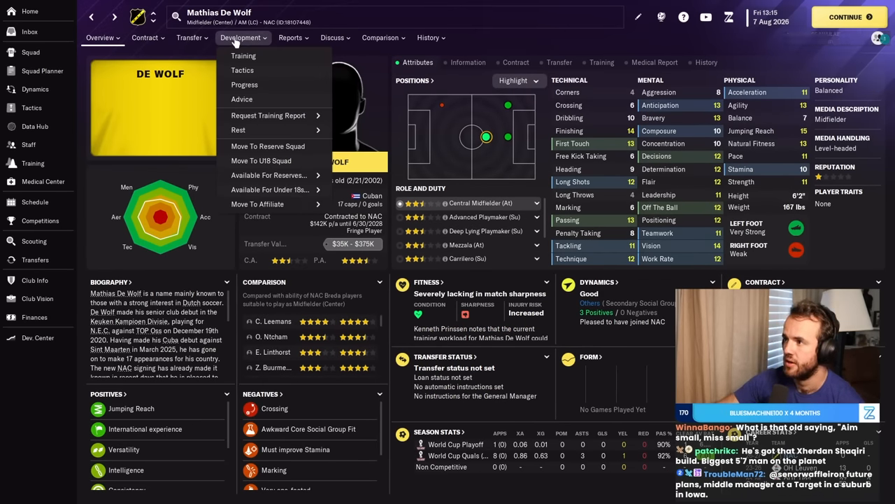
click(243, 56)
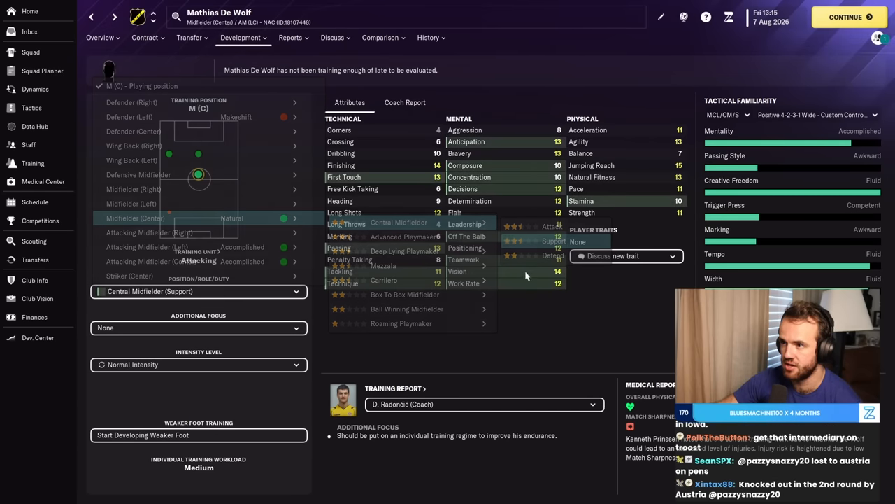
click(30, 31)
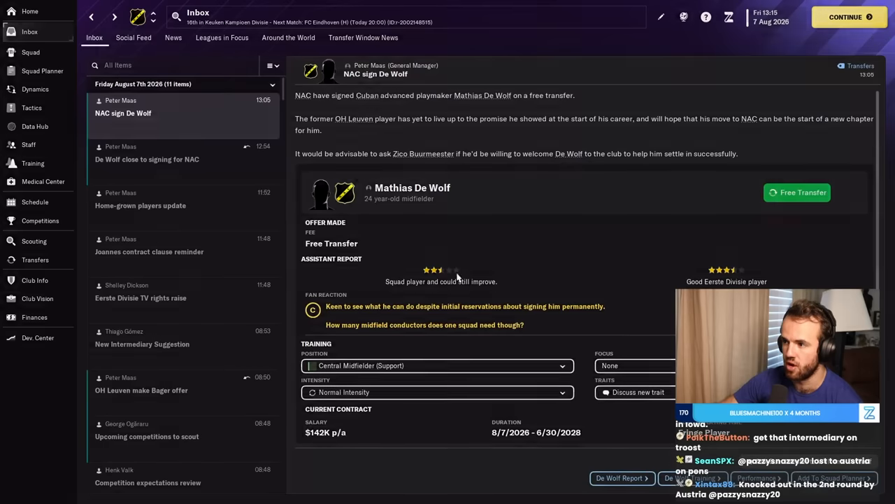
click(31, 106)
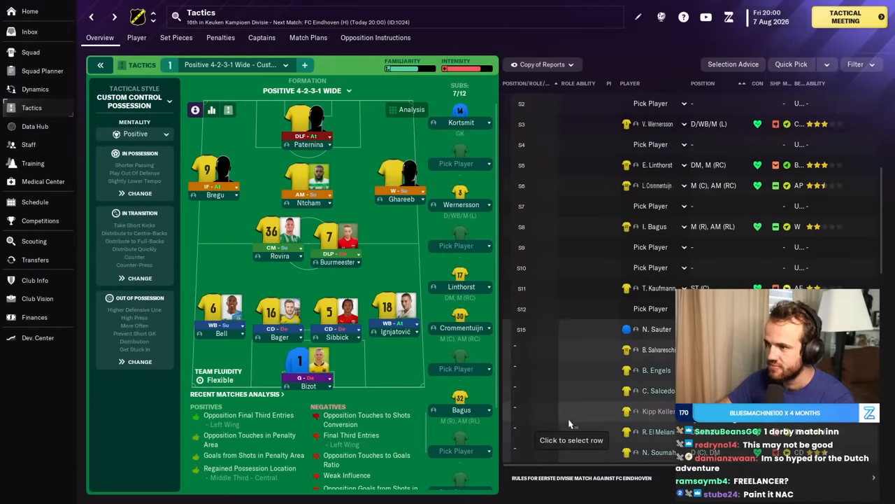
Run the tactical meeting and submit the starting team for the FC Eindhoven match.
click(769, 17)
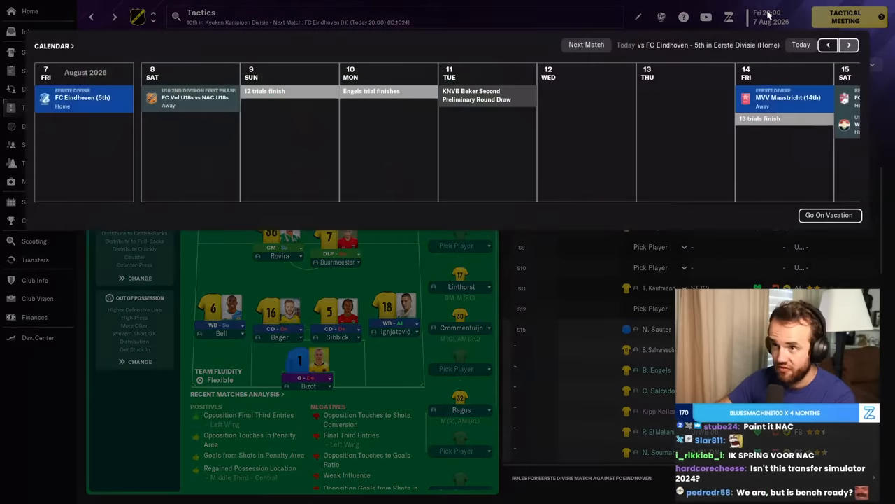
click(845, 17)
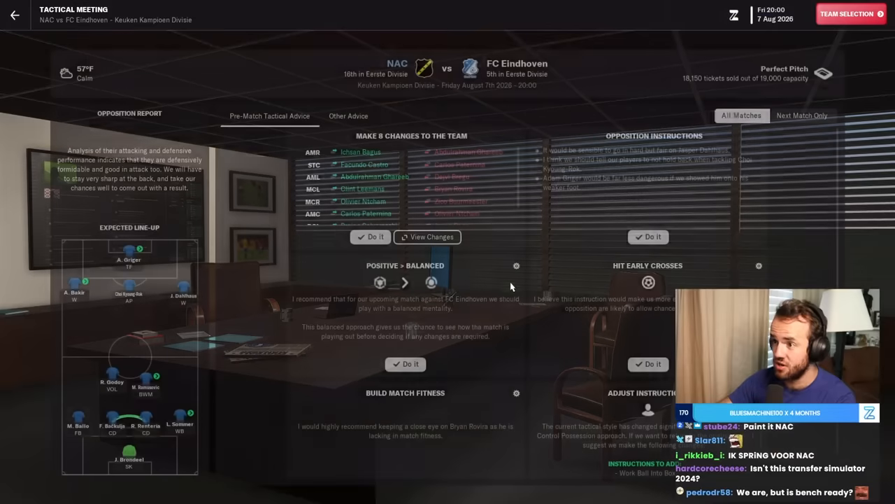
click(850, 14)
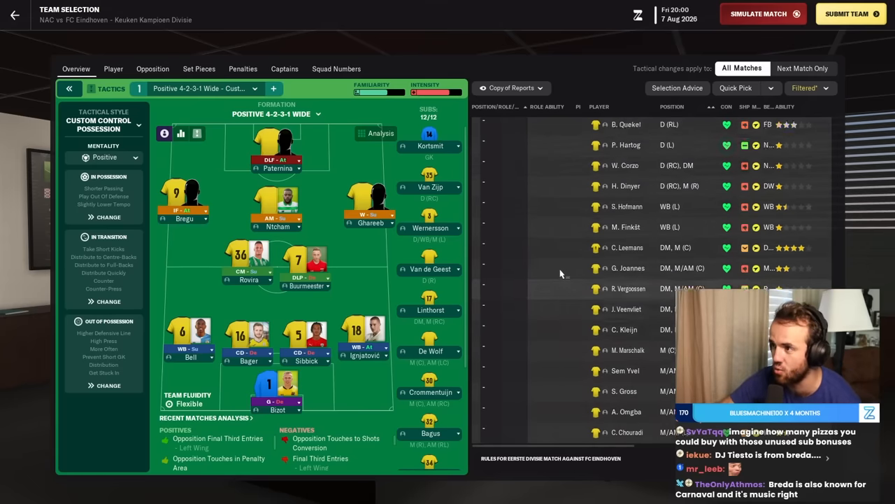
scroll(down, 3)
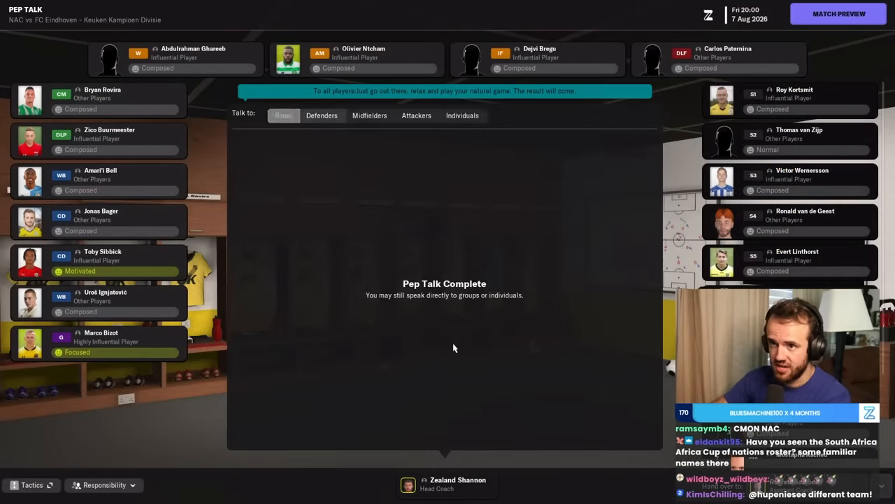
Address the midfielders and attackers in the pep talk before heading to the match.
click(369, 115)
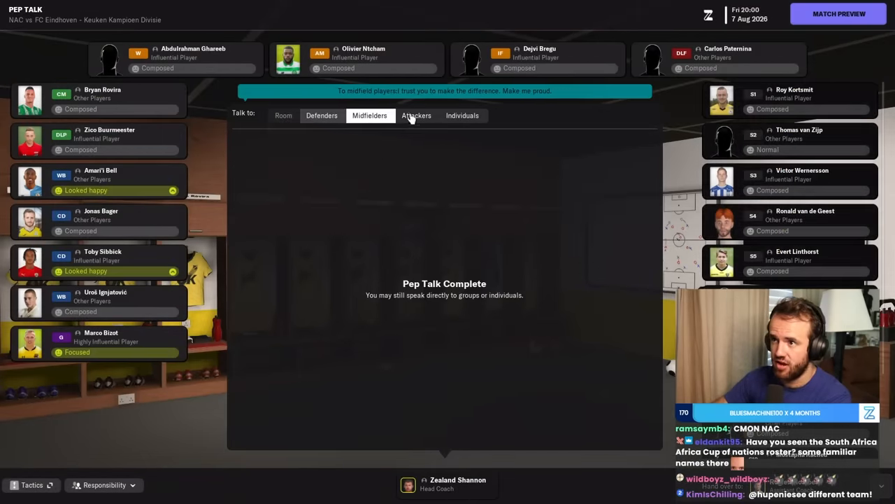
click(838, 14)
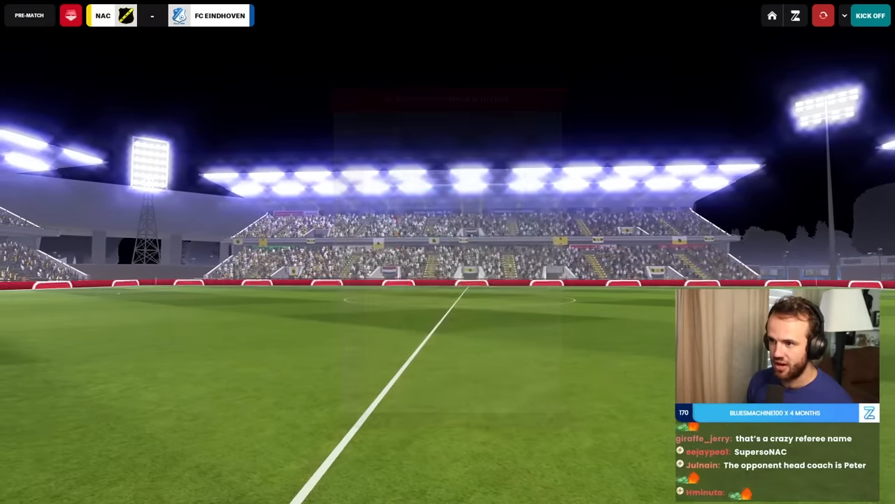
Kick off and skip through the Eindhoven match highlights, then view outgoing transfer deals.
click(870, 16)
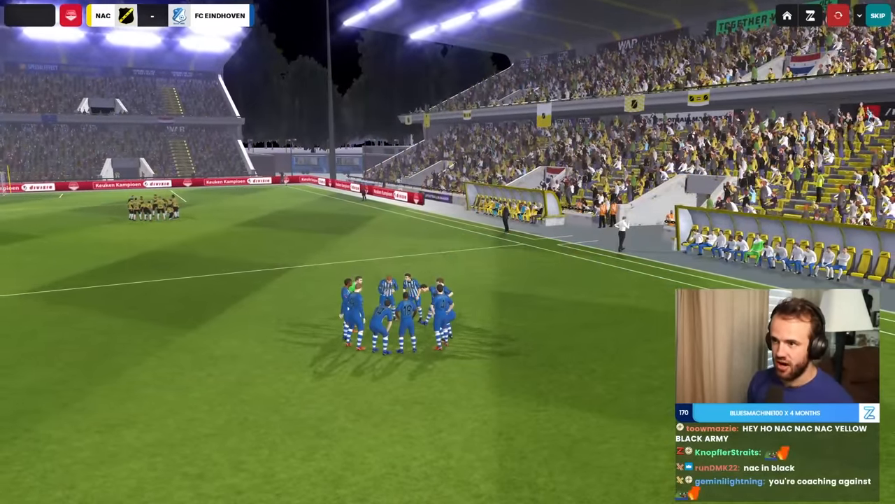
click(878, 16)
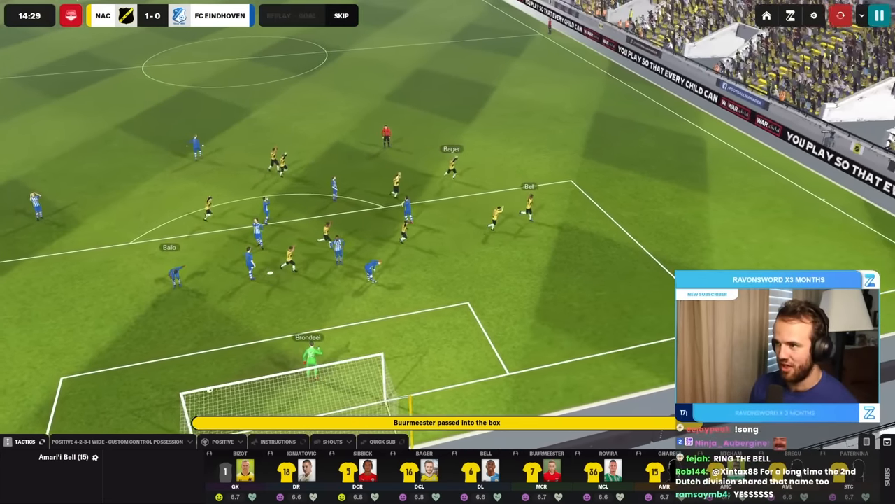
click(342, 15)
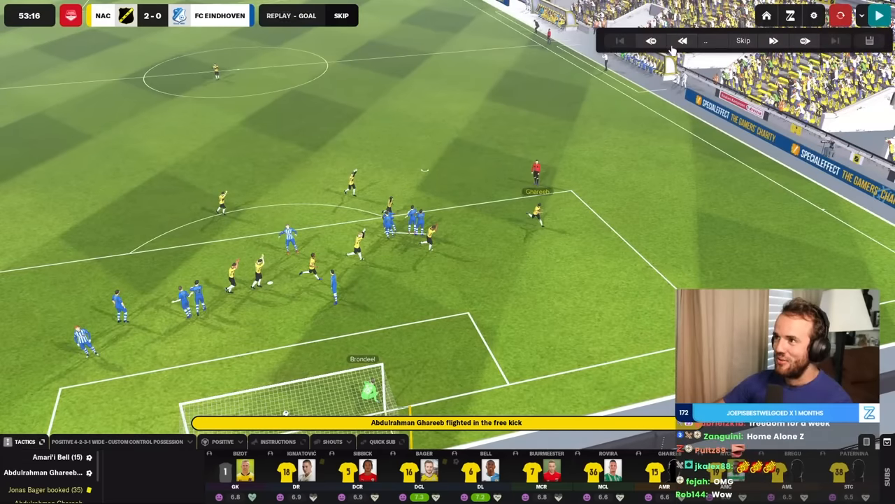
click(683, 41)
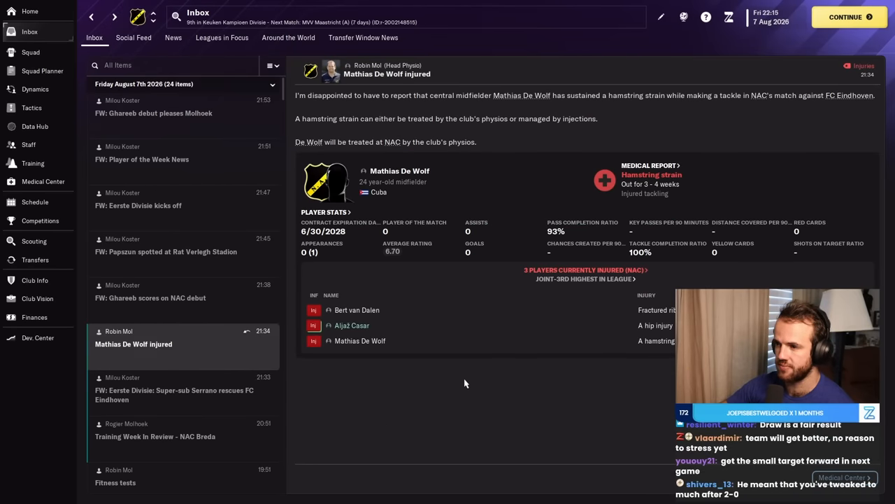
click(35, 259)
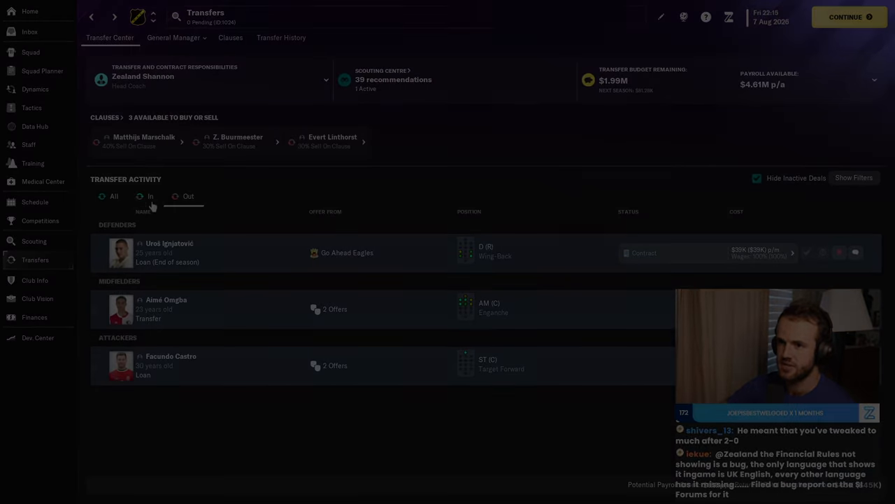